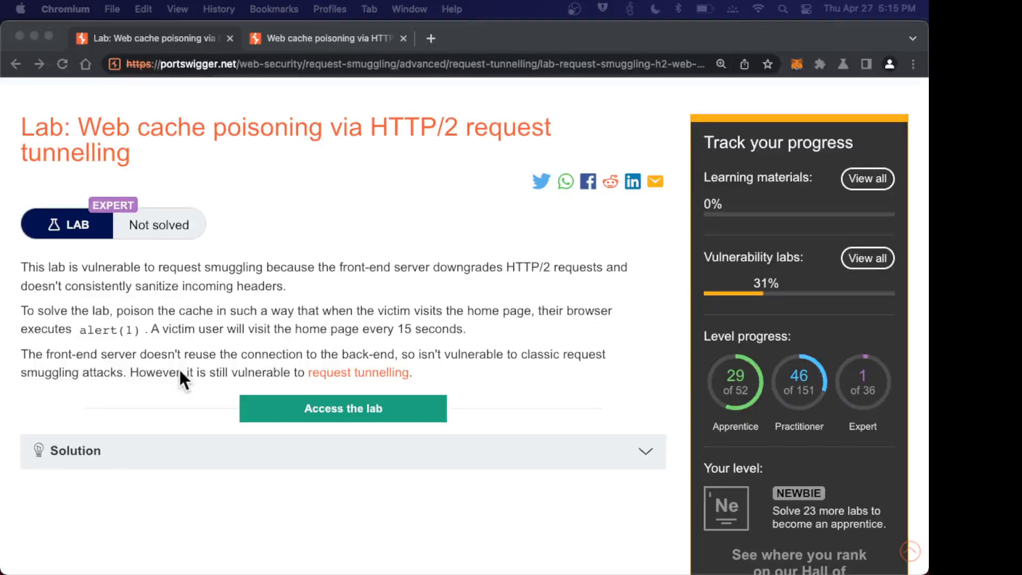
{"action": "mouse_move", "coordinate": [294, 156]}
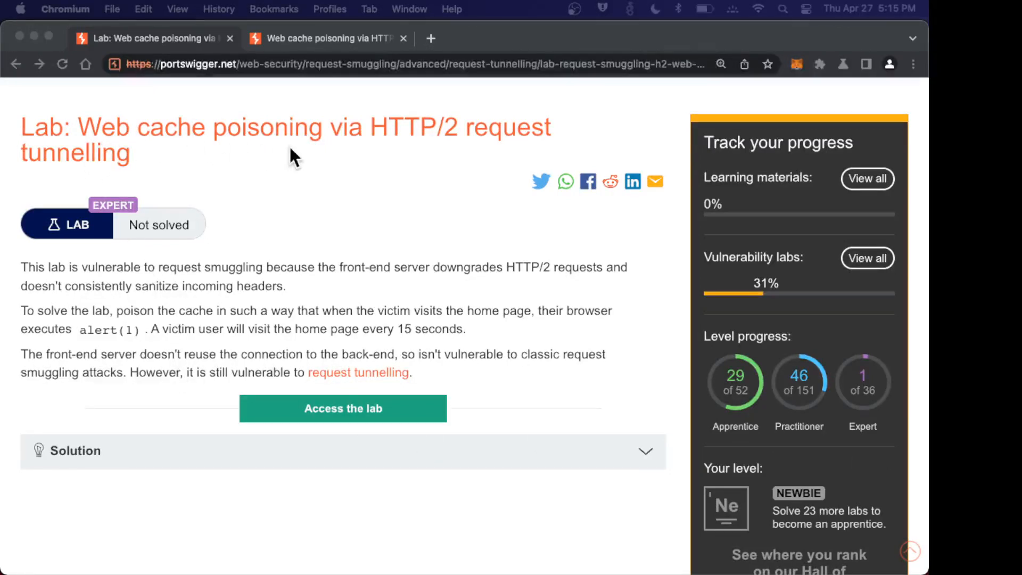
{"action": "mouse_move", "coordinate": [445, 155]}
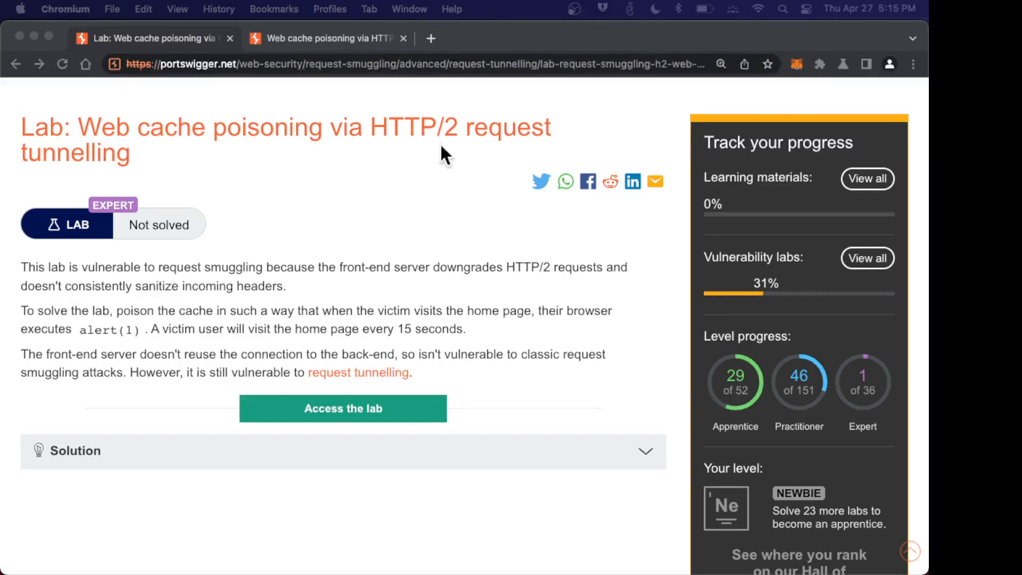
{"action": "mouse_move", "coordinate": [329, 352]}
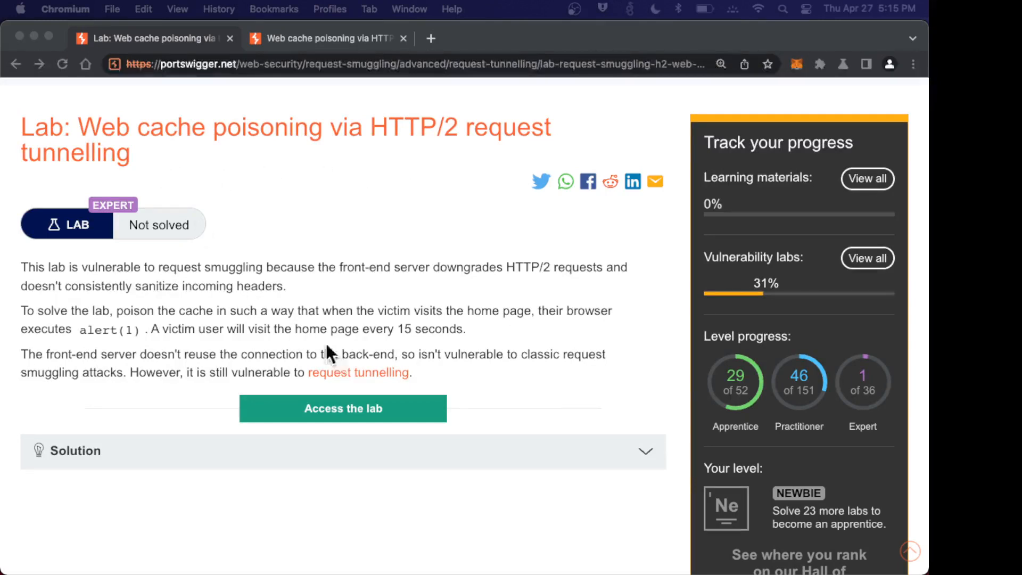
Bring up the link options for the 'request tunnelling' reference in the lab description.
{"action": "right_click", "coordinate": [357, 373]}
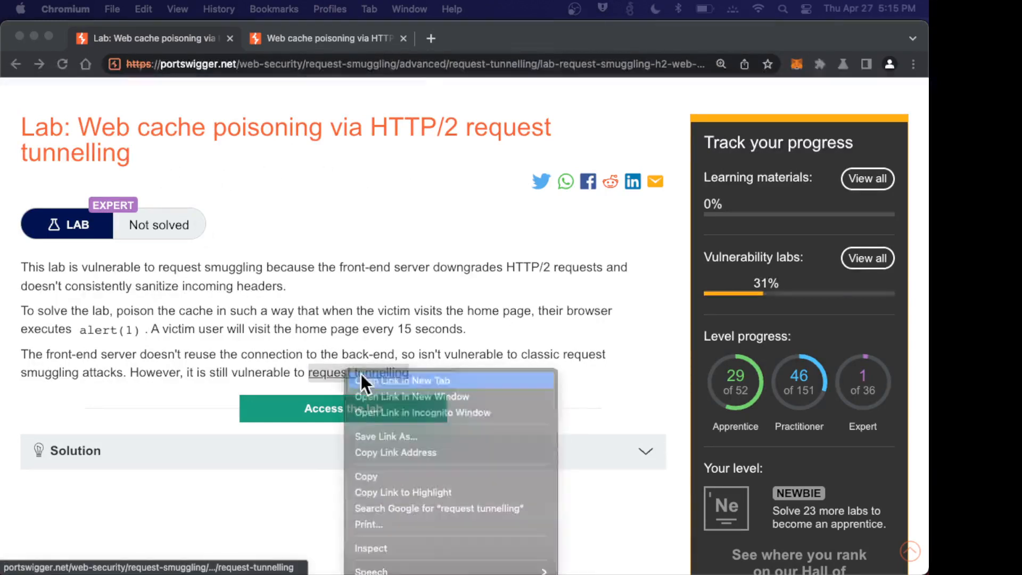
Open the HTTP request tunnelling article in a new tab beside the lab page.
{"action": "left_click", "coordinate": [414, 380]}
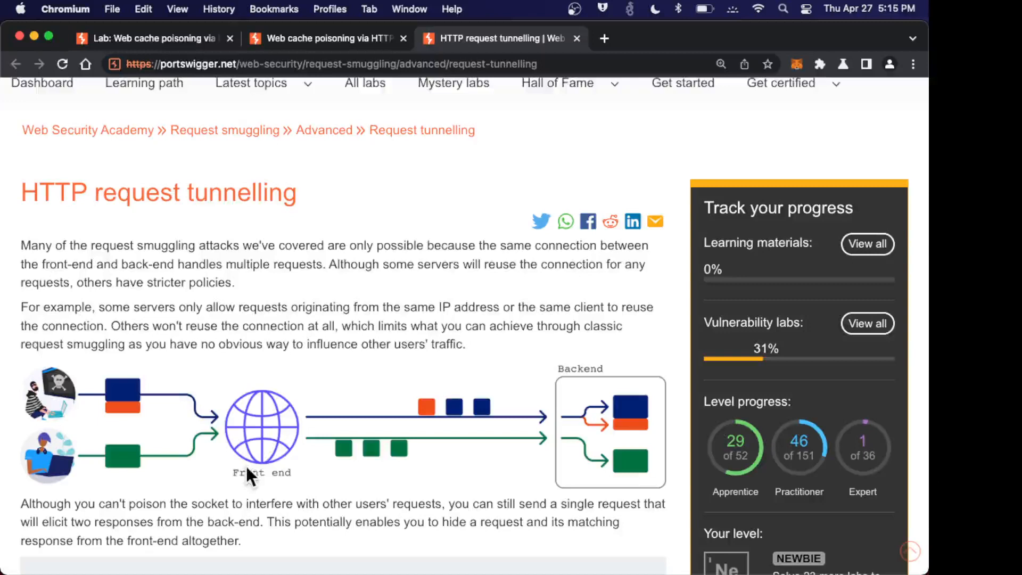
{"action": "mouse_move", "coordinate": [596, 476]}
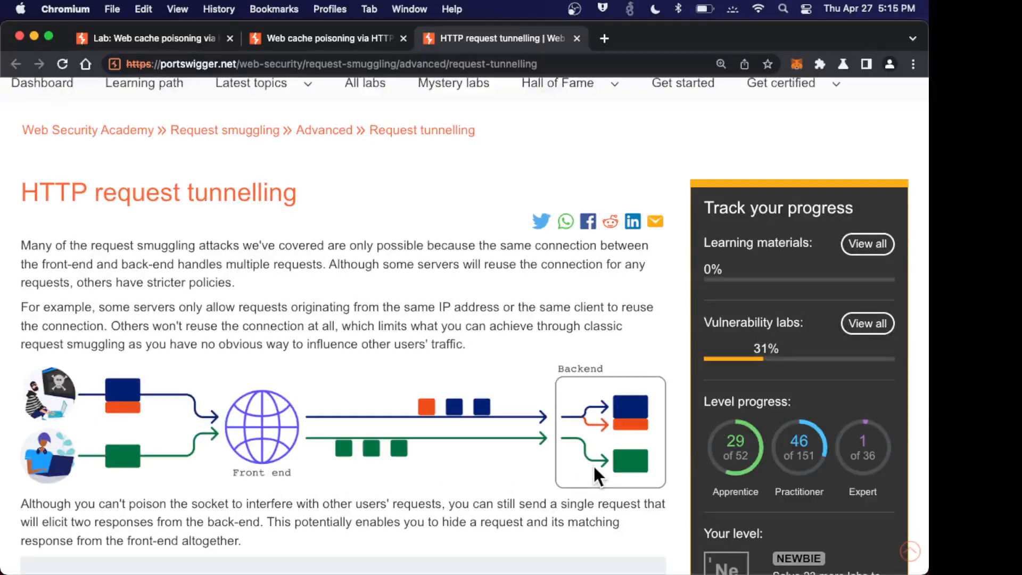
{"action": "mouse_move", "coordinate": [377, 487]}
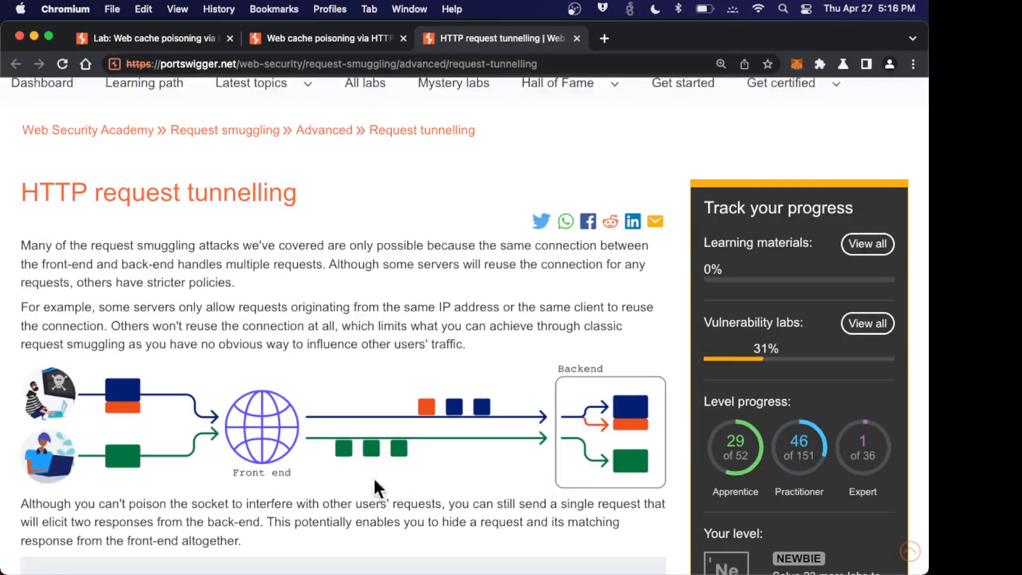
{"action": "mouse_move", "coordinate": [149, 384]}
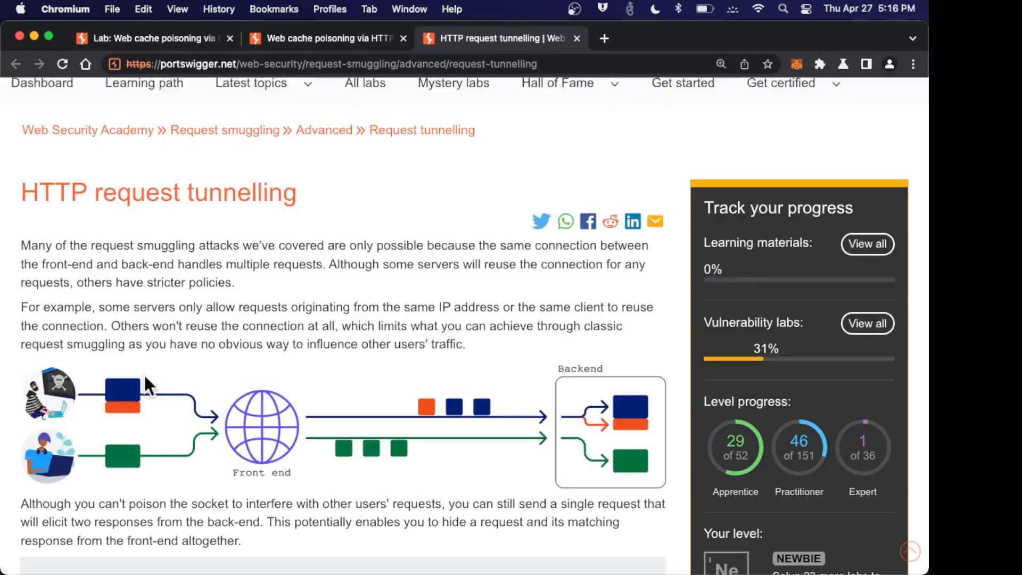
{"action": "mouse_move", "coordinate": [137, 393]}
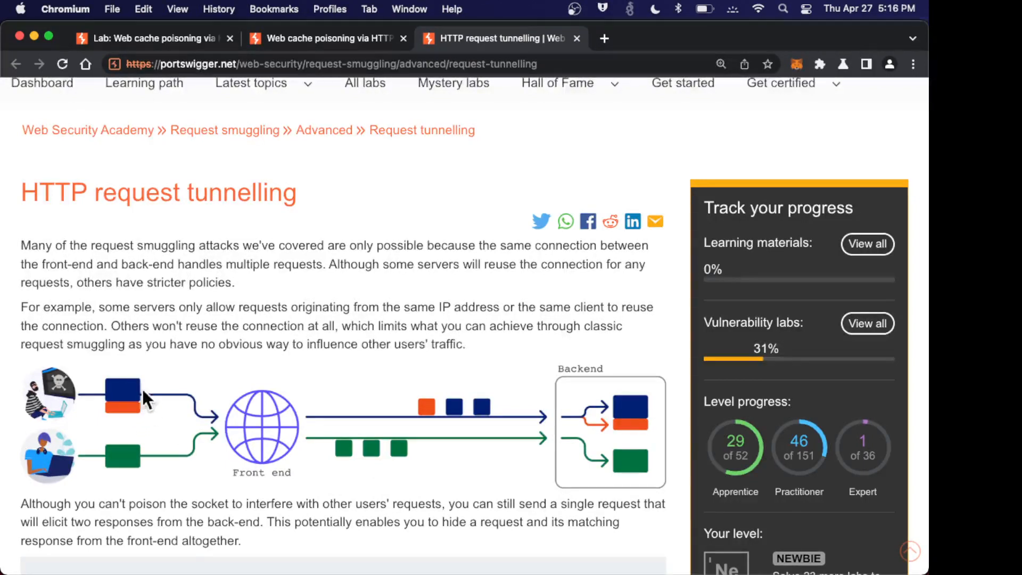
{"action": "mouse_move", "coordinate": [145, 408]}
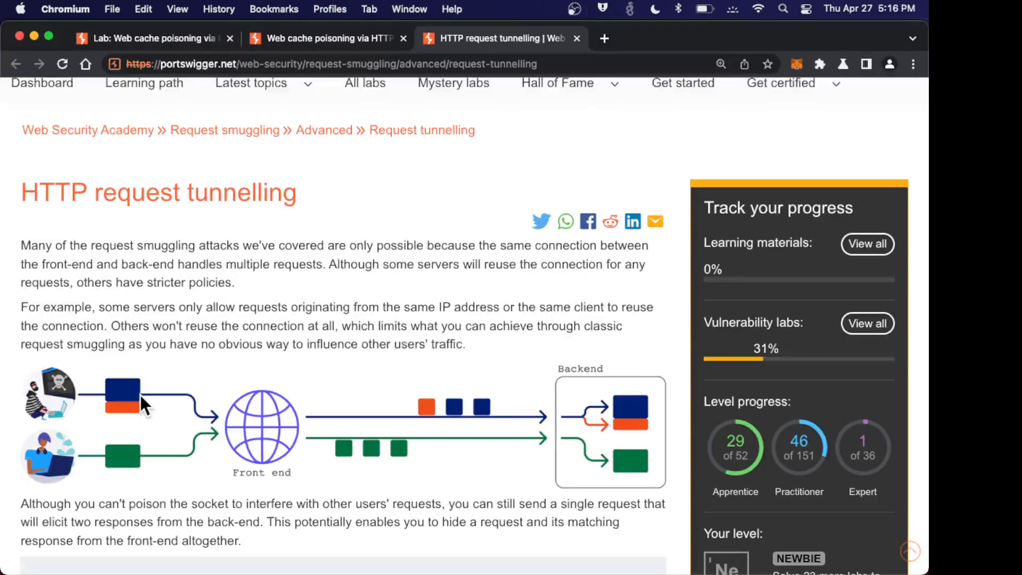
{"action": "mouse_move", "coordinate": [144, 424]}
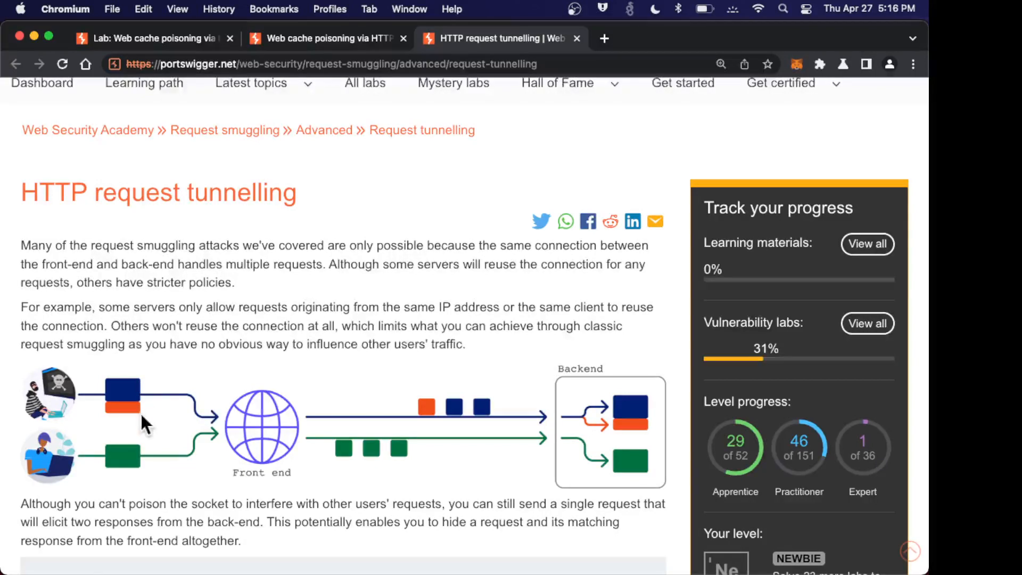
{"action": "mouse_move", "coordinate": [293, 433]}
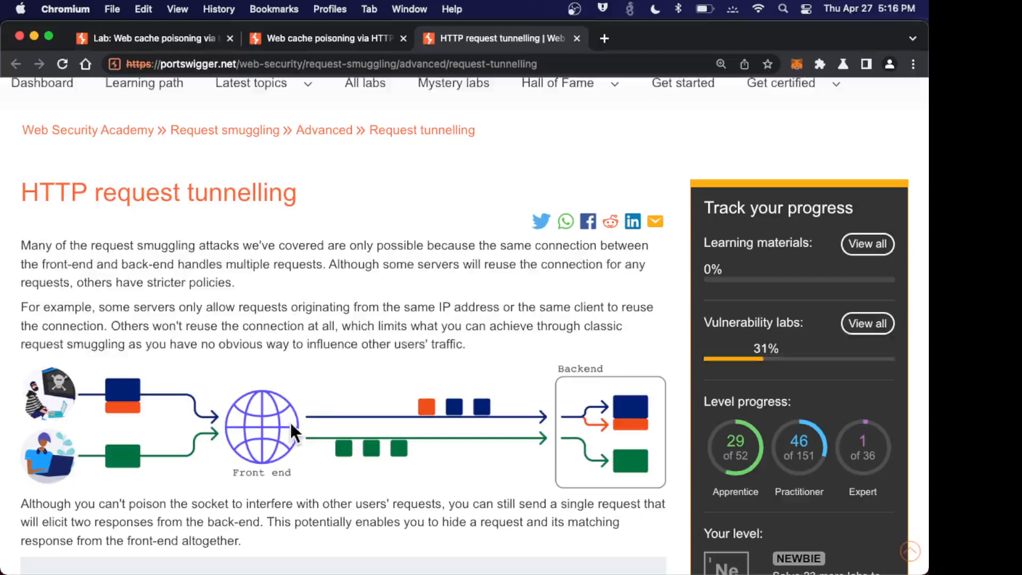
{"action": "mouse_move", "coordinate": [457, 399]}
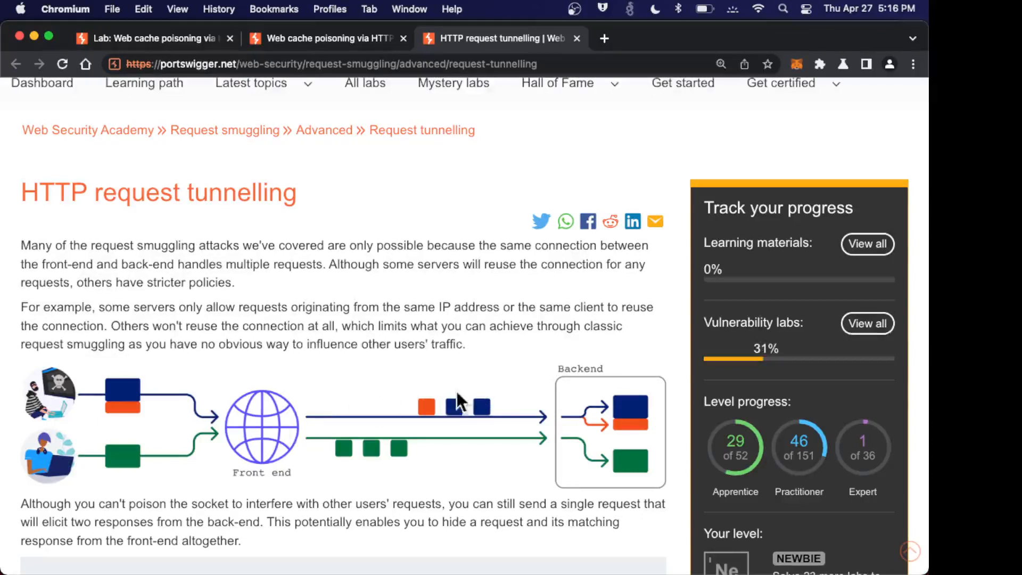
{"action": "mouse_move", "coordinate": [626, 433]}
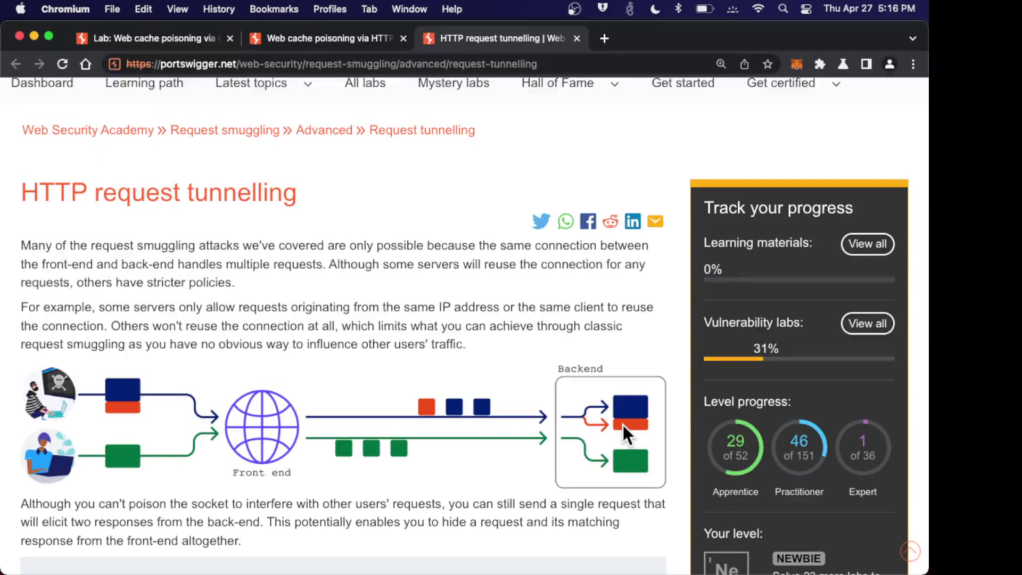
{"action": "mouse_move", "coordinate": [629, 461]}
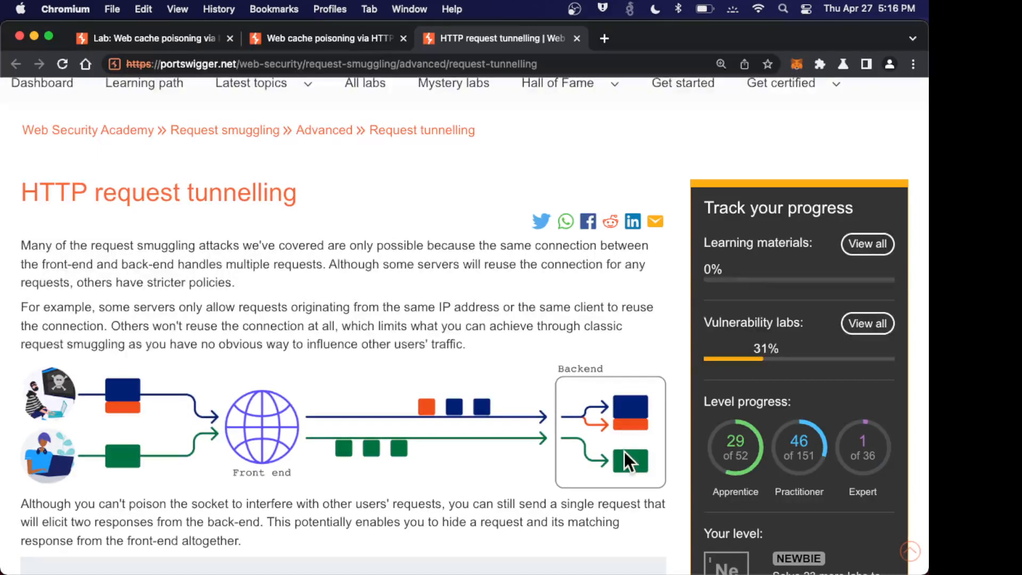
{"action": "mouse_move", "coordinate": [519, 460]}
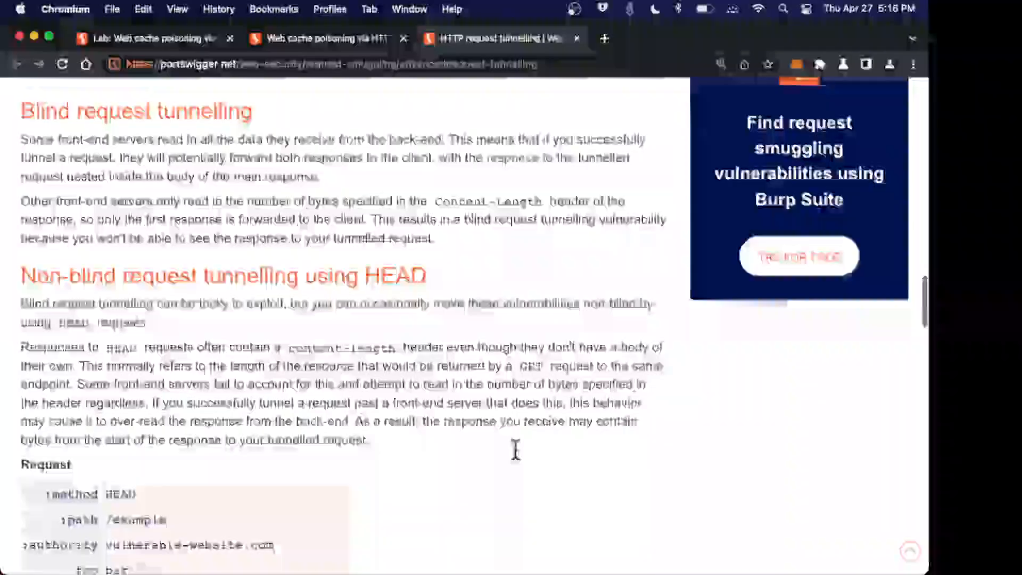
{"action": "scroll", "scroll_direction": "down", "scroll_amount": 3}
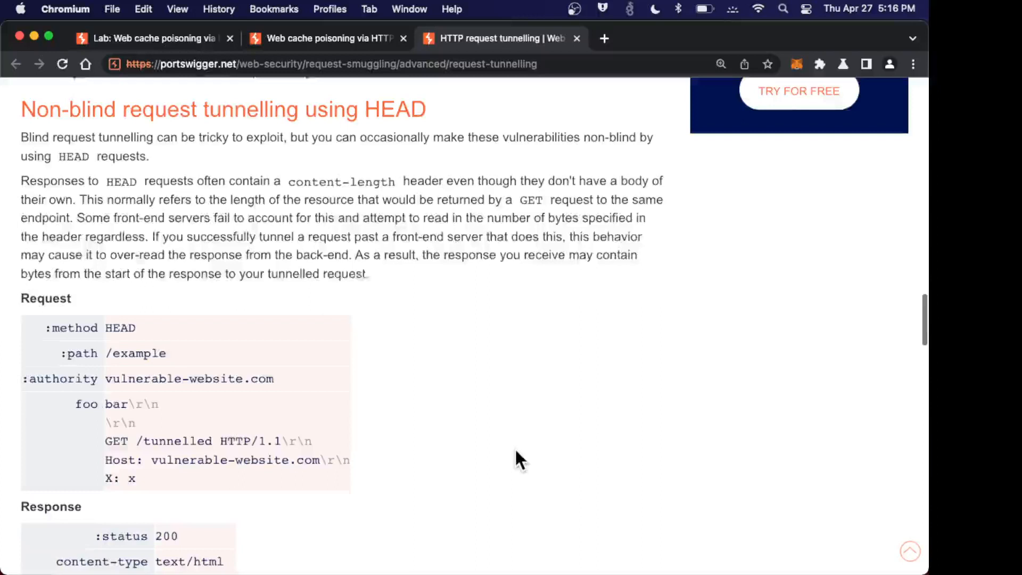
{"action": "scroll", "scroll_direction": "up", "scroll_amount": 3}
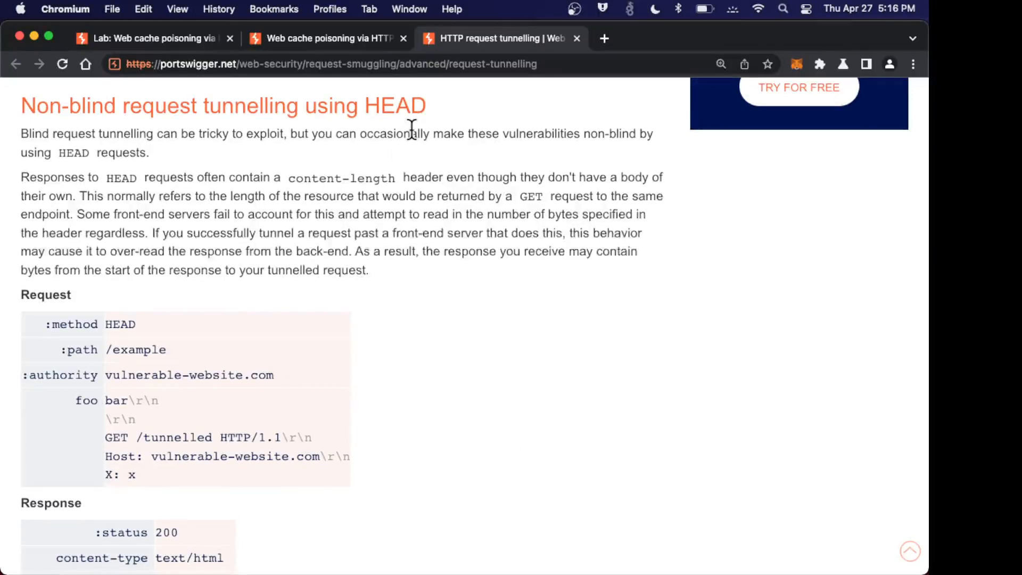
{"action": "mouse_move", "coordinate": [156, 337]}
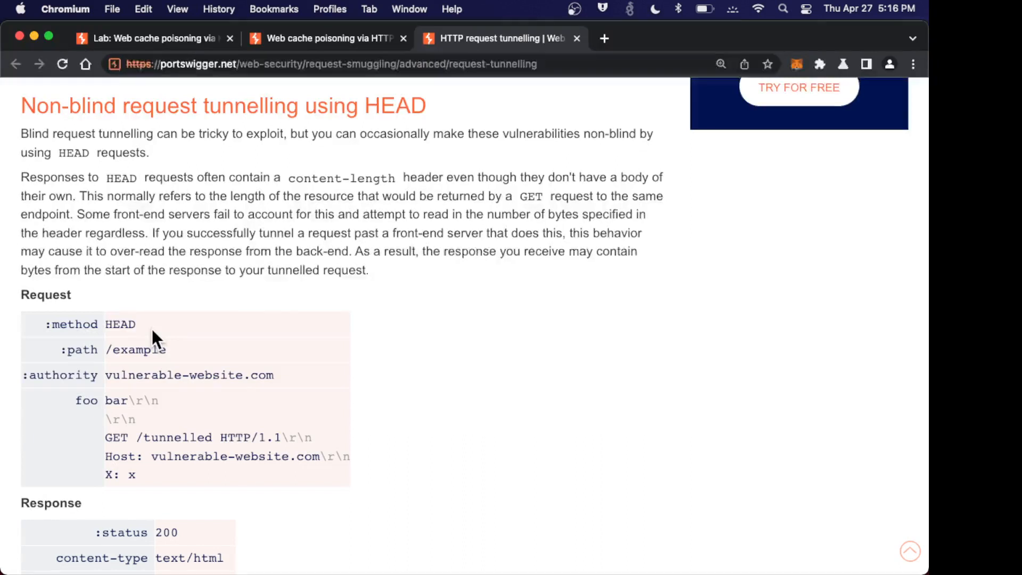
{"action": "mouse_move", "coordinate": [258, 372]}
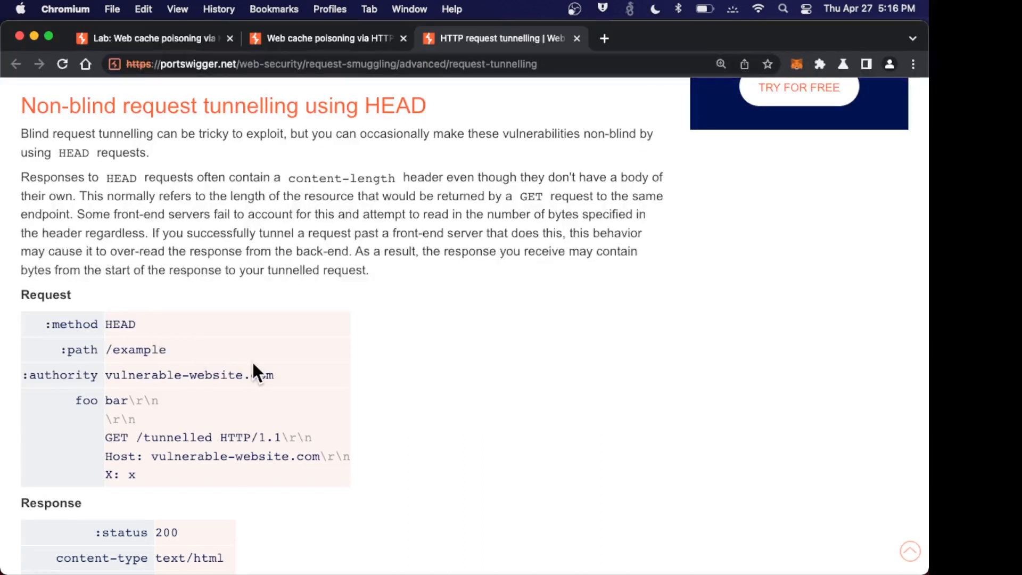
{"action": "mouse_move", "coordinate": [404, 189]}
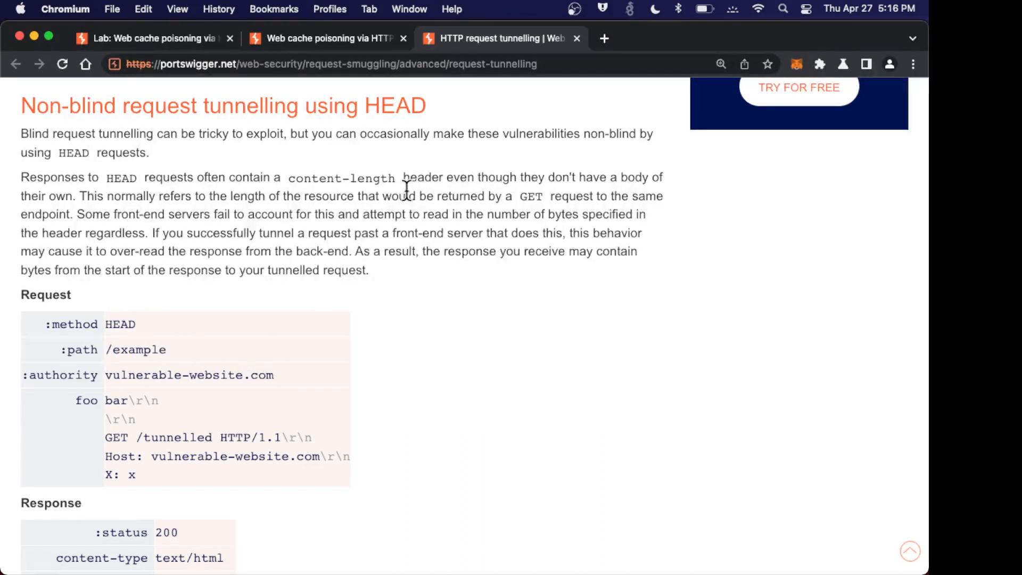
{"action": "mouse_move", "coordinate": [453, 182]}
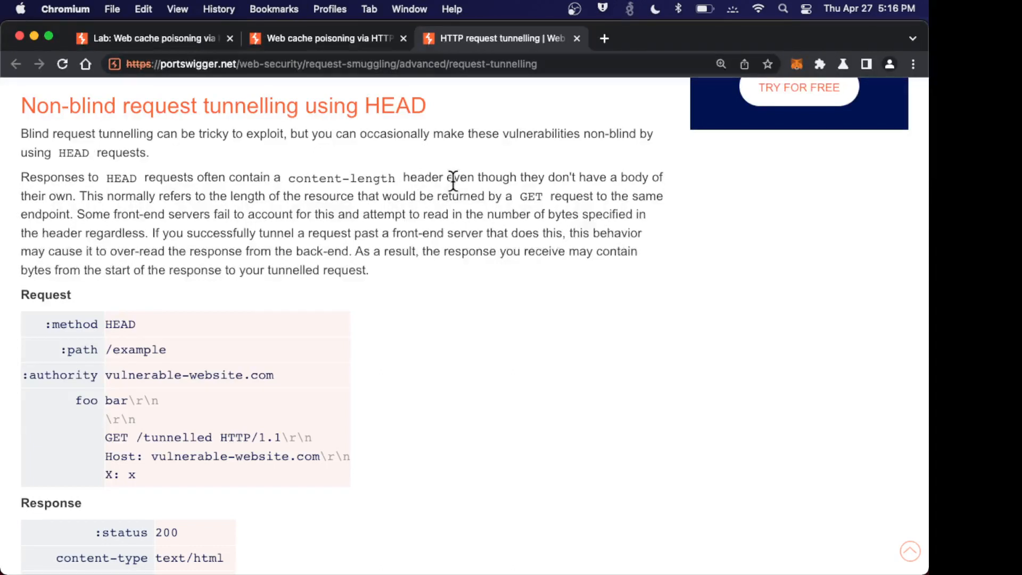
{"action": "mouse_move", "coordinate": [280, 327]}
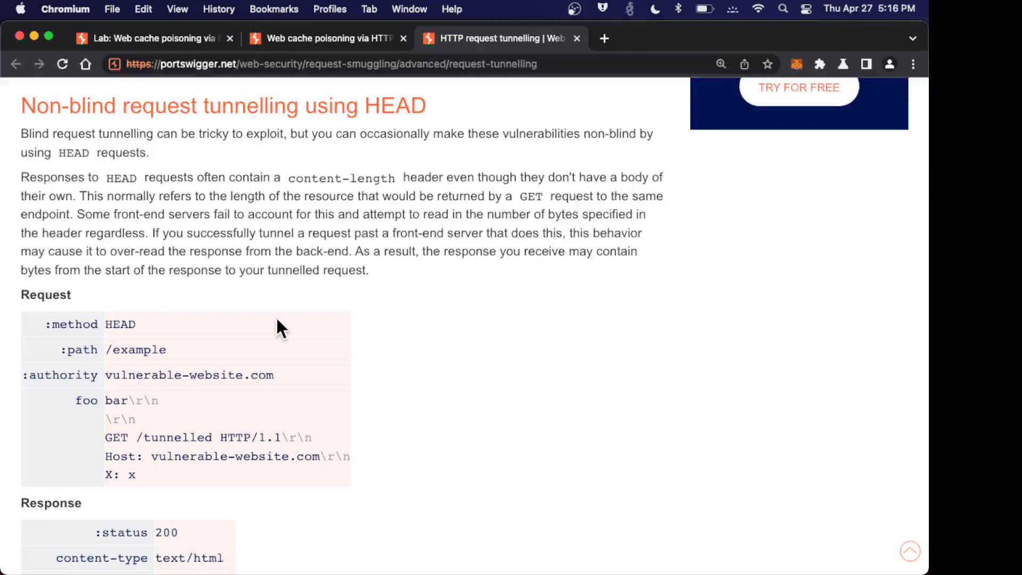
{"action": "mouse_move", "coordinate": [381, 233]}
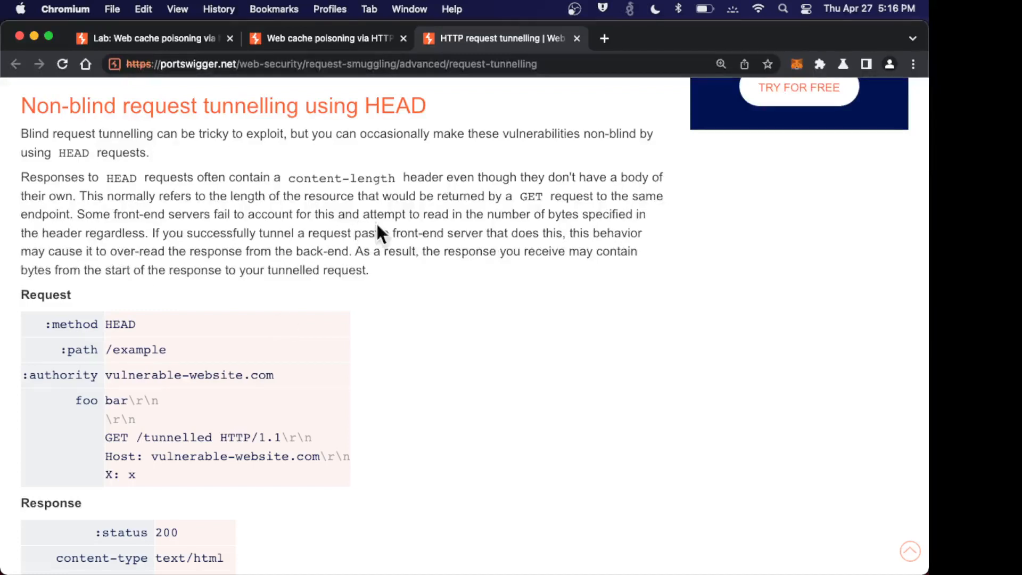
{"action": "mouse_move", "coordinate": [153, 374]}
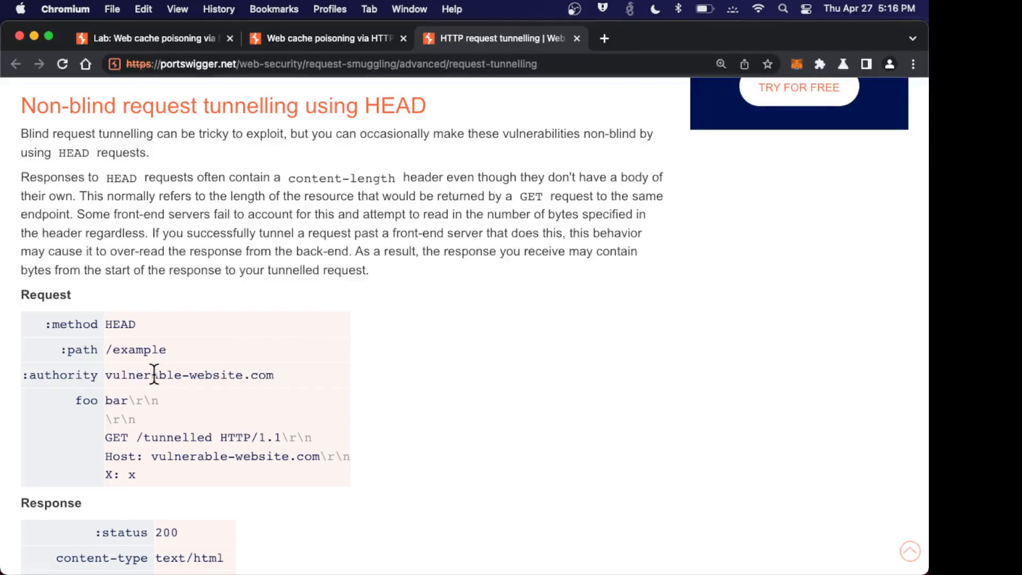
{"action": "mouse_move", "coordinate": [113, 375]}
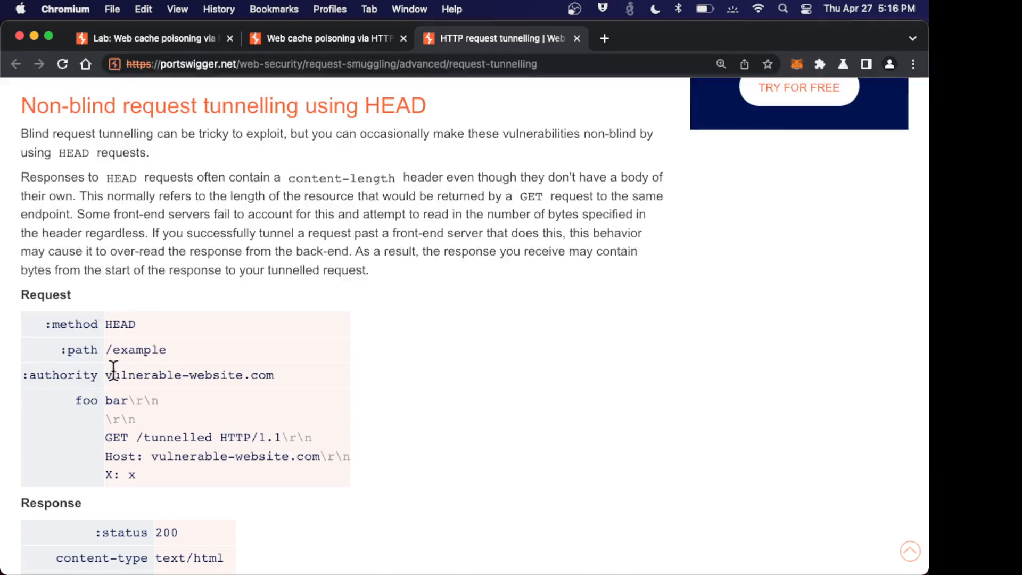
{"action": "mouse_move", "coordinate": [178, 495]}
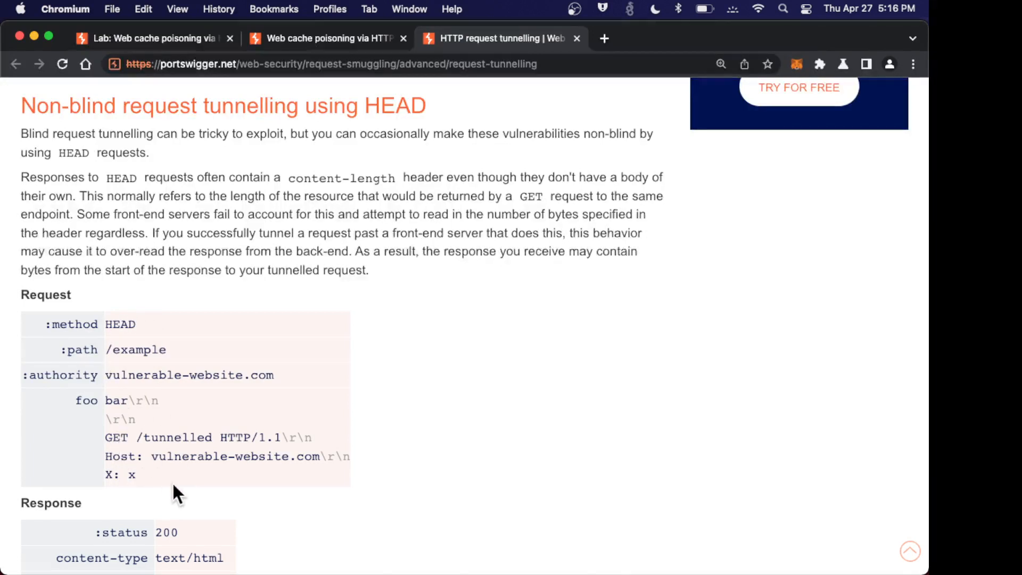
{"action": "mouse_move", "coordinate": [206, 469]}
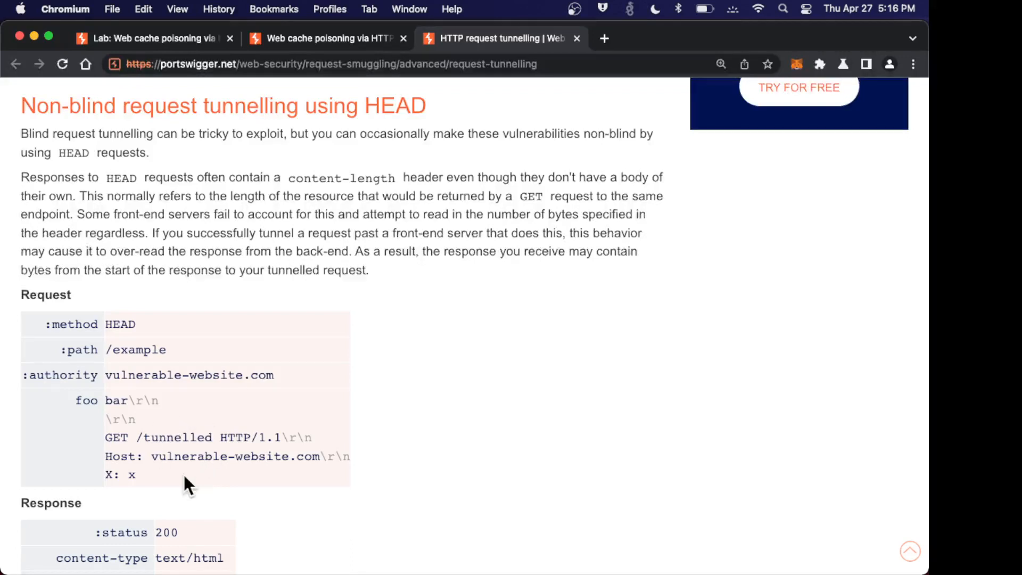
{"action": "scroll", "scroll_direction": "down", "scroll_amount": 3}
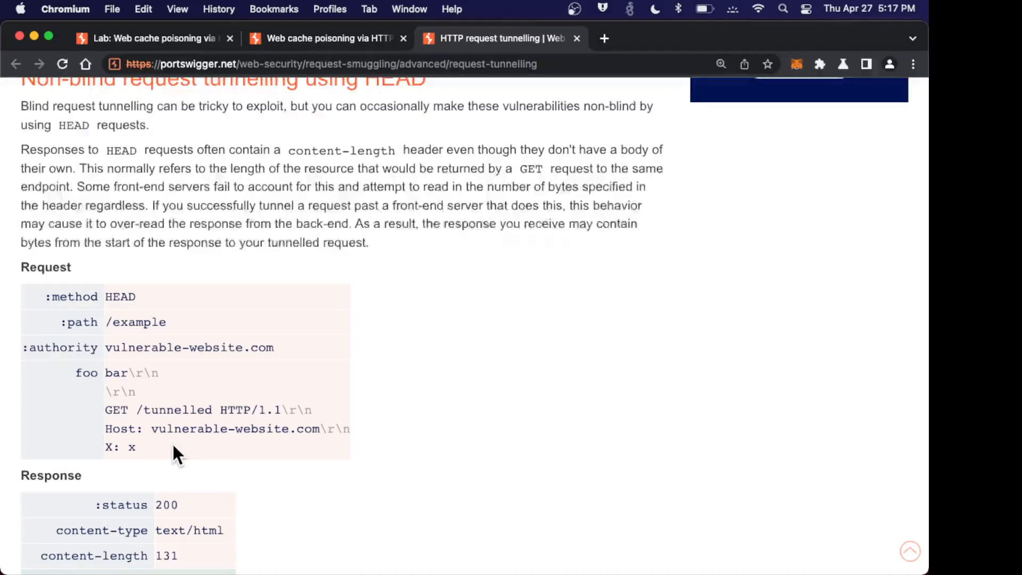
{"action": "scroll", "scroll_direction": "down", "scroll_amount": 3}
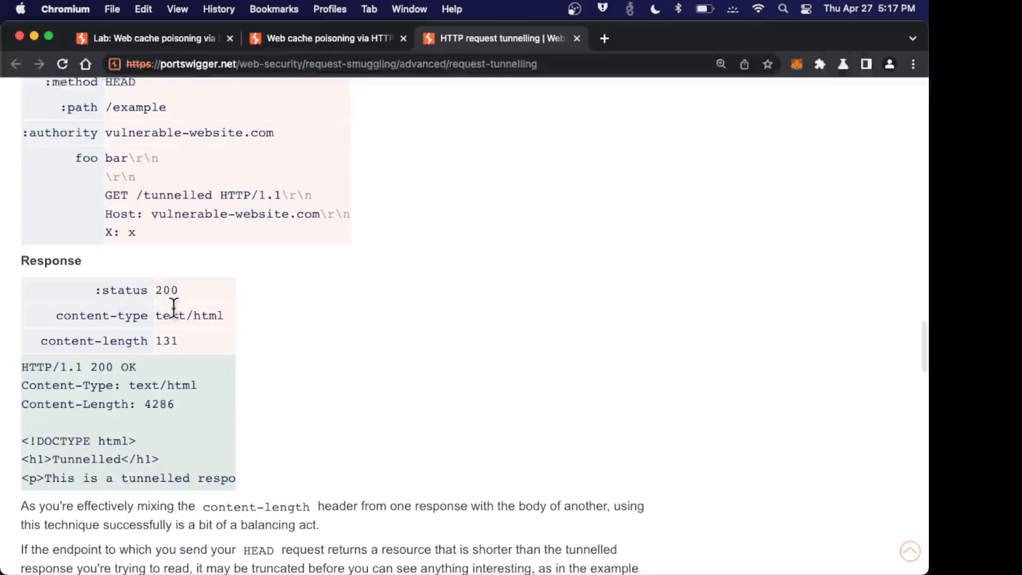
{"action": "mouse_move", "coordinate": [85, 388]}
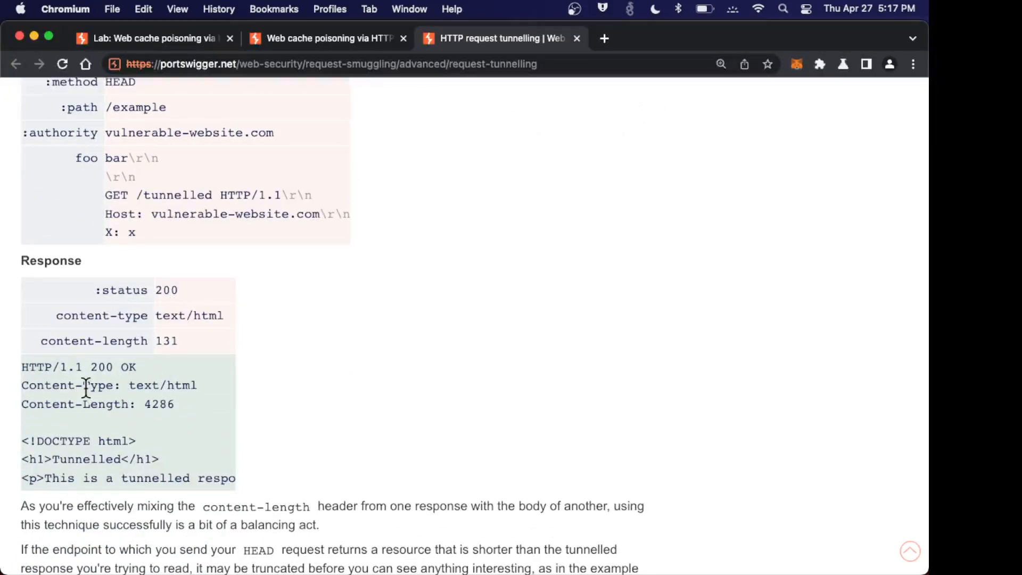
{"action": "mouse_move", "coordinate": [164, 439]}
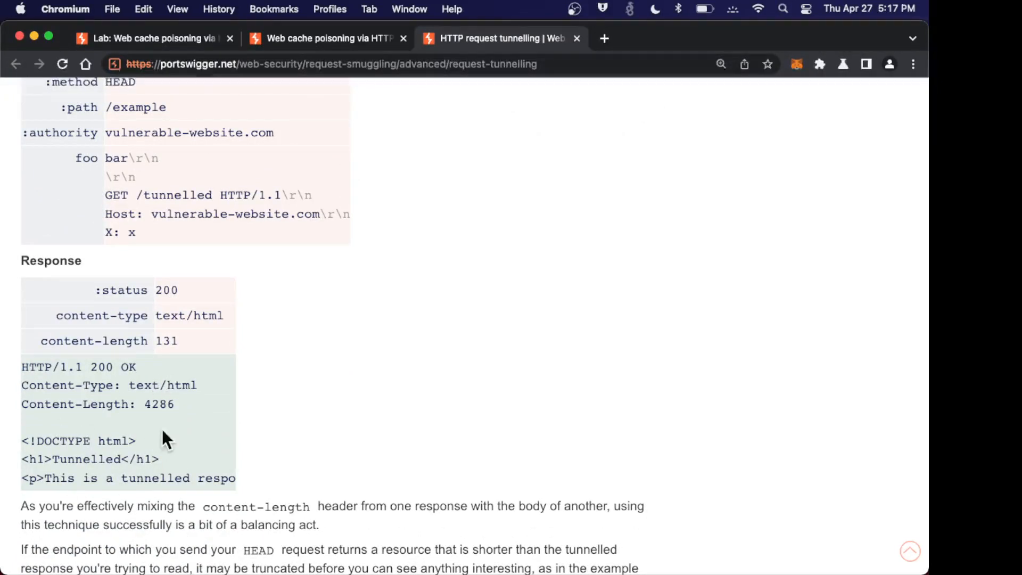
{"action": "mouse_move", "coordinate": [123, 294]}
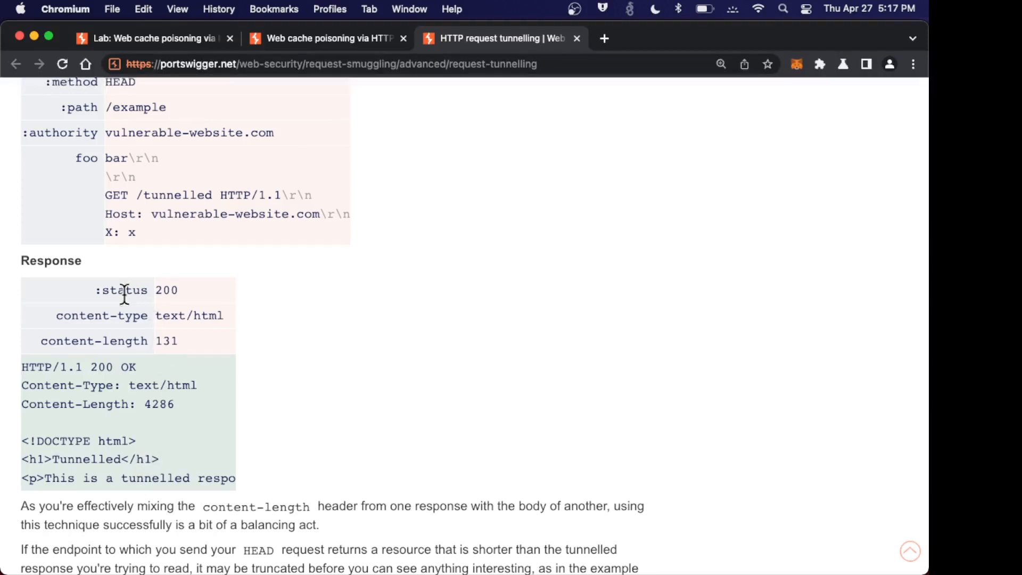
{"action": "mouse_move", "coordinate": [121, 456]}
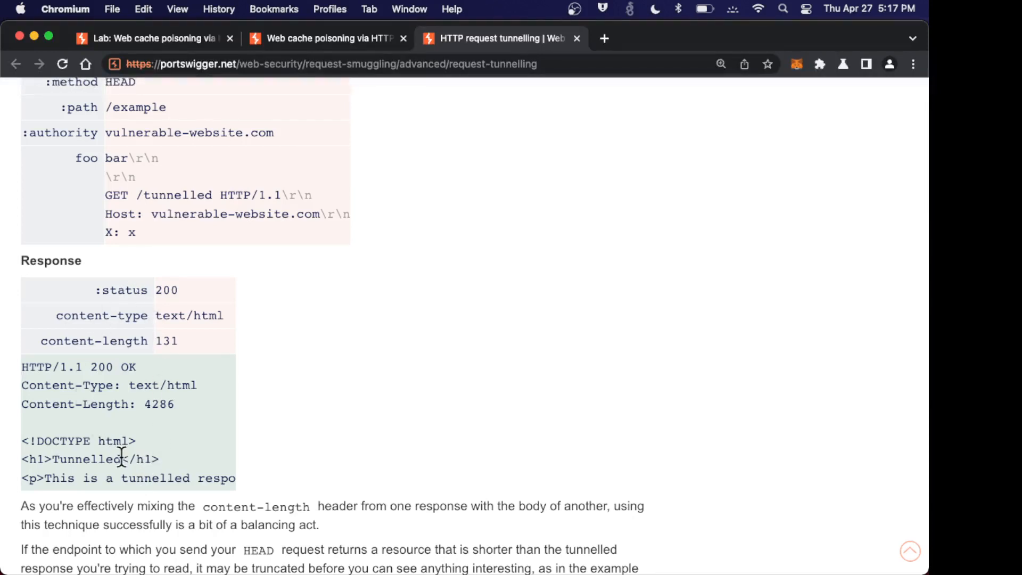
{"action": "scroll", "scroll_direction": "down", "scroll_amount": 3}
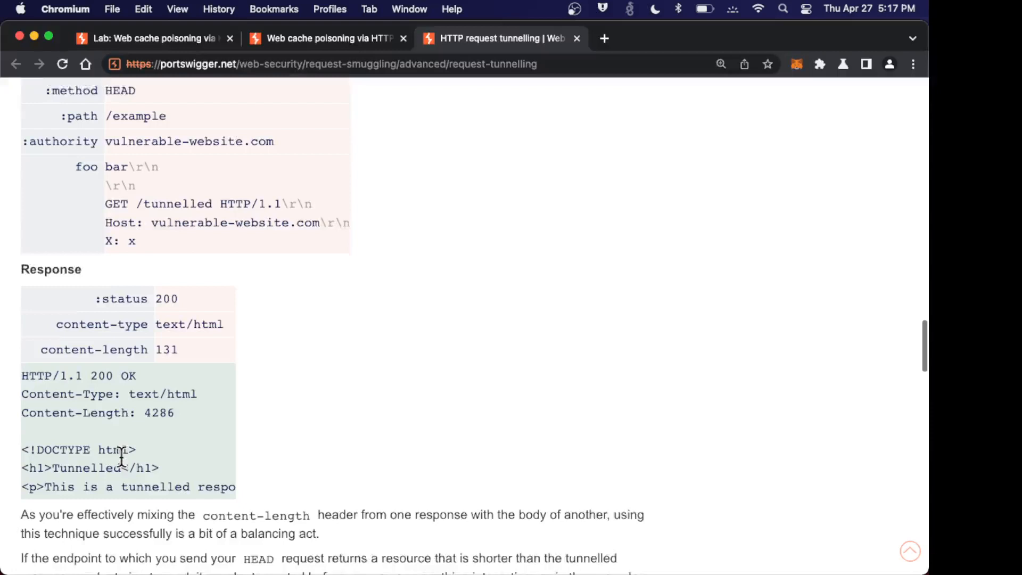
{"action": "scroll", "scroll_direction": "down", "scroll_amount": 3}
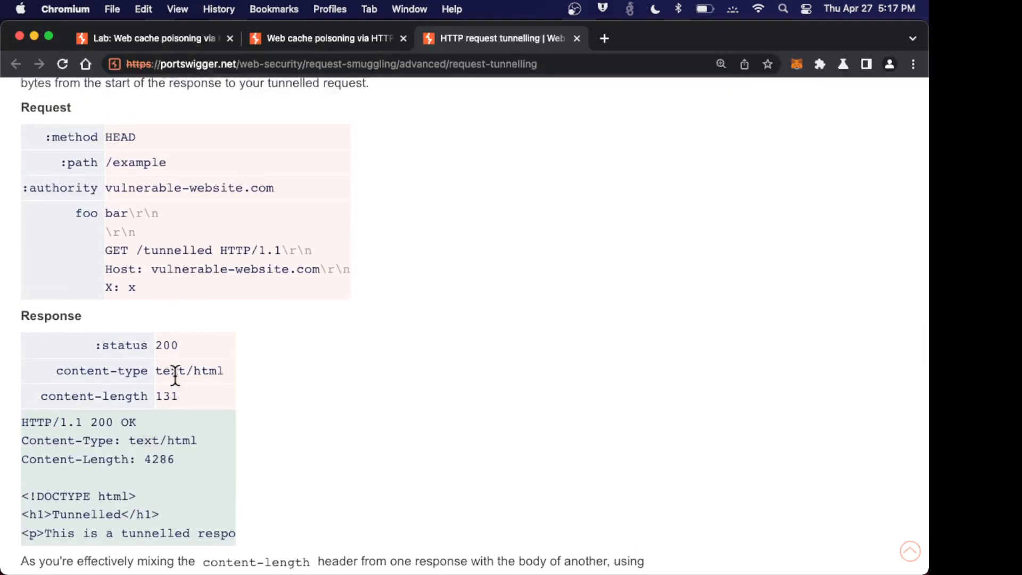
{"action": "mouse_move", "coordinate": [184, 470]}
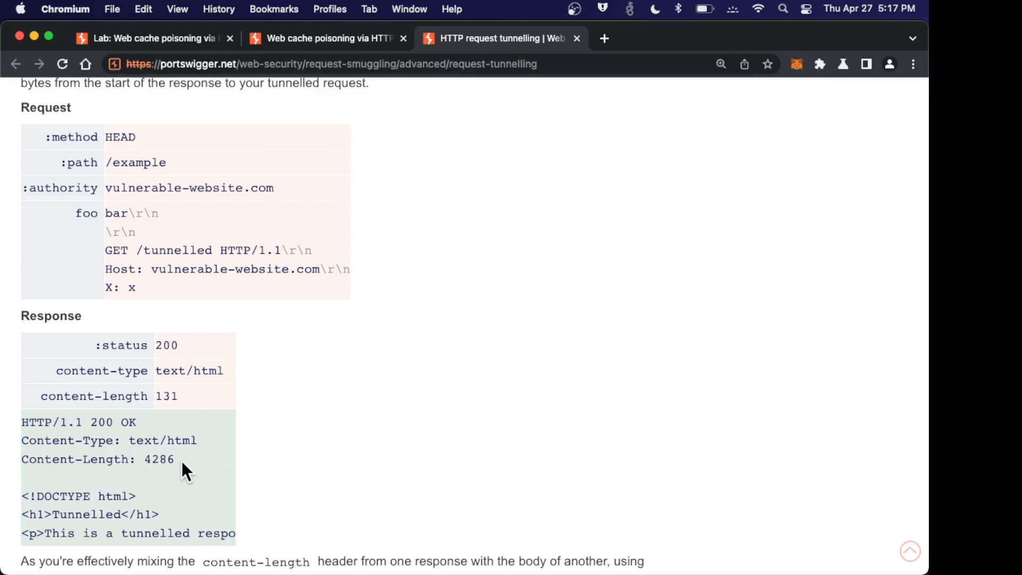
{"action": "mouse_move", "coordinate": [557, 58]}
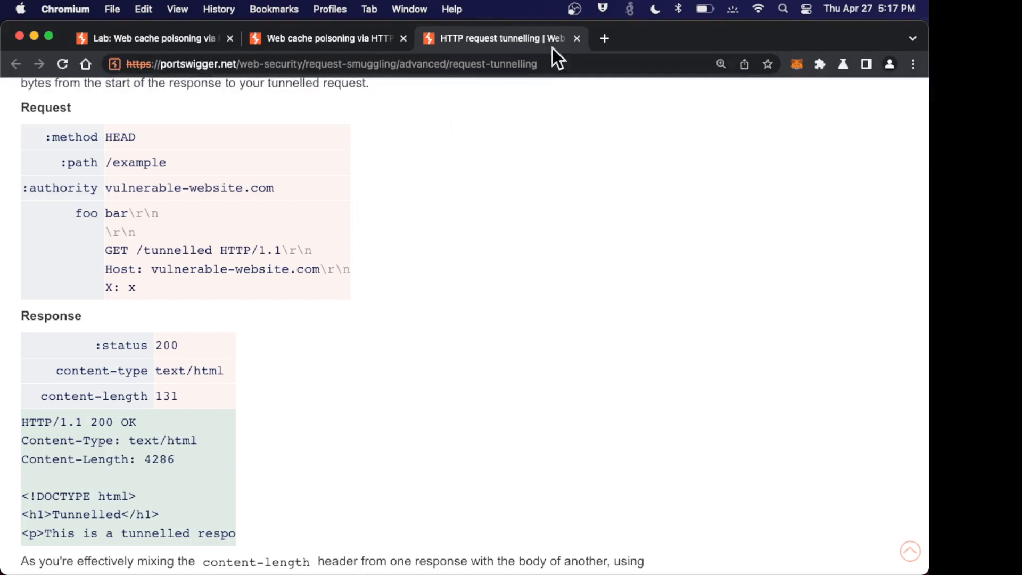
Close the article and old lab tabs, relaunch the lab and switch to its new blog home page.
{"action": "left_click", "coordinate": [576, 38]}
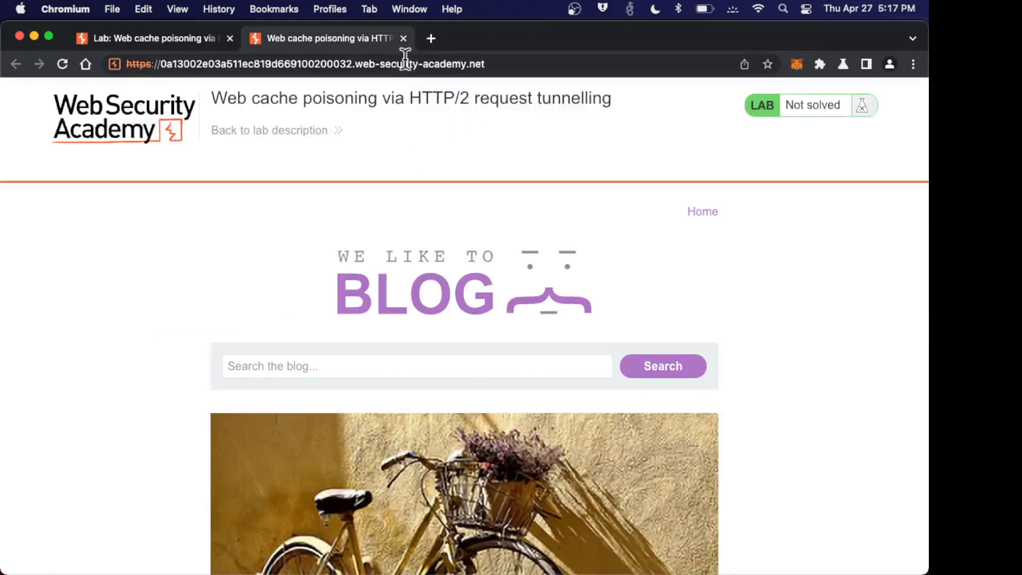
{"action": "left_click", "coordinate": [402, 38]}
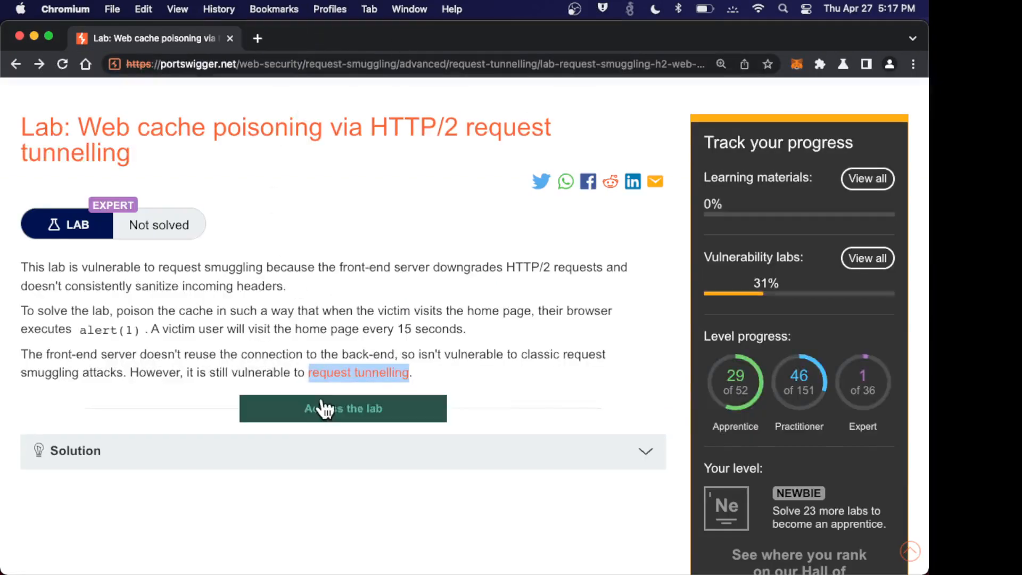
{"action": "left_click", "coordinate": [342, 407]}
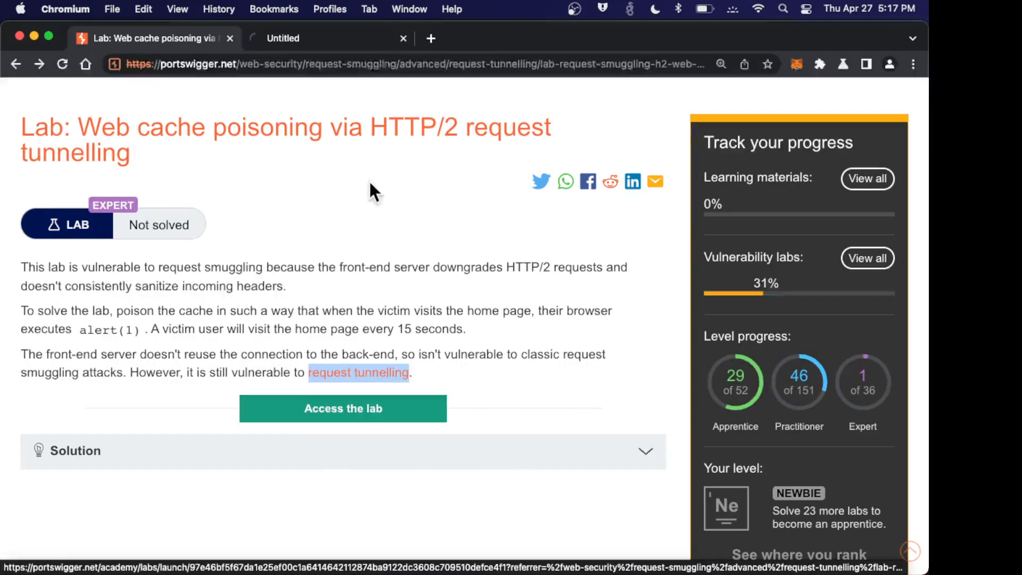
{"action": "mouse_move", "coordinate": [328, 38]}
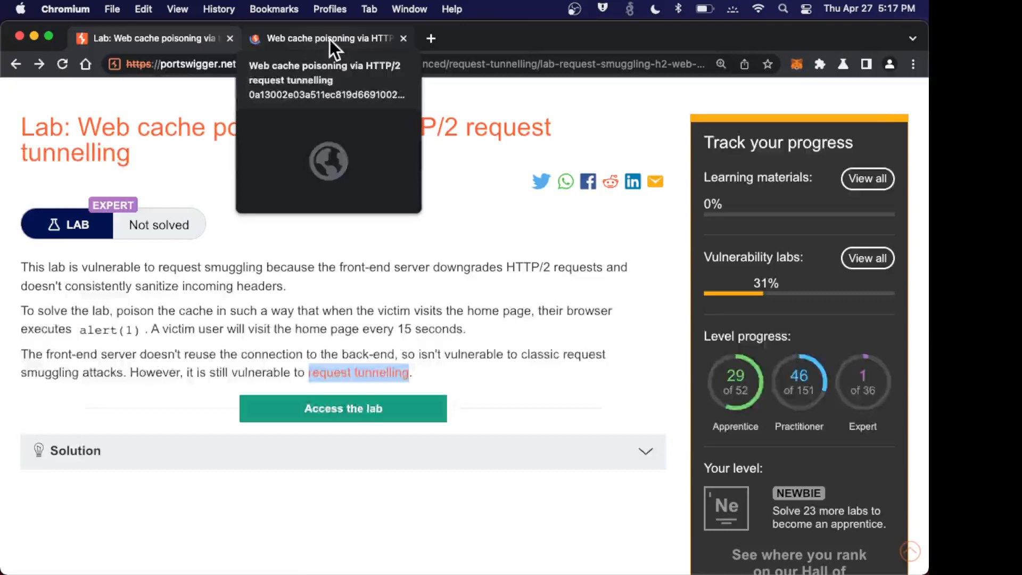
{"action": "left_click", "coordinate": [325, 39]}
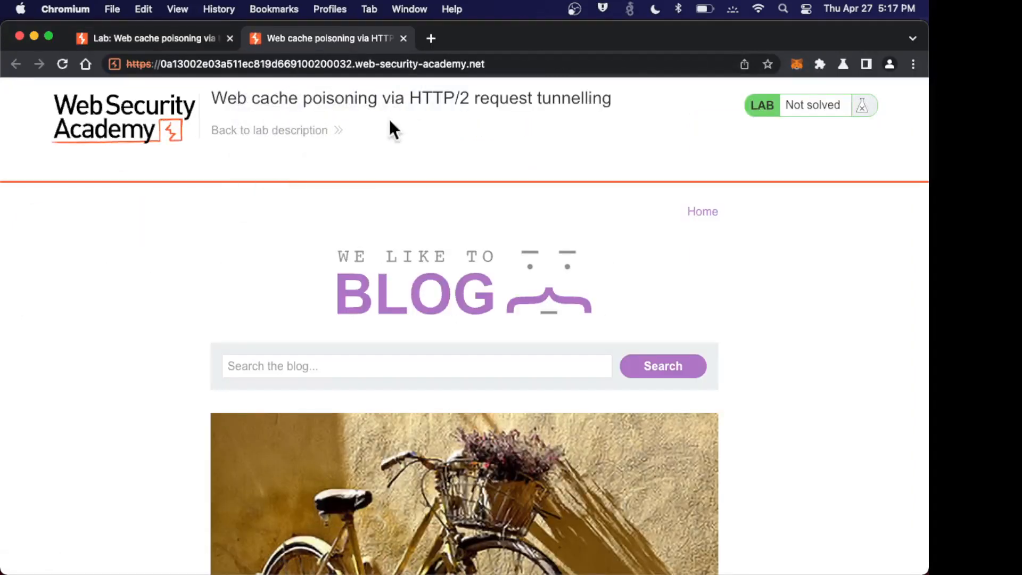
{"action": "mouse_move", "coordinate": [422, 155]}
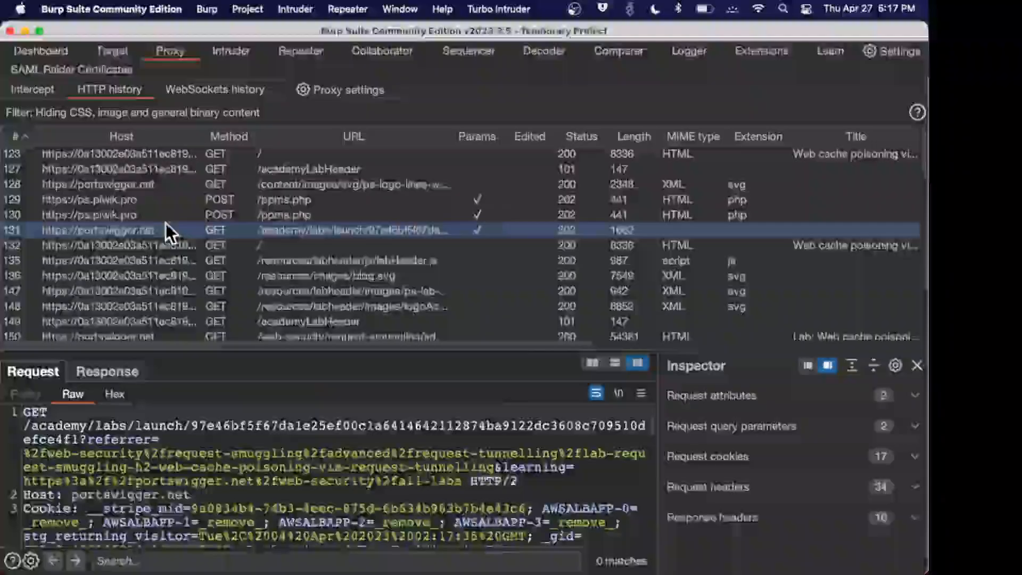
Clear the proxy HTTP history and confirm so it shows empty.
{"action": "right_click", "coordinate": [98, 230]}
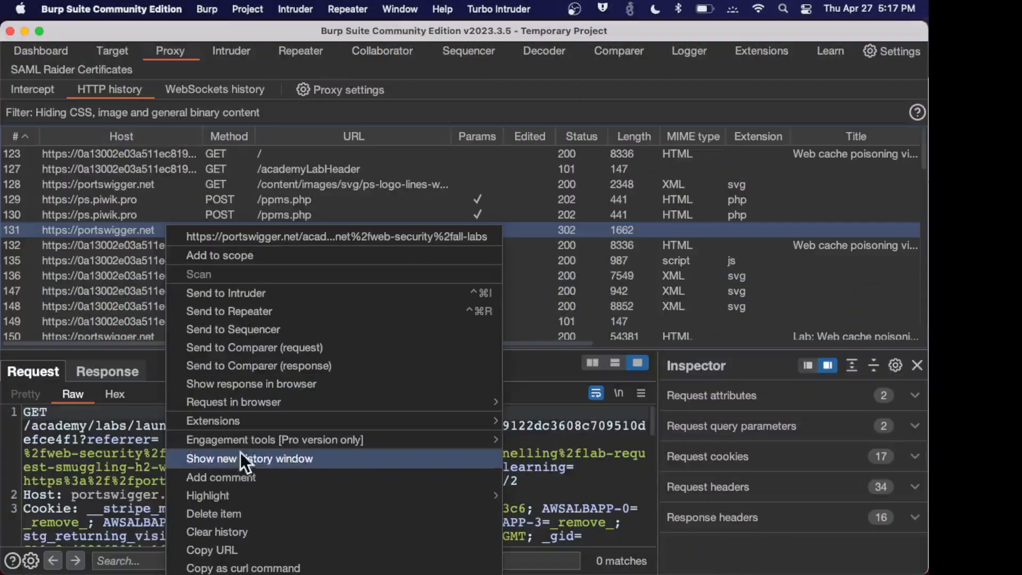
{"action": "left_click", "coordinate": [216, 531]}
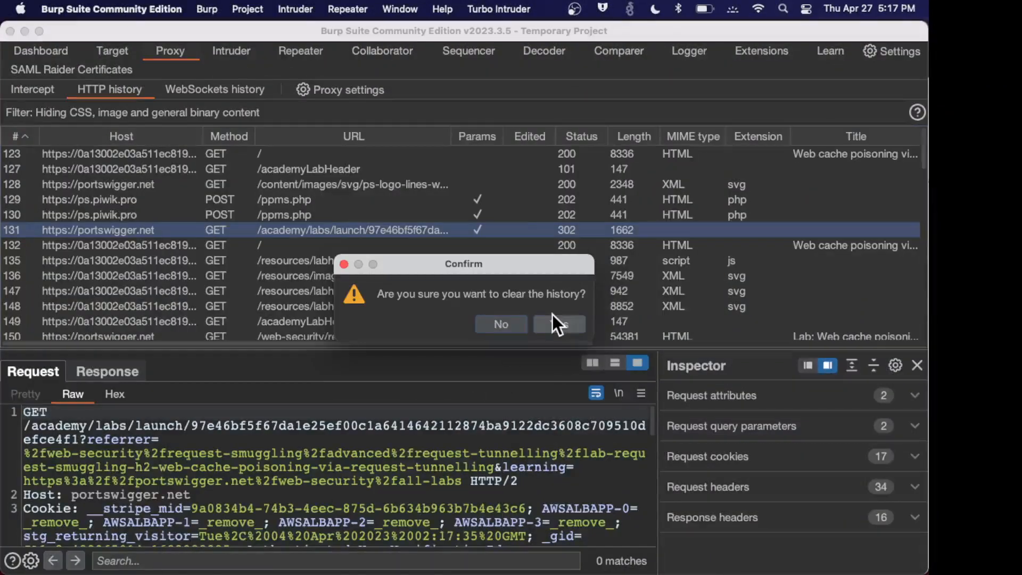
{"action": "left_click", "coordinate": [557, 323]}
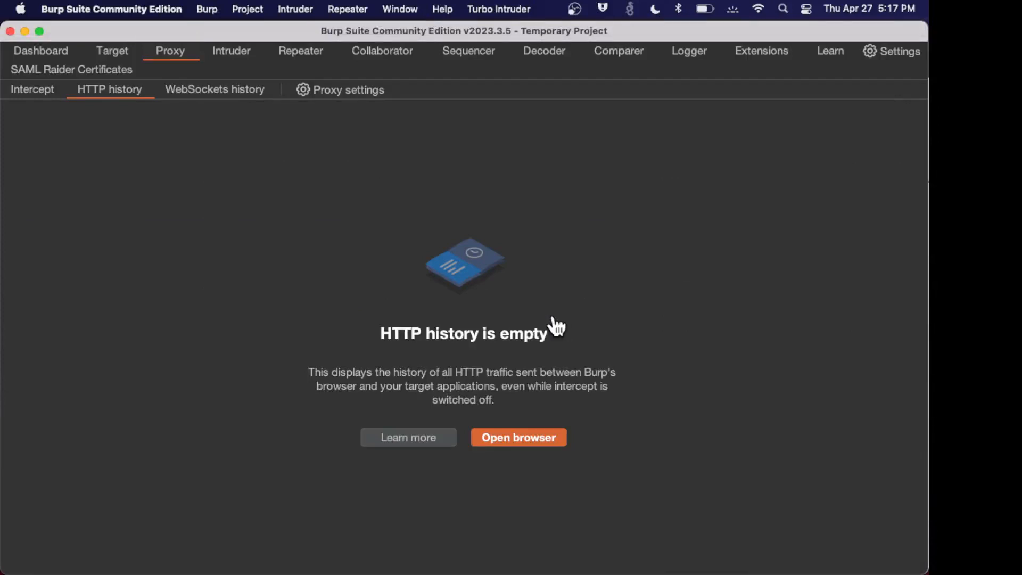
Reload the lab home page in Chromium to capture a fresh GET / request.
{"action": "left_click", "coordinate": [517, 436]}
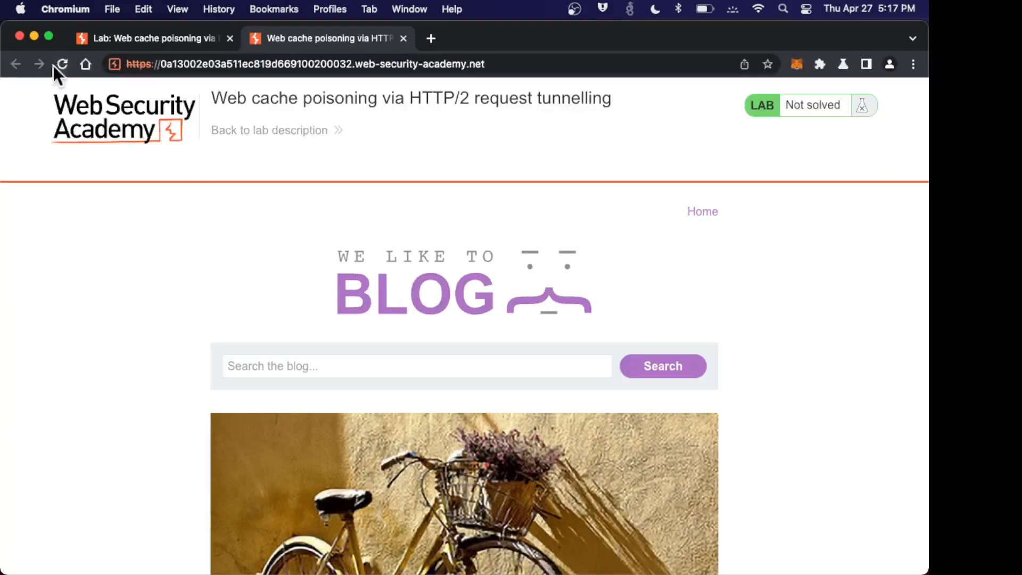
{"action": "left_click", "coordinate": [62, 64]}
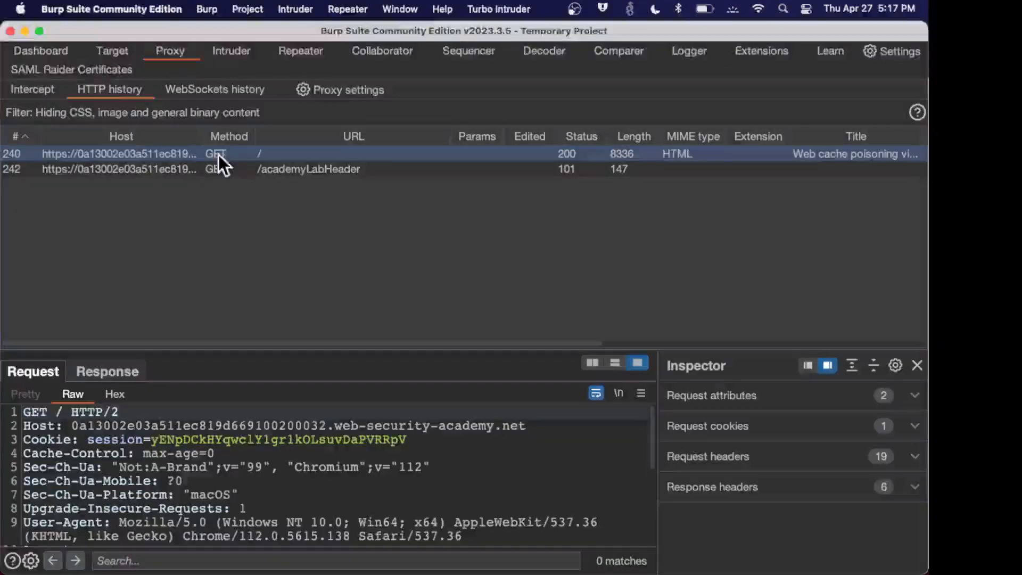
{"action": "mouse_move", "coordinate": [172, 163]}
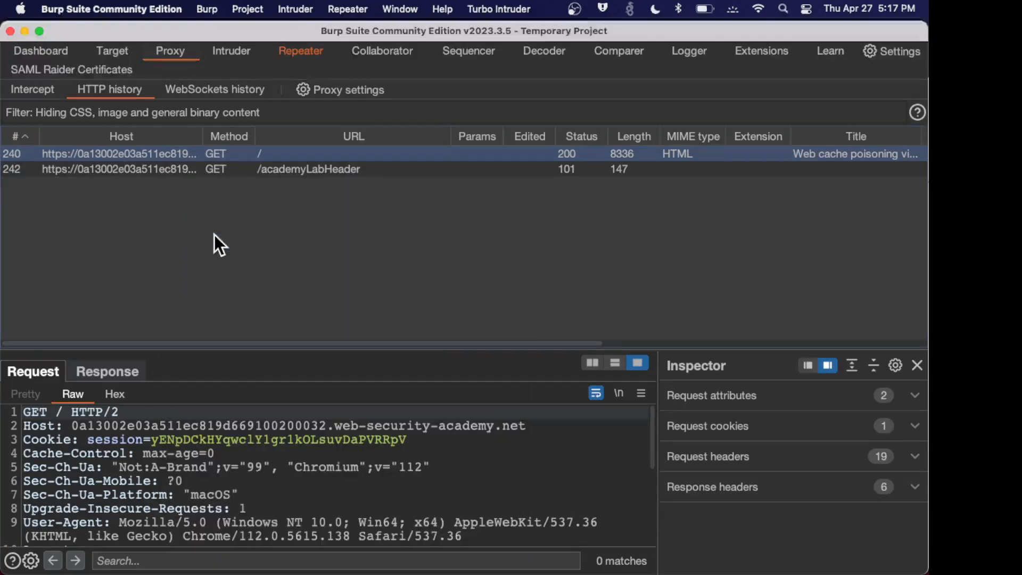
View the home page request in Repeater with its HTTP/2 request attributes expanded in the Inspector.
{"action": "left_click", "coordinate": [300, 51]}
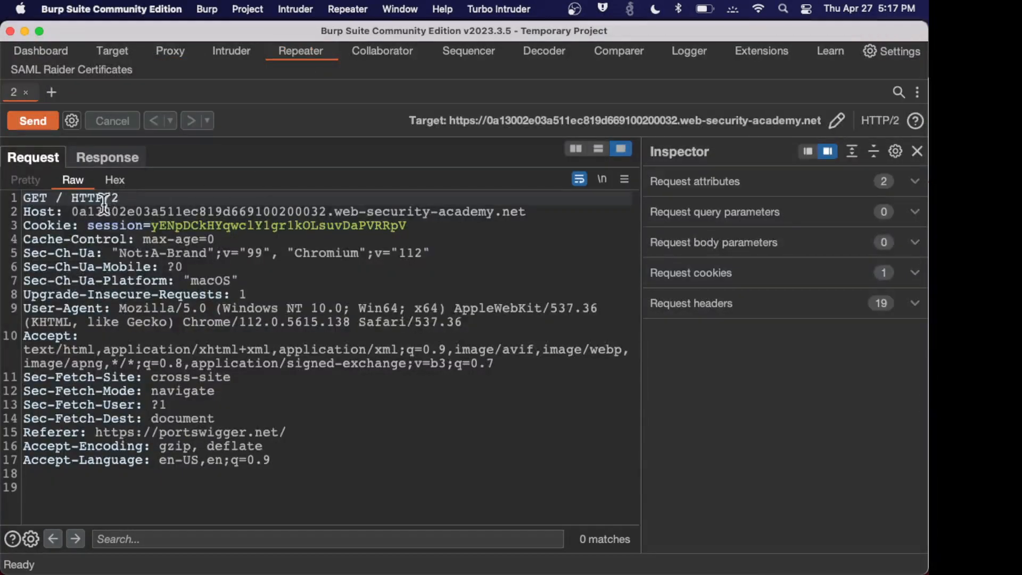
{"action": "mouse_move", "coordinate": [902, 196]}
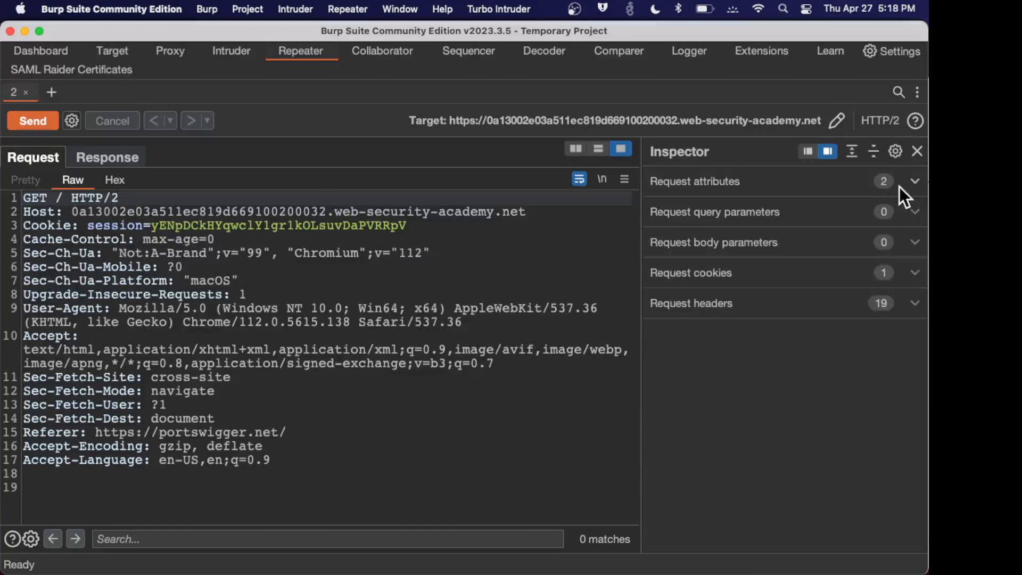
{"action": "left_click", "coordinate": [913, 181]}
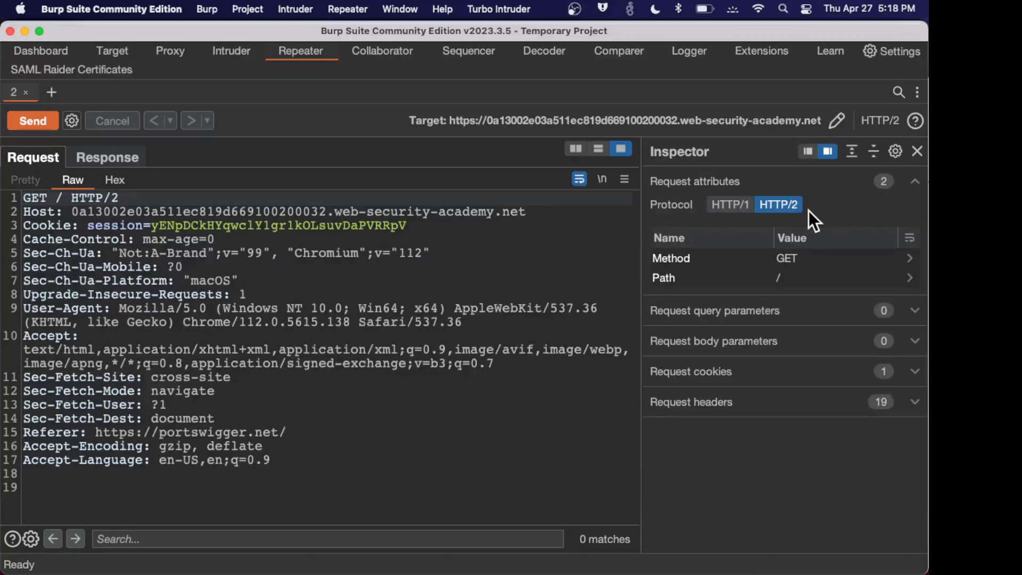
{"action": "mouse_move", "coordinate": [840, 120]}
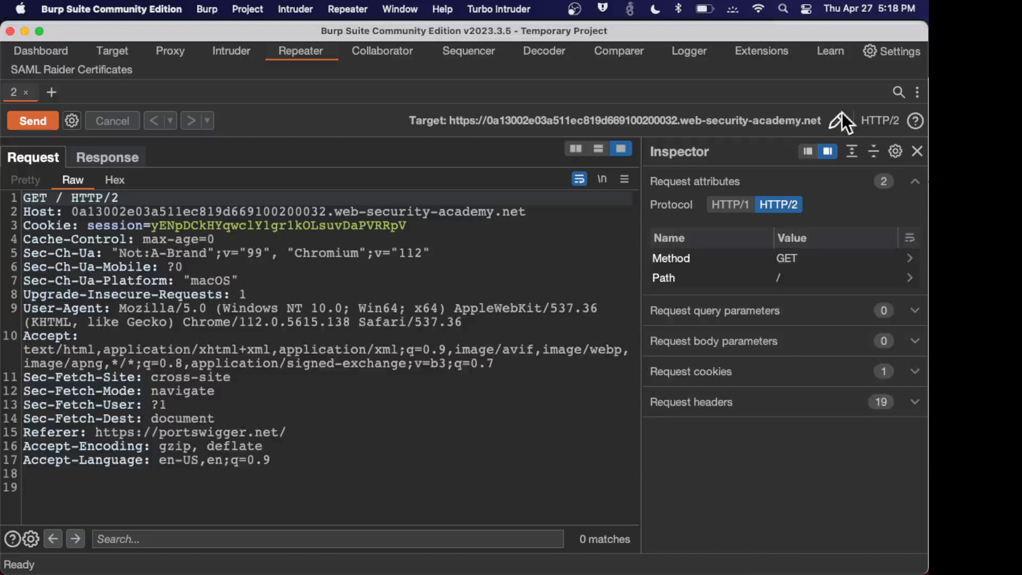
{"action": "left_click", "coordinate": [914, 181]}
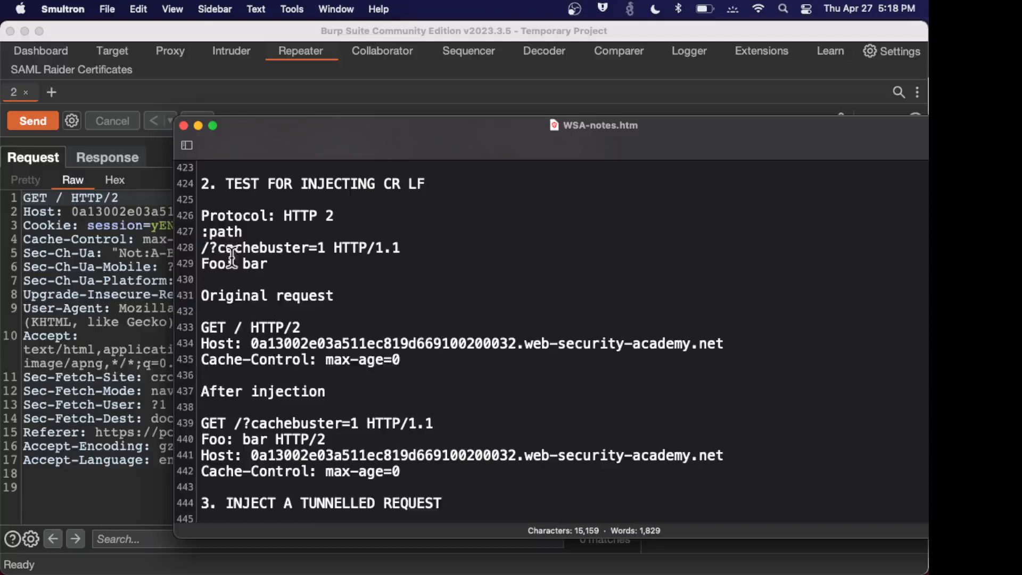
{"action": "mouse_move", "coordinate": [244, 231]}
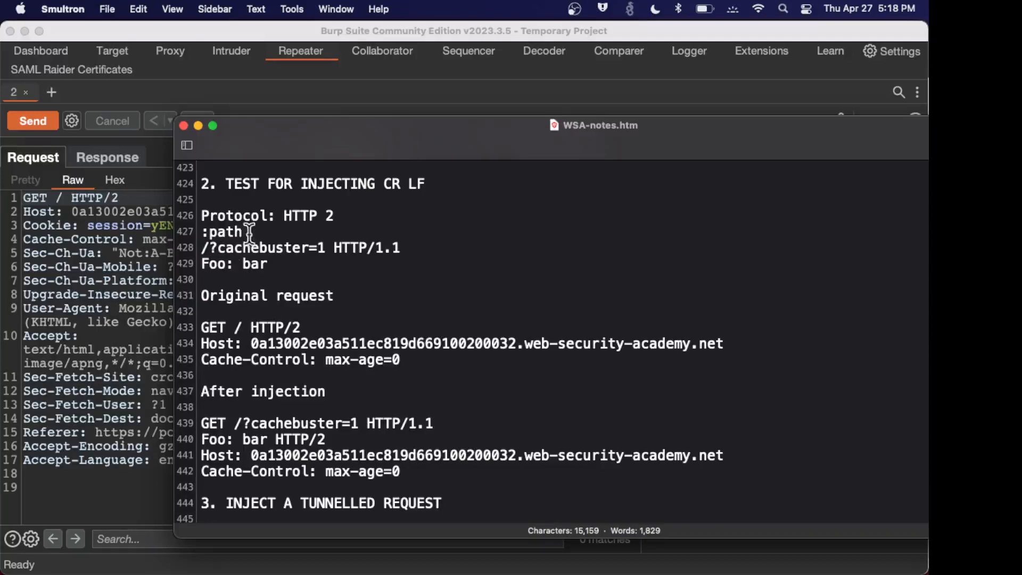
{"action": "mouse_move", "coordinate": [202, 254]}
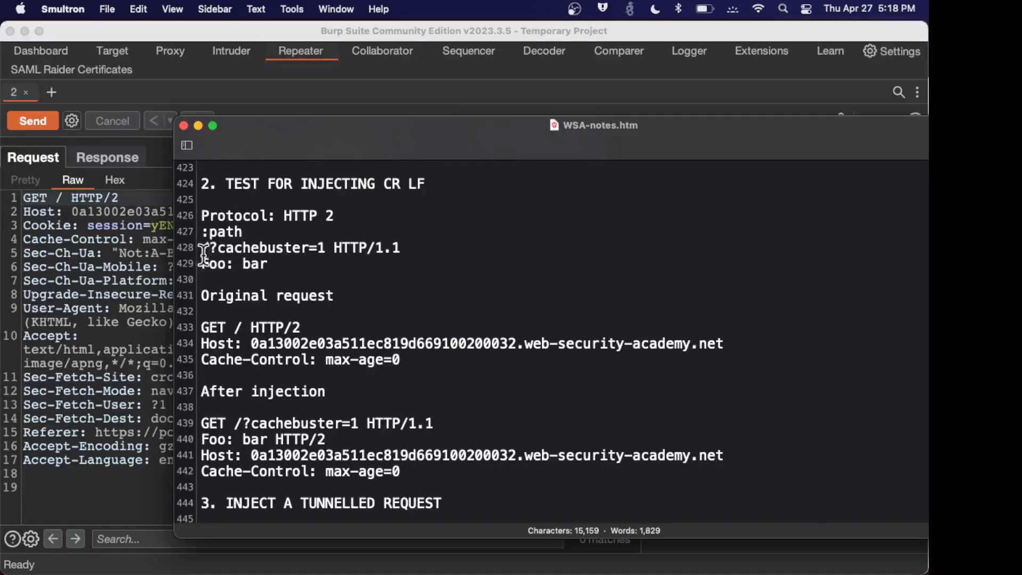
{"action": "mouse_move", "coordinate": [332, 262]}
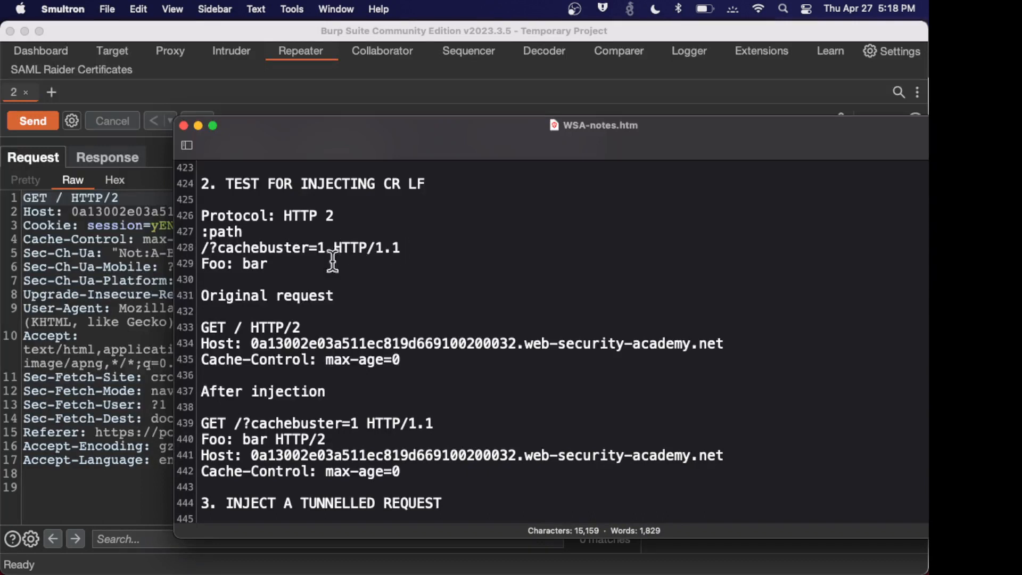
{"action": "mouse_move", "coordinate": [328, 247]}
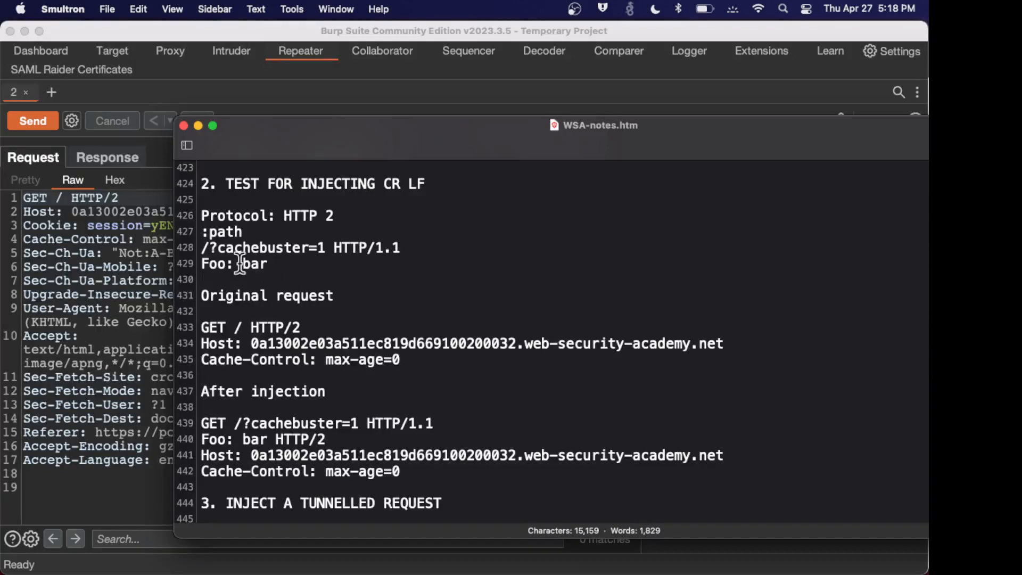
{"action": "mouse_move", "coordinate": [401, 248]}
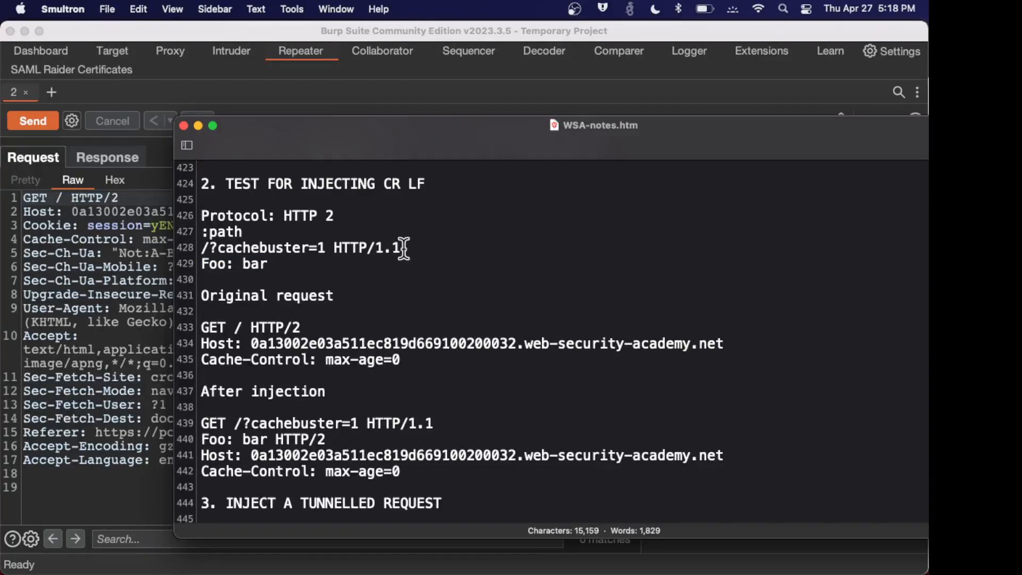
{"action": "mouse_move", "coordinate": [294, 326]}
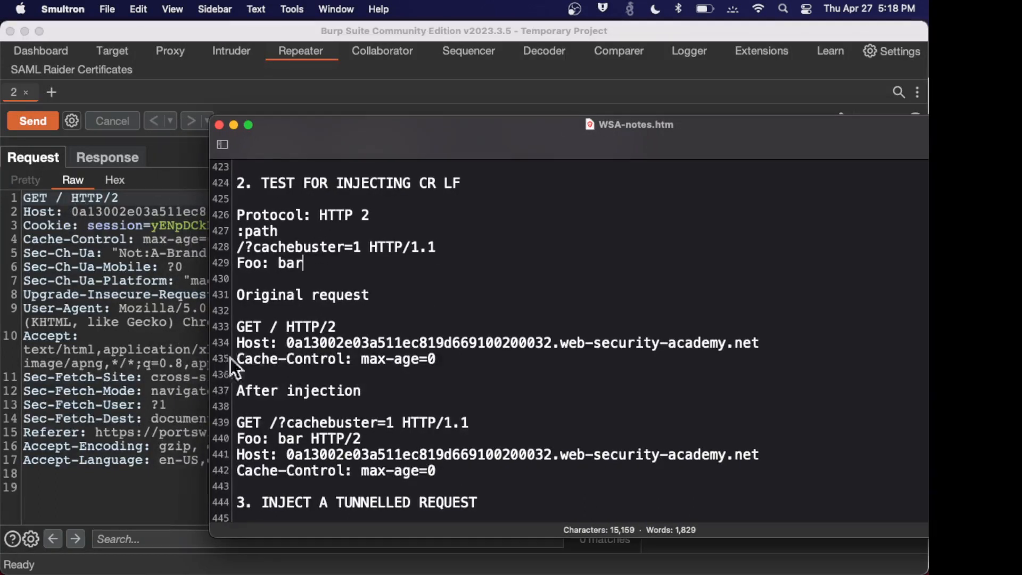
{"action": "mouse_move", "coordinate": [393, 365]}
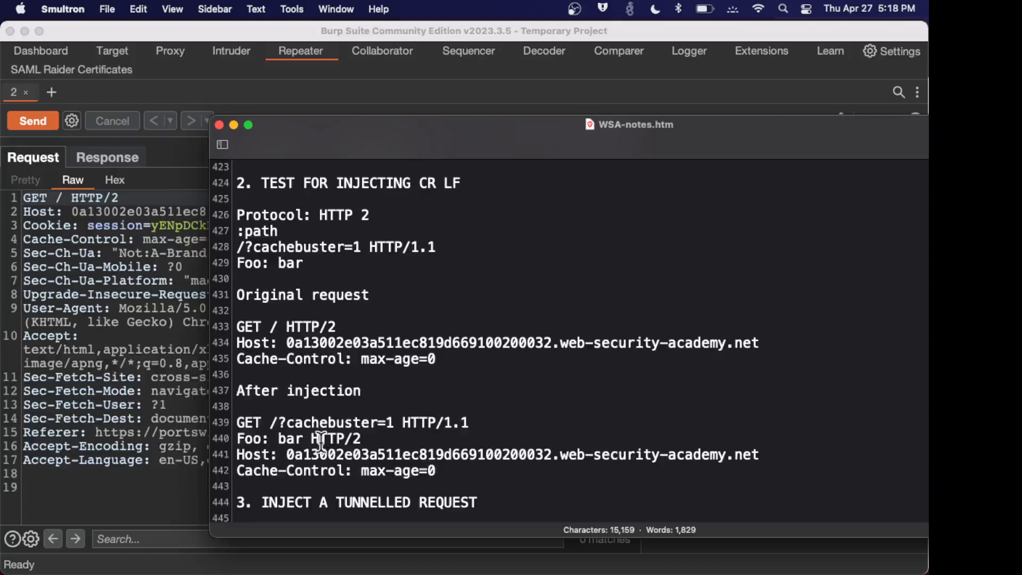
Review the CRLF-injection test notes, picking out the injected Foo: bar header value.
{"action": "left_click", "coordinate": [302, 262]}
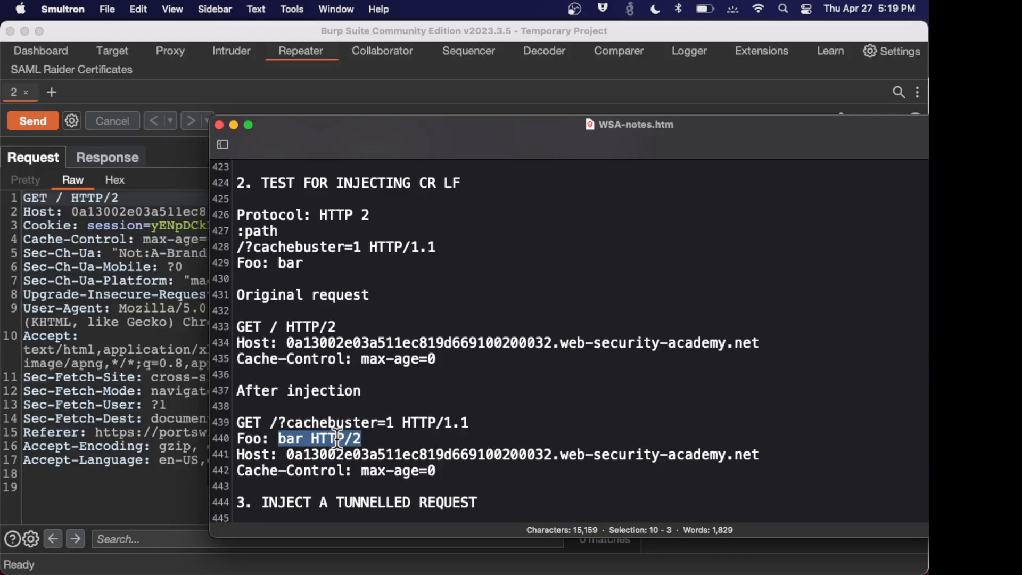
{"action": "mouse_move", "coordinate": [381, 486]}
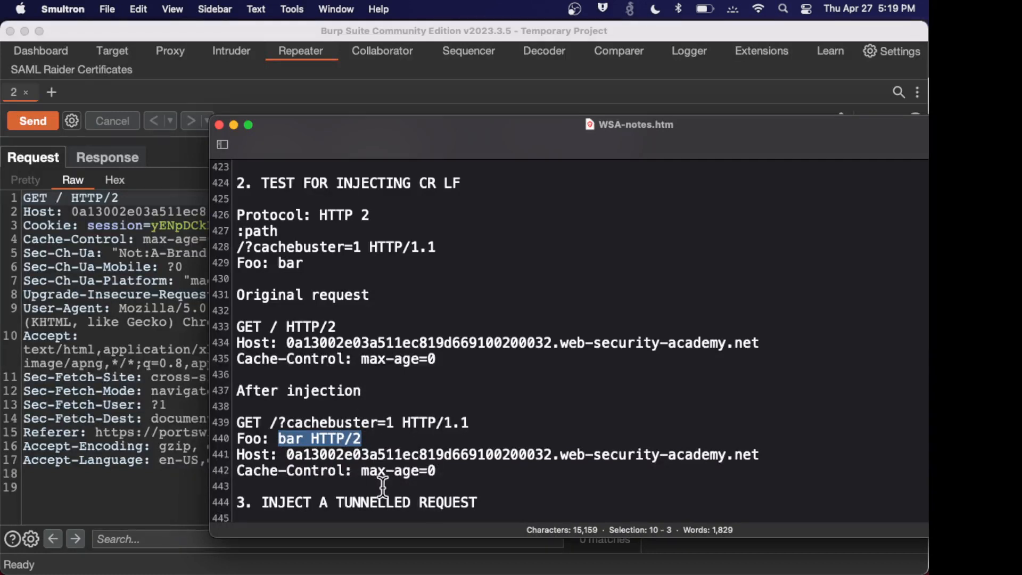
{"action": "mouse_move", "coordinate": [363, 422]}
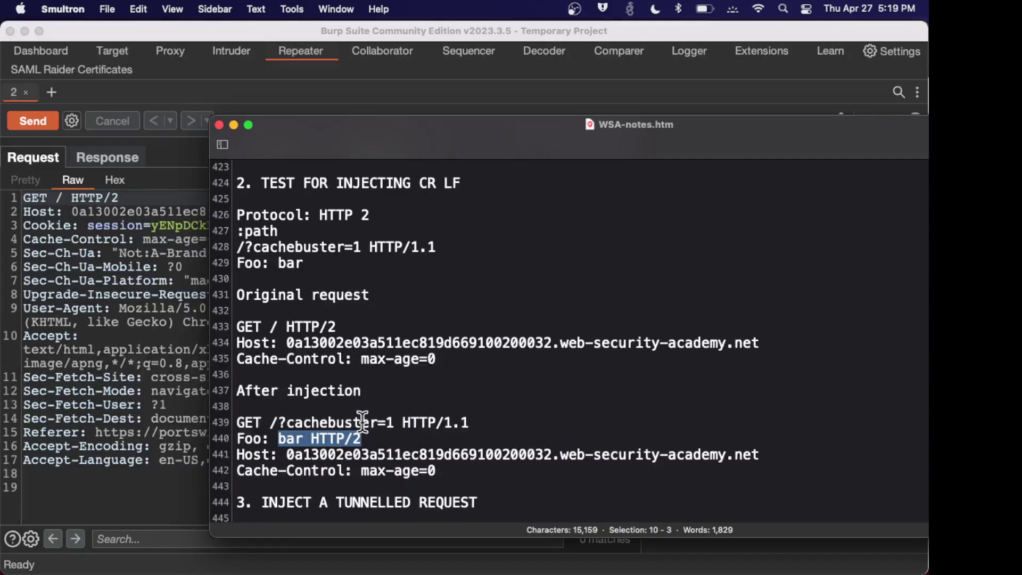
{"action": "mouse_move", "coordinate": [316, 418]}
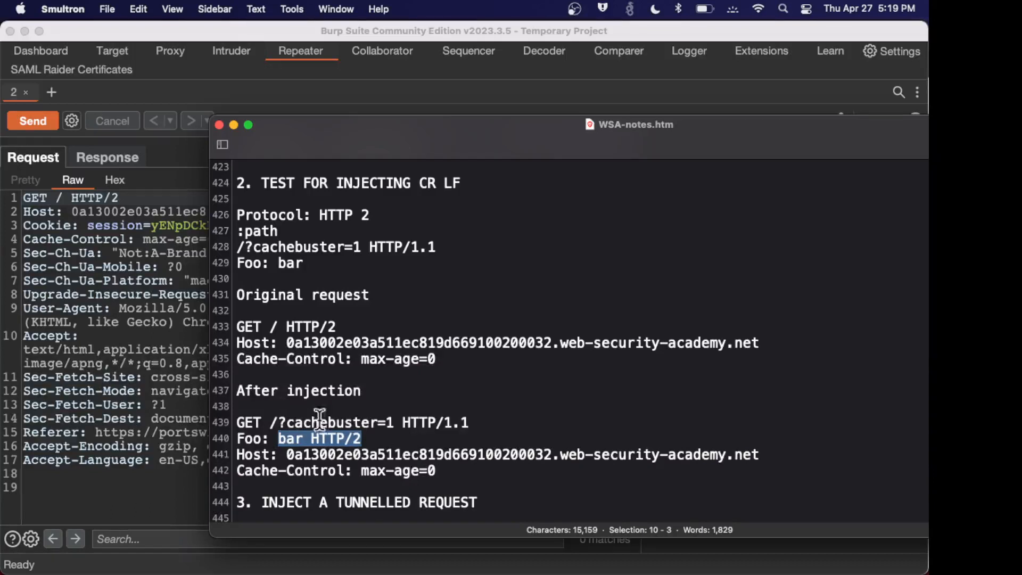
{"action": "mouse_move", "coordinate": [465, 402]}
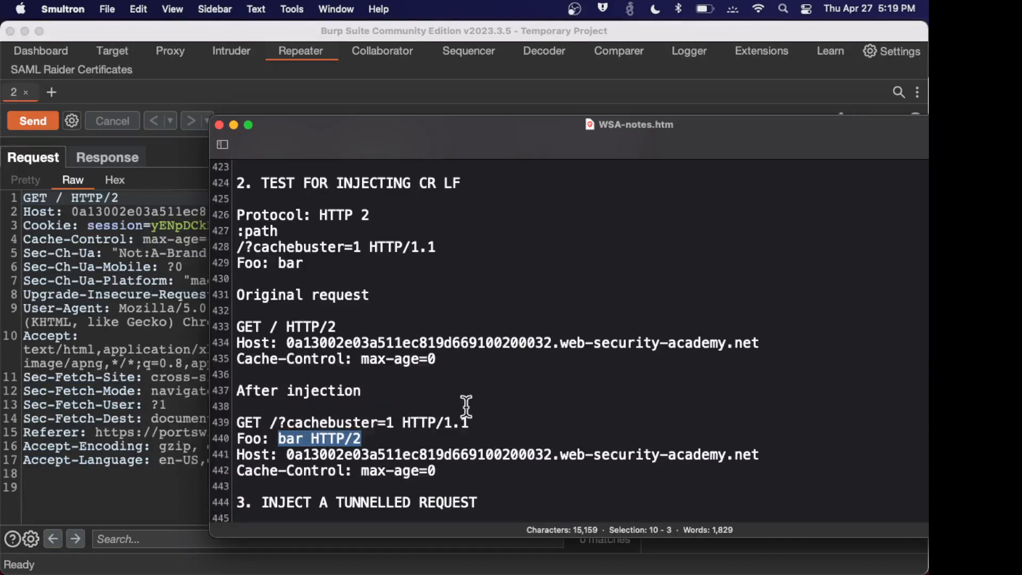
{"action": "mouse_move", "coordinate": [343, 324]}
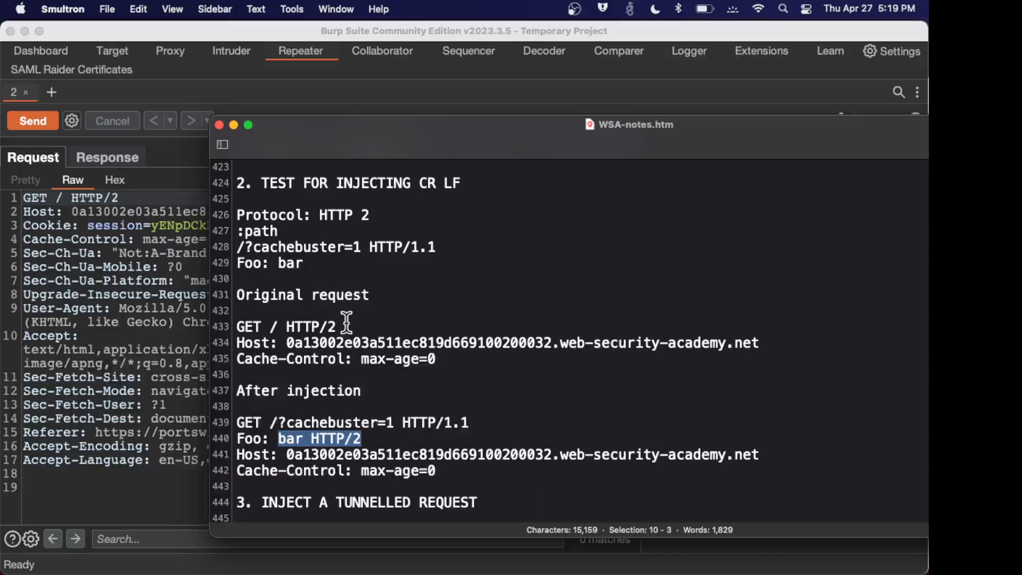
{"action": "mouse_move", "coordinate": [361, 300]}
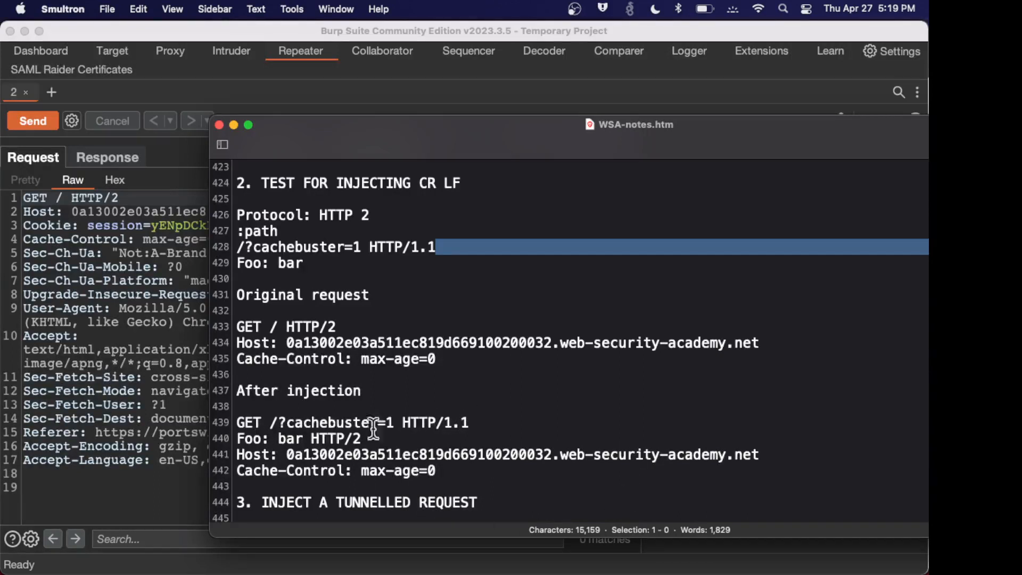
{"action": "mouse_move", "coordinate": [409, 401]}
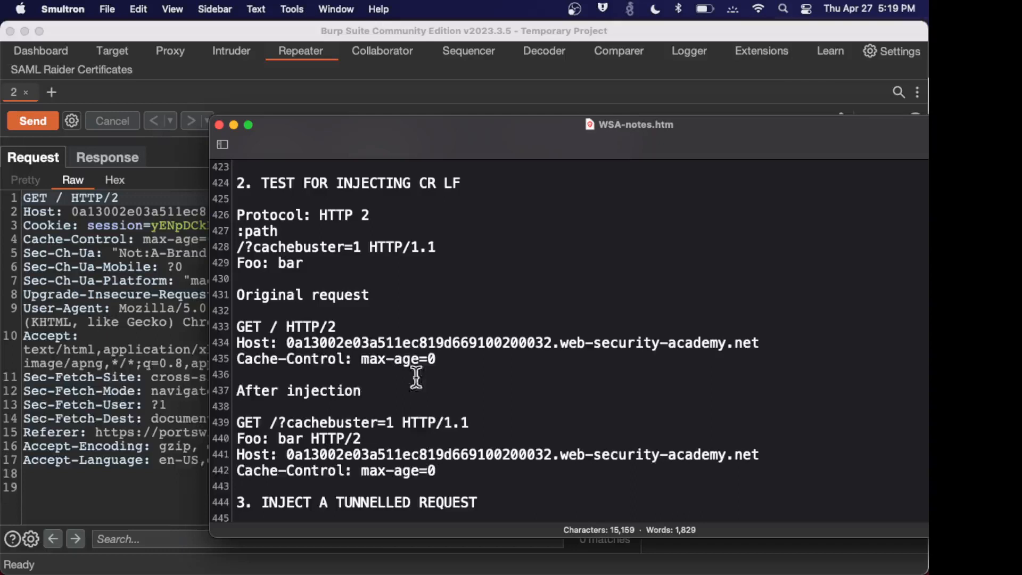
{"action": "mouse_move", "coordinate": [237, 245]}
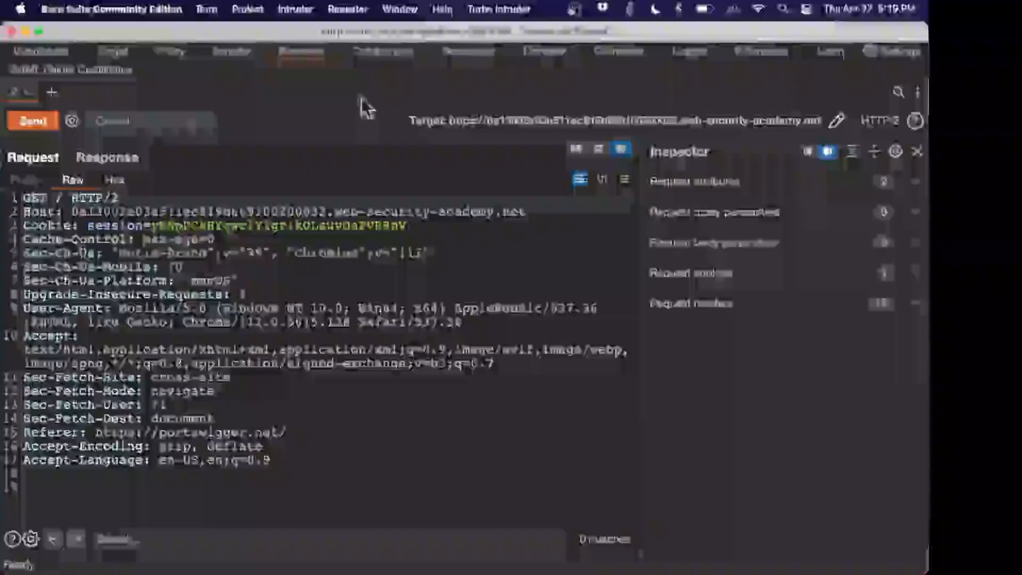
Apply the ':path' value '/?cachebuster=1 HTTP/1.1\r\nFoo: bar', send it and render the 200 response.
{"action": "left_click", "coordinate": [906, 303]}
{"action": "type", "text": "/?cachebuster=1 HTTP/1.1\\r\\nFoo: bar"}
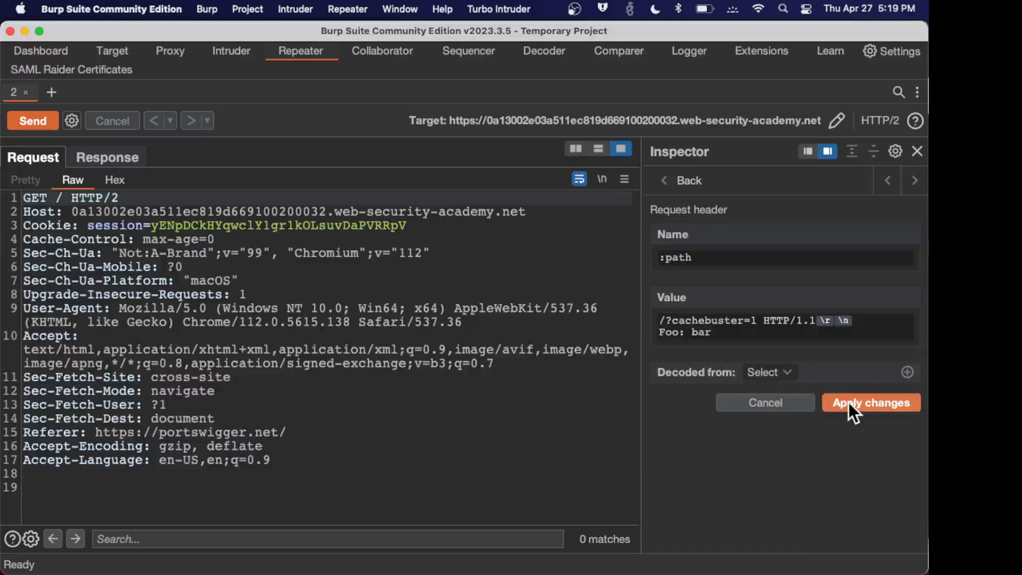
{"action": "left_click", "coordinate": [871, 402]}
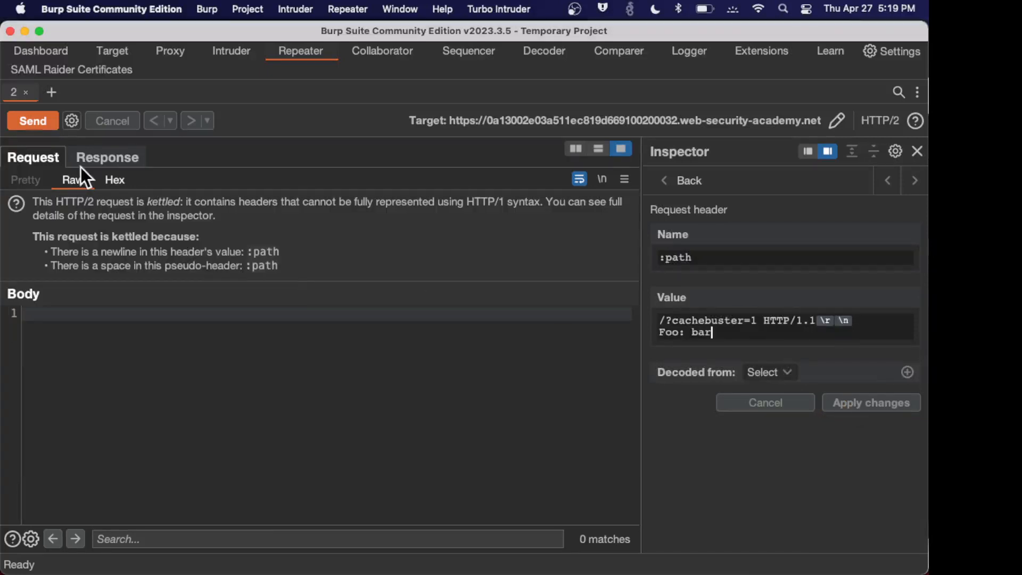
{"action": "left_click", "coordinate": [33, 121]}
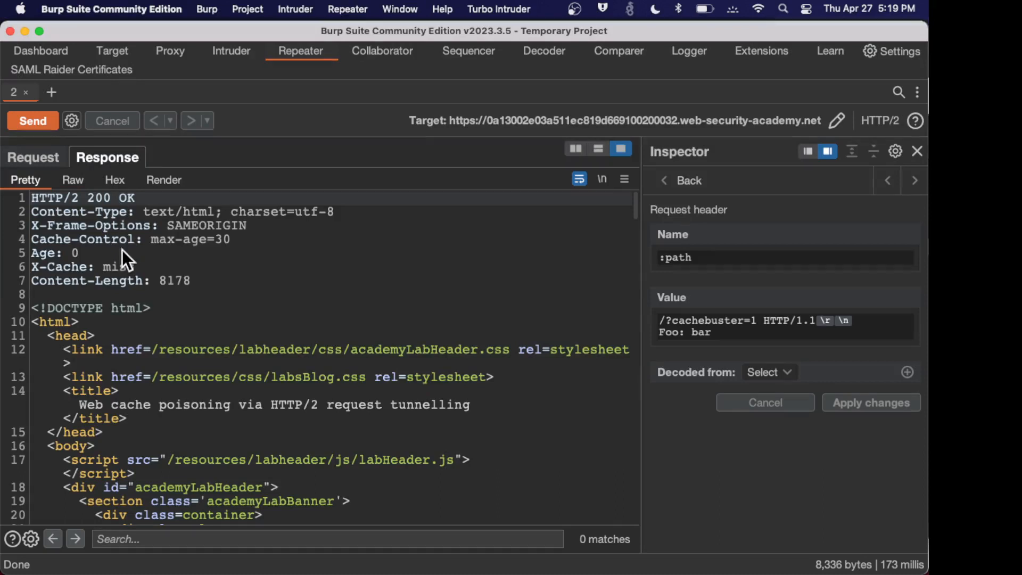
{"action": "left_click", "coordinate": [164, 180]}
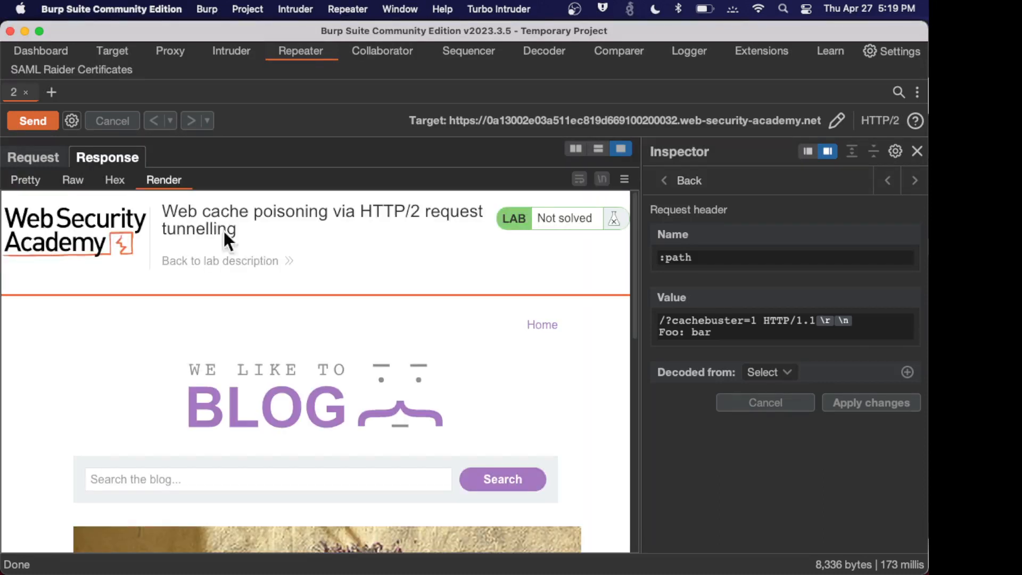
{"action": "mouse_move", "coordinate": [248, 345]}
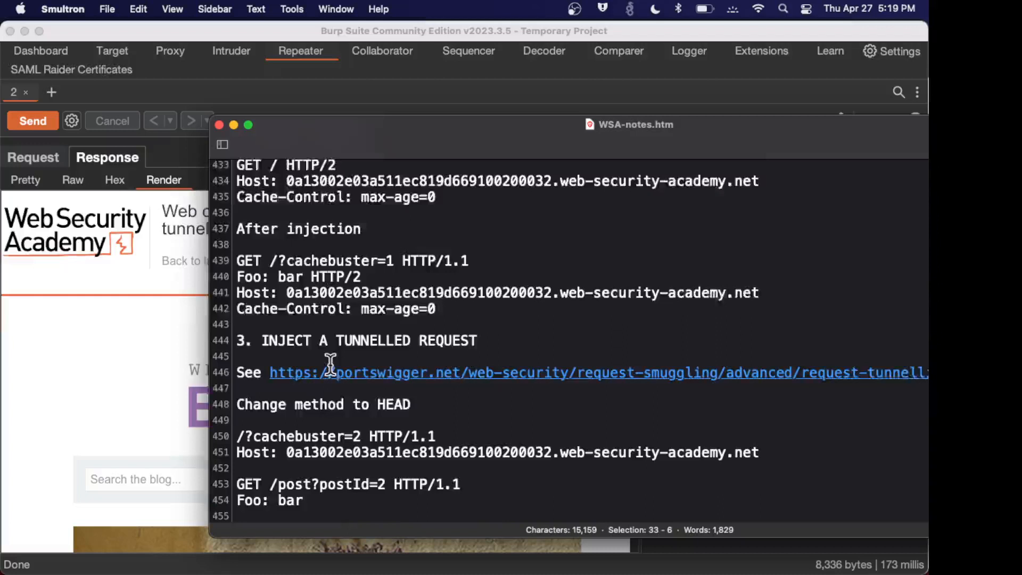
Scroll the notes to section 3's tunnelled GET /post?postId=2 payload with cachebuster=2.
{"action": "scroll", "scroll_direction": "down", "scroll_amount": 3}
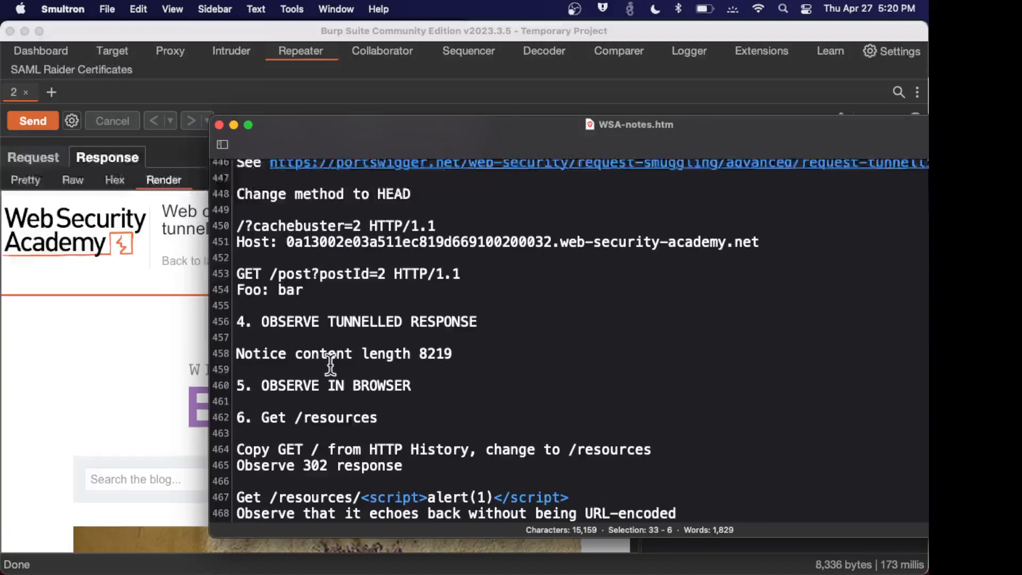
{"action": "mouse_move", "coordinate": [239, 221]}
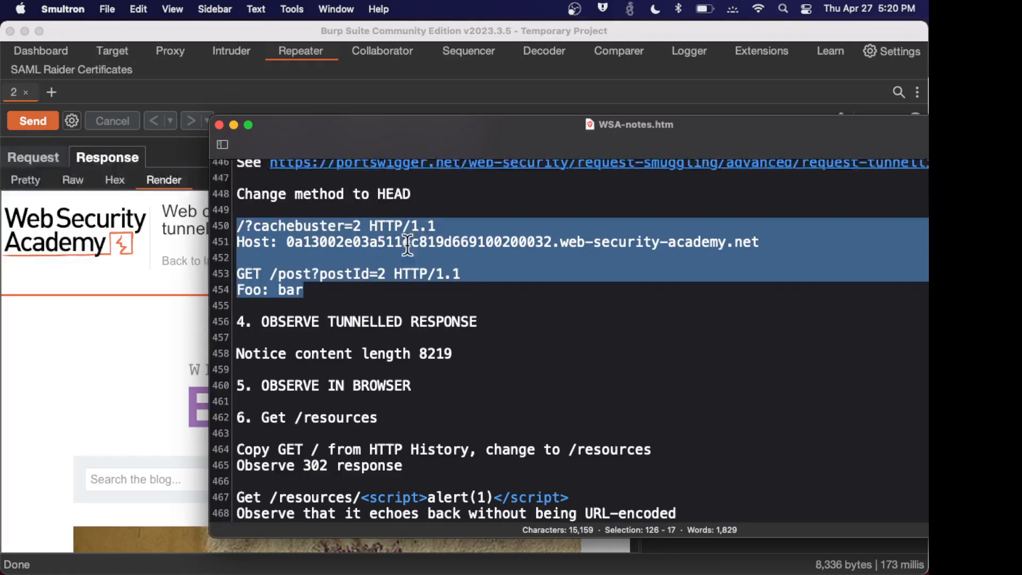
{"action": "mouse_move", "coordinate": [332, 290]}
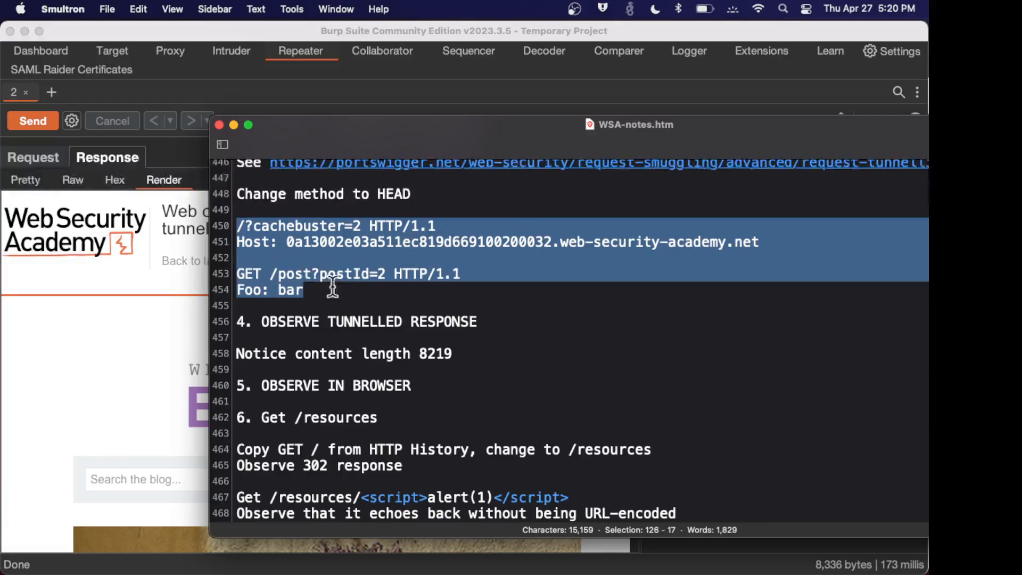
{"action": "mouse_move", "coordinate": [359, 273]}
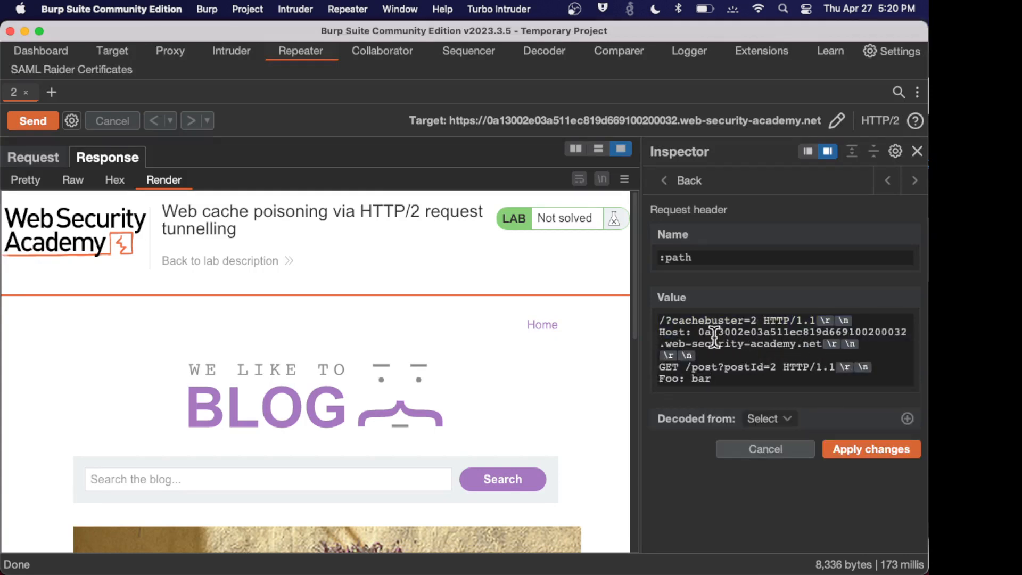
{"action": "mouse_move", "coordinate": [687, 366]}
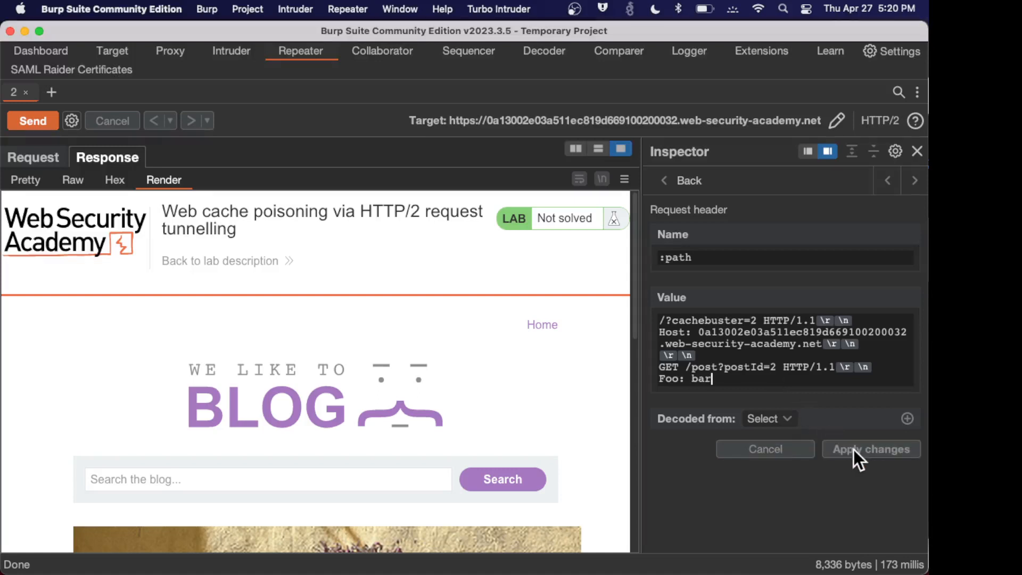
{"action": "mouse_move", "coordinate": [664, 193]}
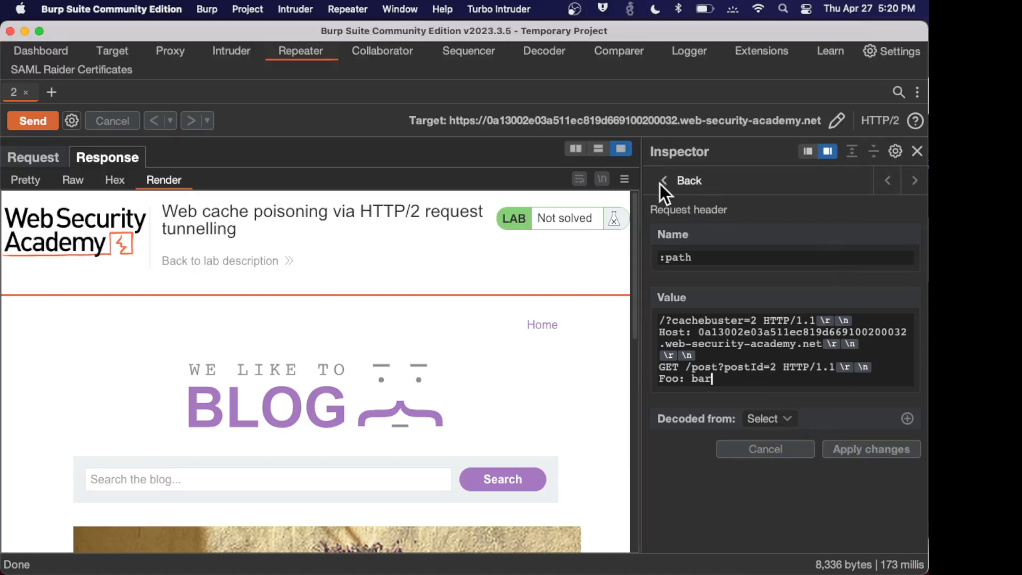
Change the request method to HEAD, send the tunnelled GET /post?postId=2 request and view its 200 response.
{"action": "left_click", "coordinate": [681, 181]}
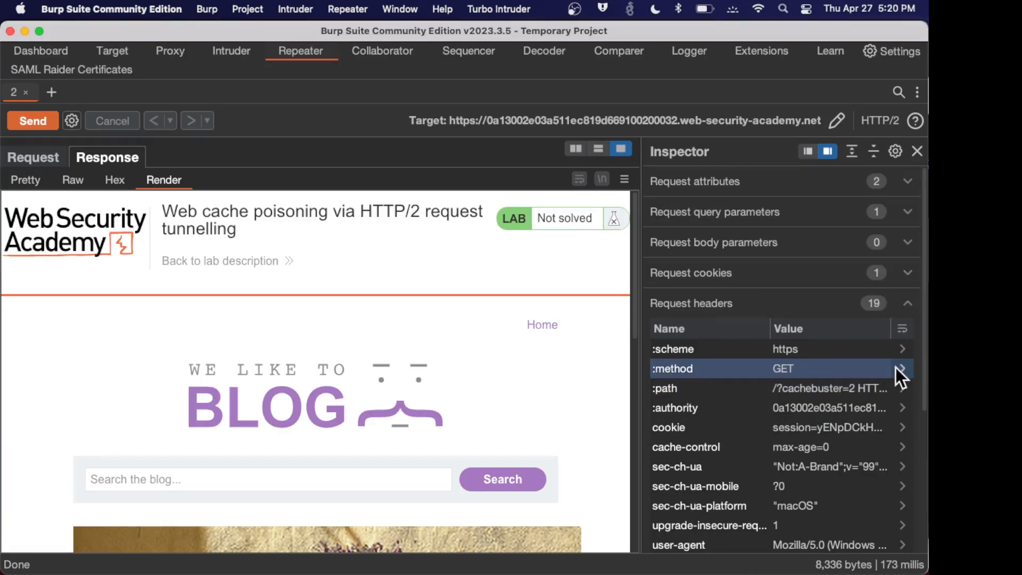
{"action": "left_click", "coordinate": [902, 368]}
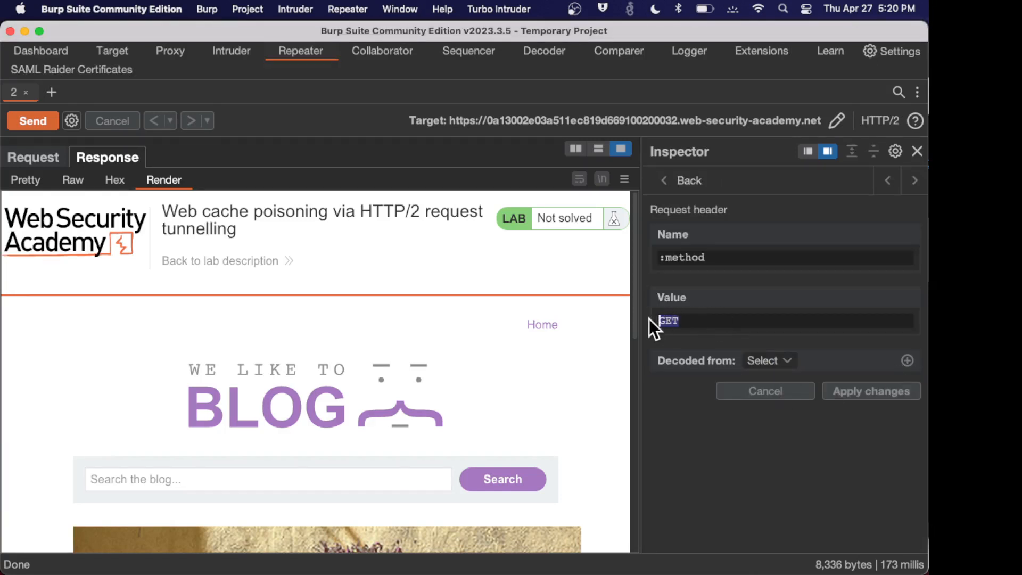
{"action": "type", "text": "HEAF"}
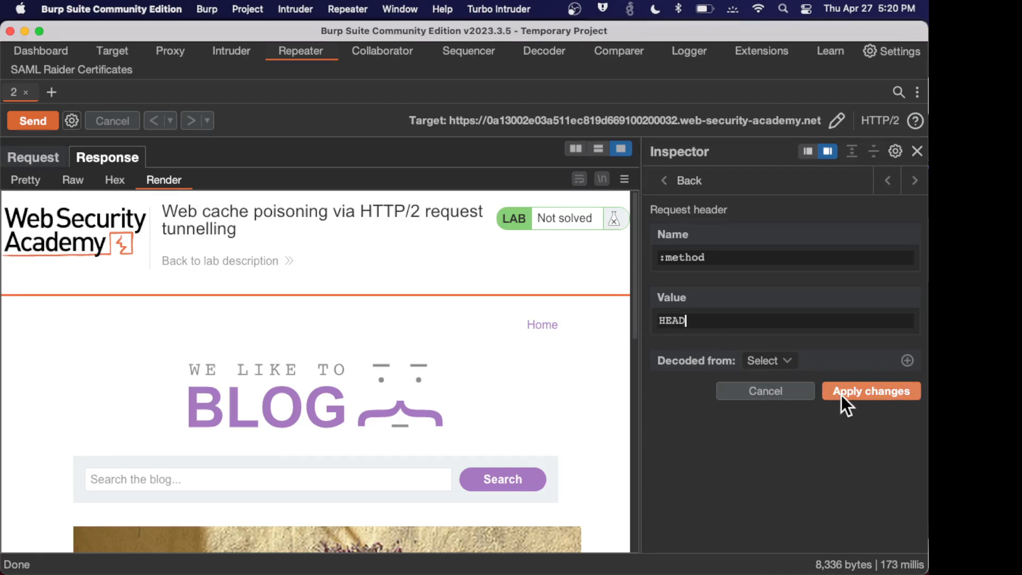
{"action": "left_click", "coordinate": [870, 391]}
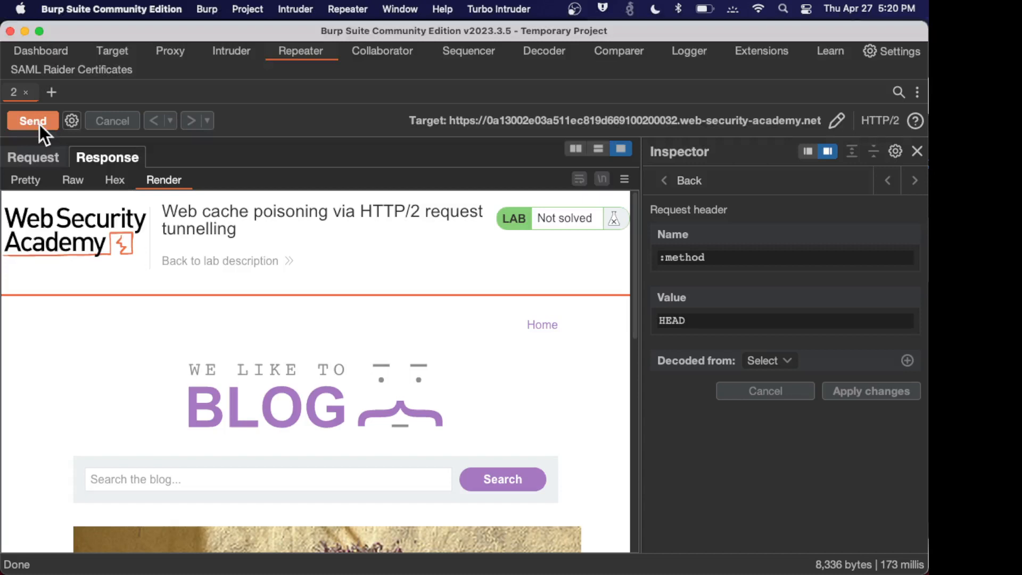
{"action": "left_click", "coordinate": [32, 121]}
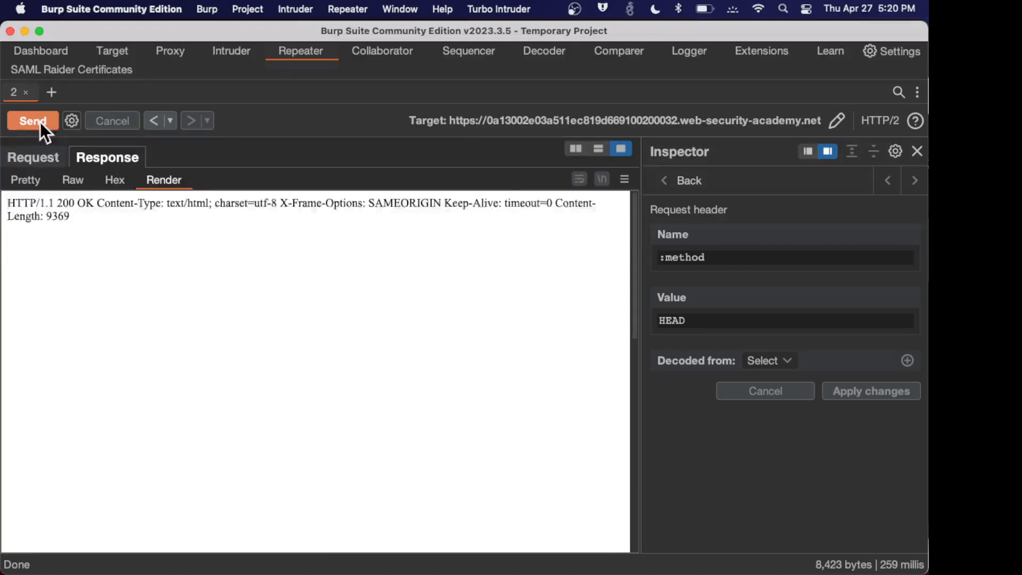
{"action": "left_click", "coordinate": [33, 120]}
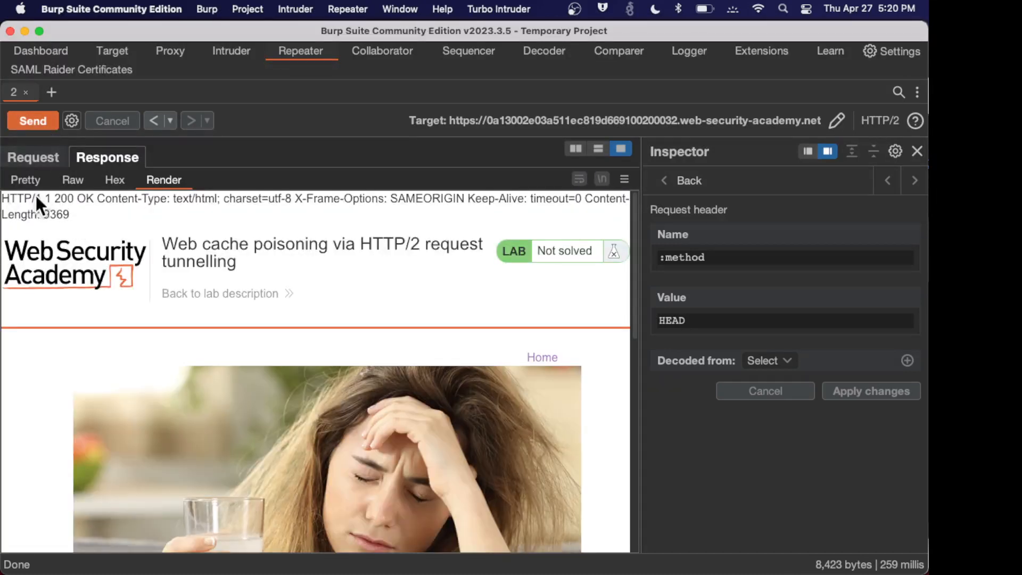
{"action": "mouse_move", "coordinate": [95, 203]}
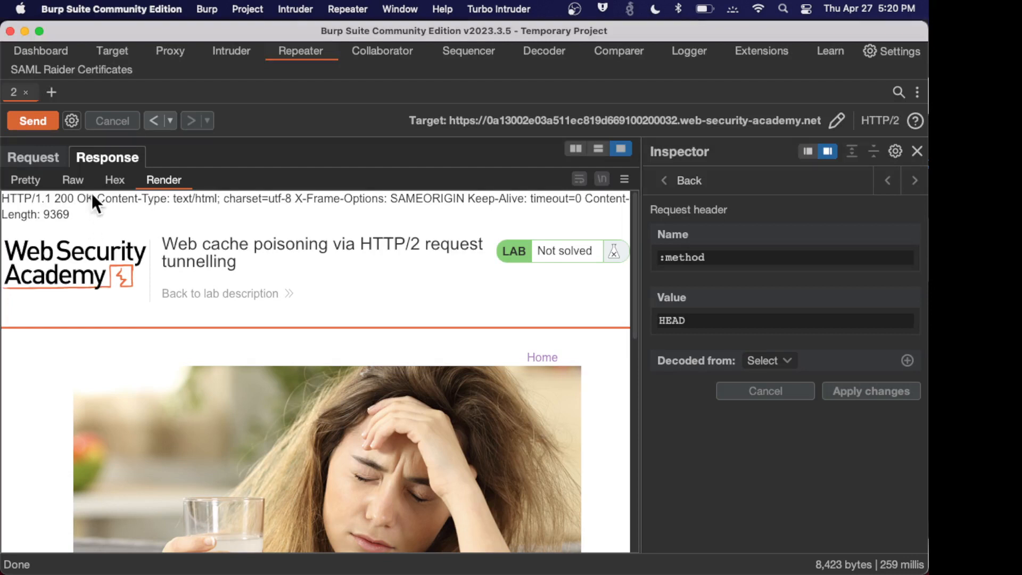
{"action": "mouse_move", "coordinate": [194, 294]}
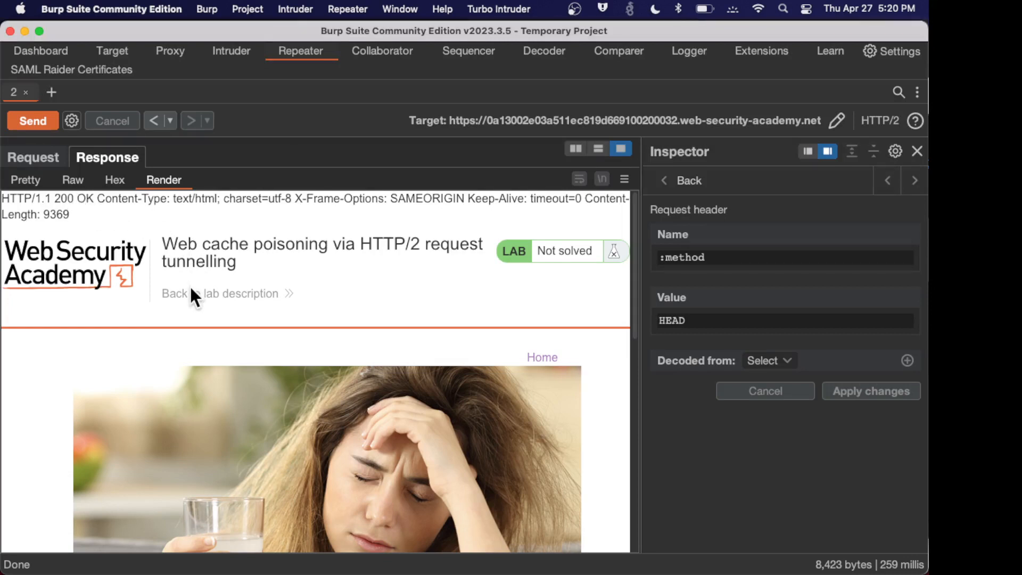
{"action": "mouse_move", "coordinate": [199, 212]}
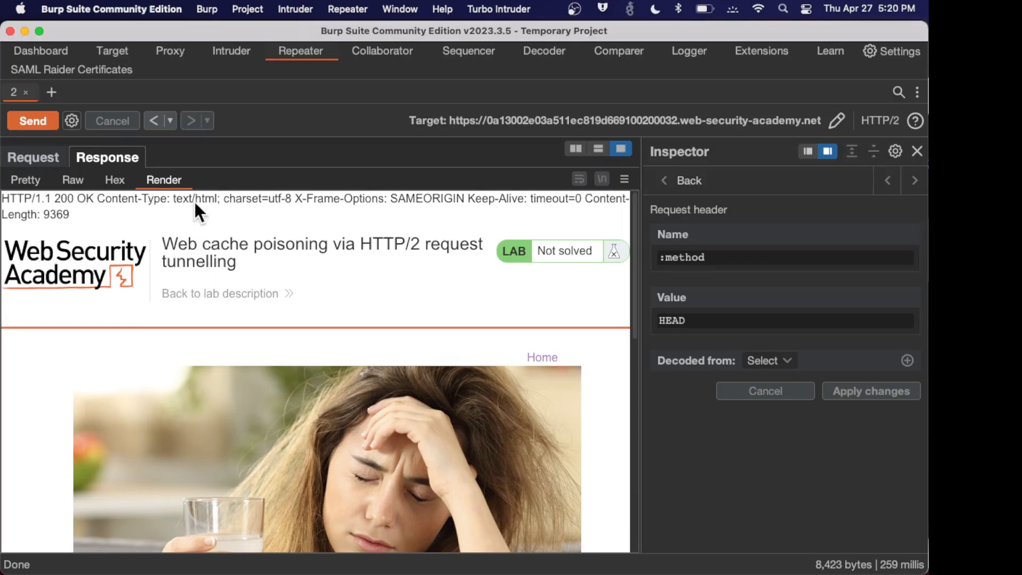
{"action": "mouse_move", "coordinate": [196, 211]}
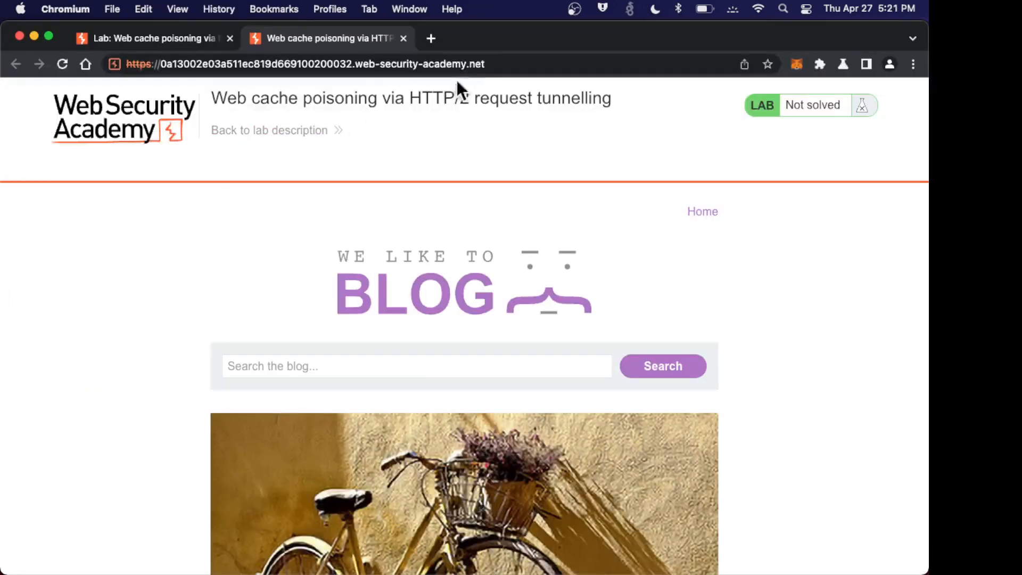
Load the lab homepage with ?cachebuster=2 in Chromium to see the tunnelled response text.
{"action": "left_click", "coordinate": [304, 63]}
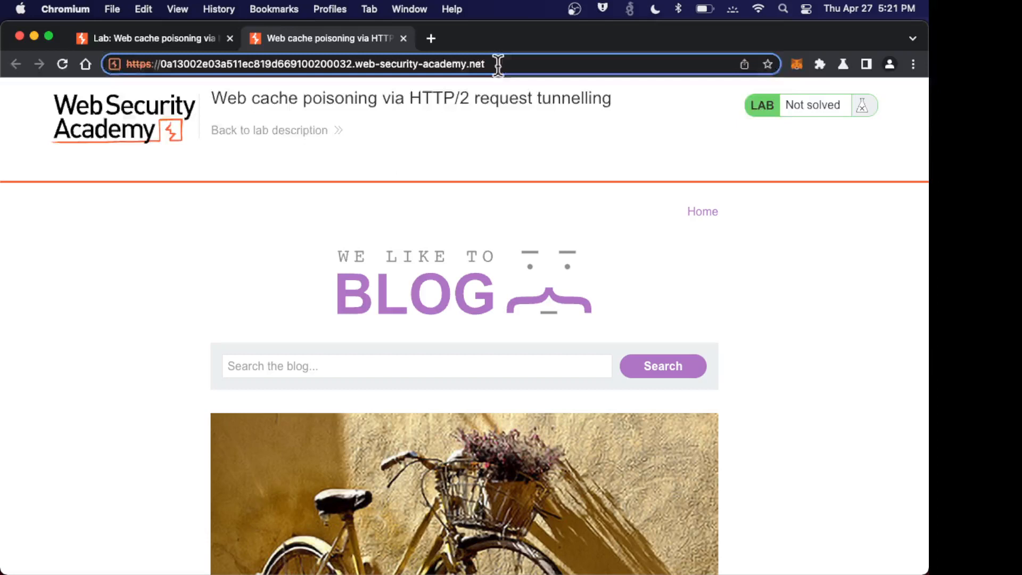
{"action": "type", "text": "/cachebuster=2"}
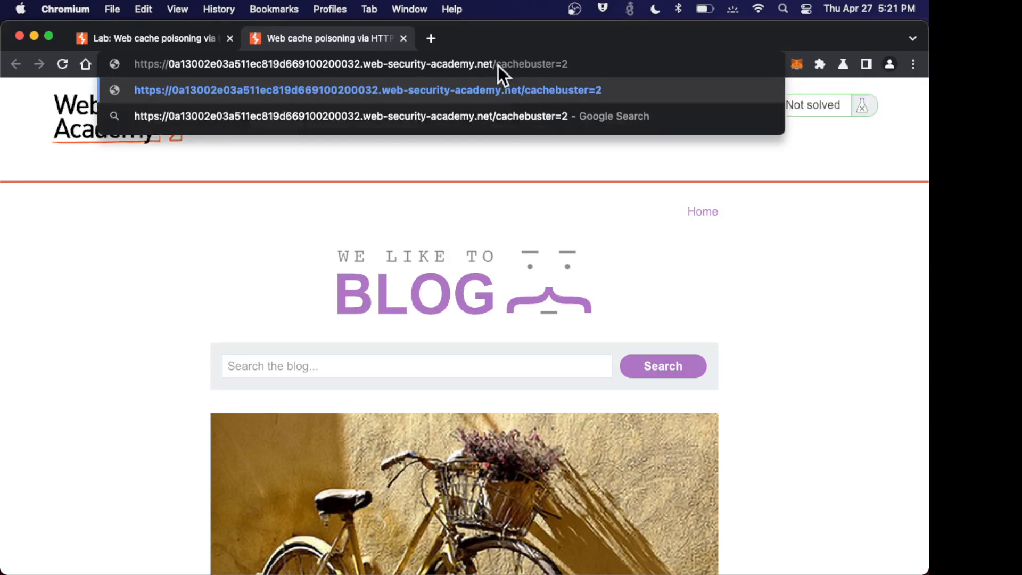
{"action": "mouse_move", "coordinate": [525, 104]}
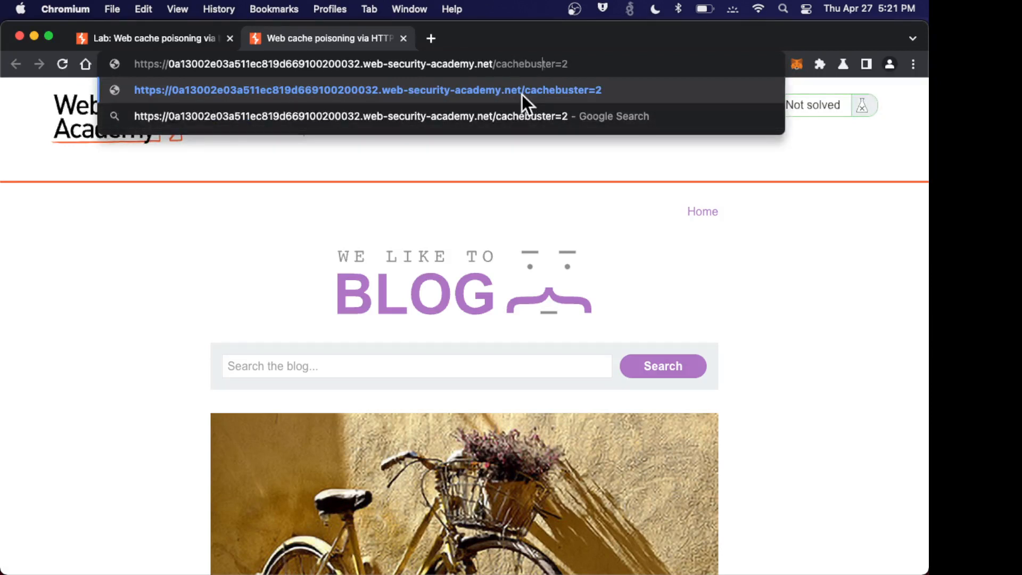
{"action": "type", "text": "?"}
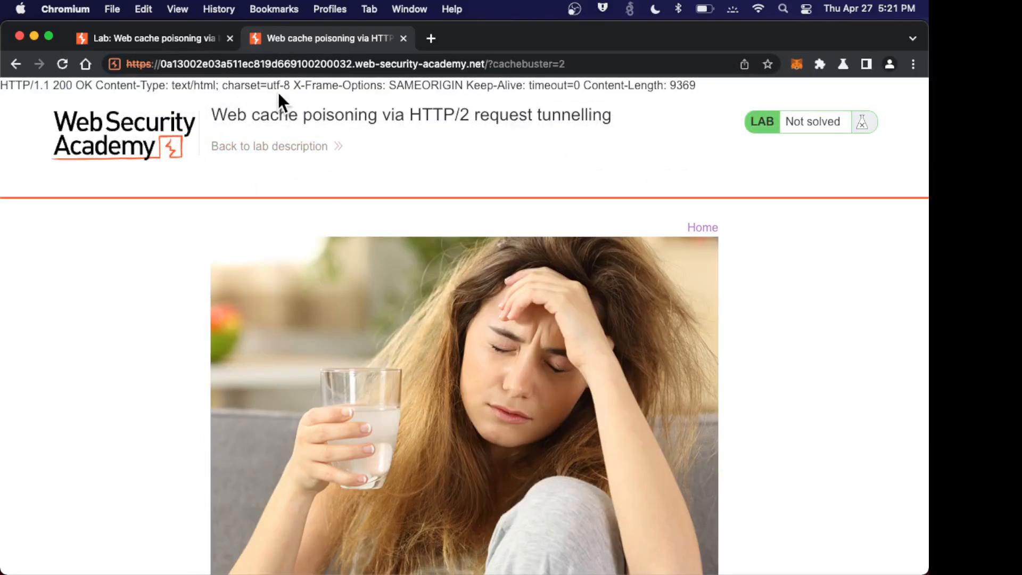
{"action": "mouse_move", "coordinate": [300, 88]}
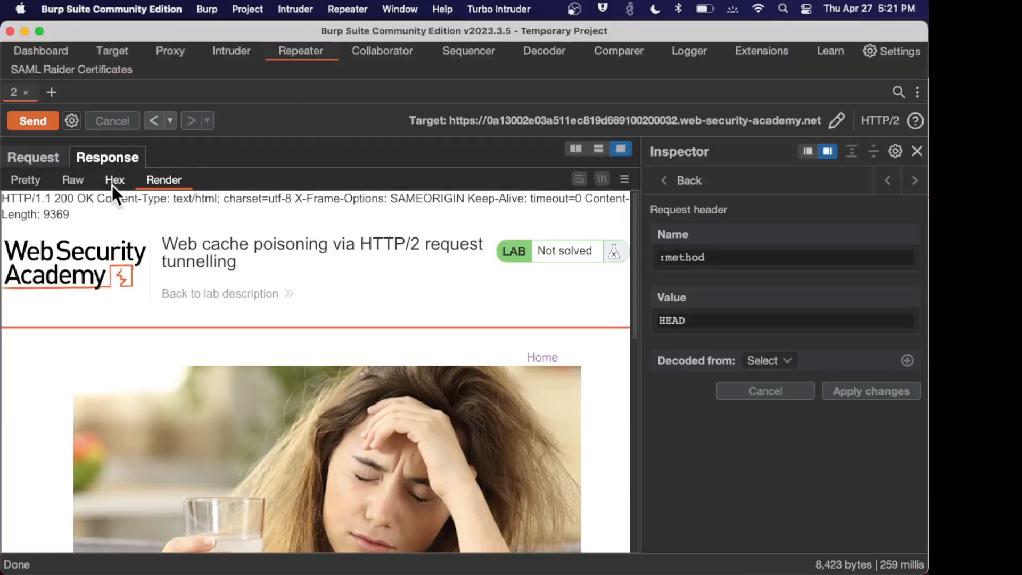
Compare the Repeater response's tunnelled HTTP/1.1 200 in Raw and Render views, then return to the request.
{"action": "left_click", "coordinate": [72, 180]}
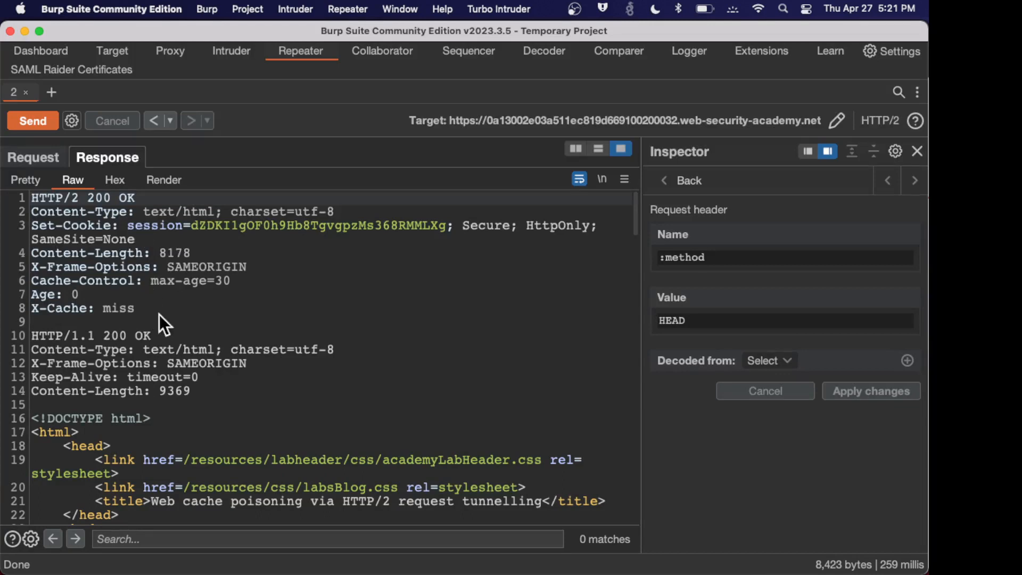
{"action": "mouse_move", "coordinate": [137, 342]}
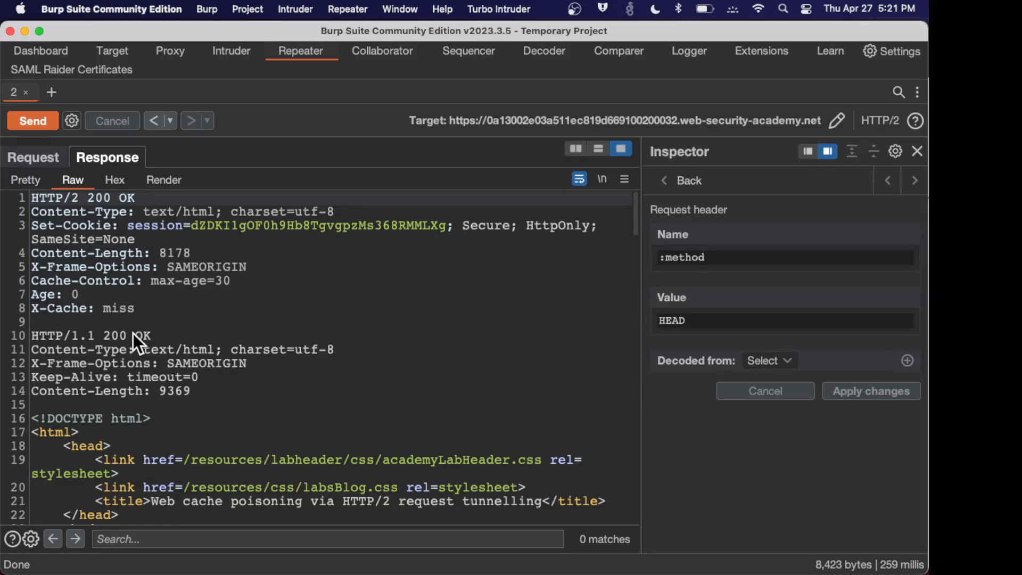
{"action": "mouse_move", "coordinate": [117, 134]}
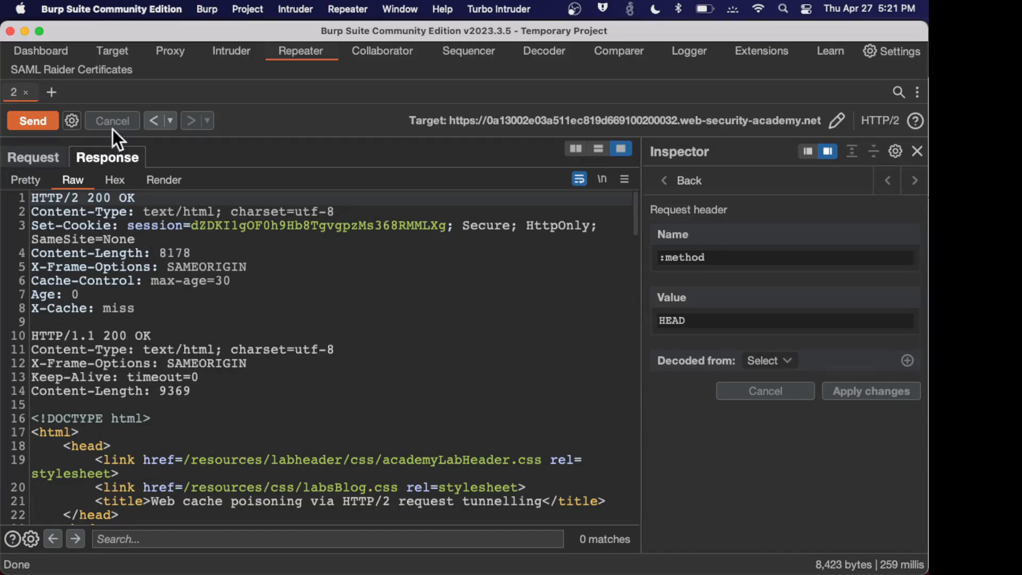
{"action": "mouse_move", "coordinate": [164, 180]}
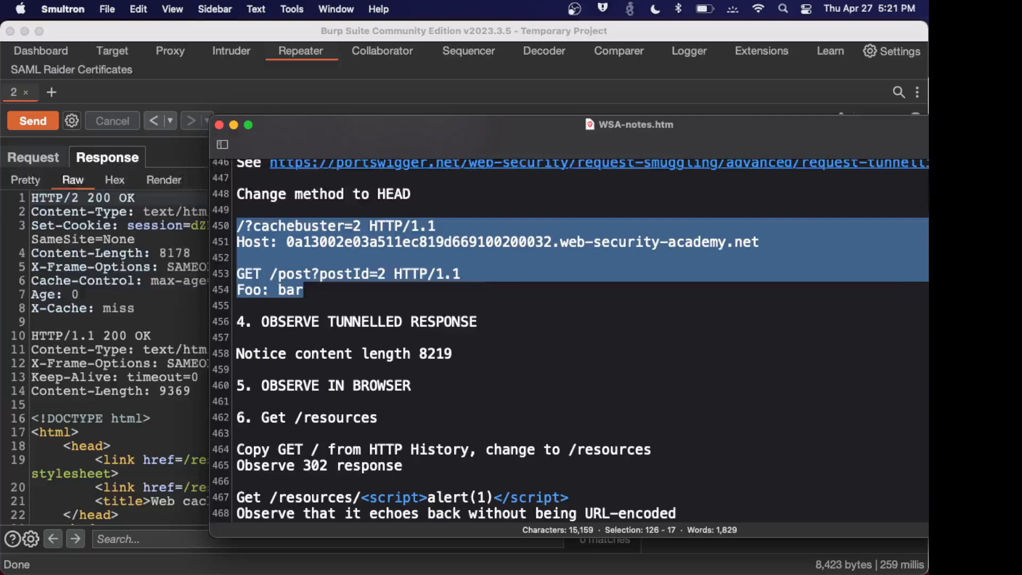
{"action": "mouse_move", "coordinate": [445, 135]}
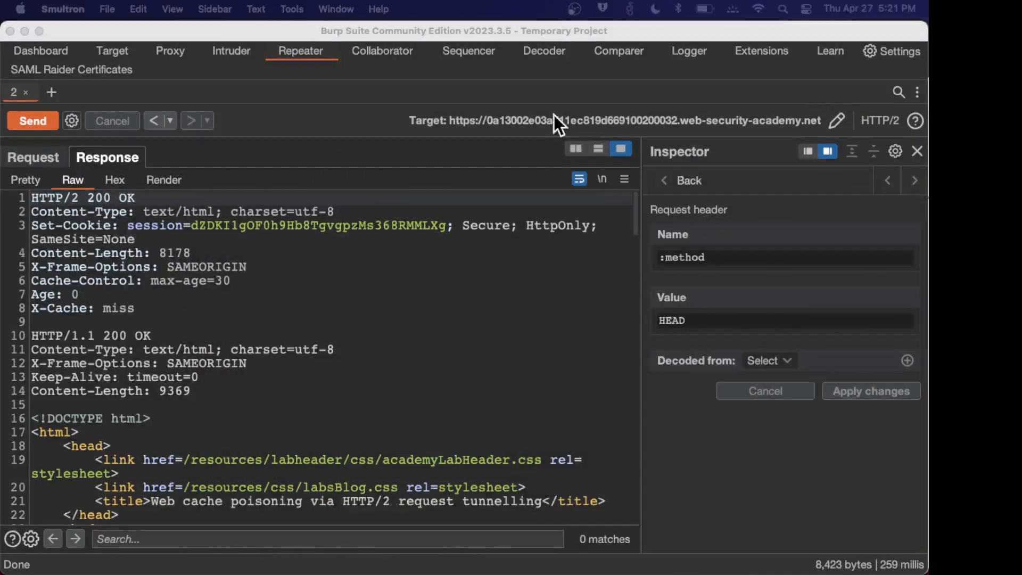
{"action": "left_click", "coordinate": [164, 180]}
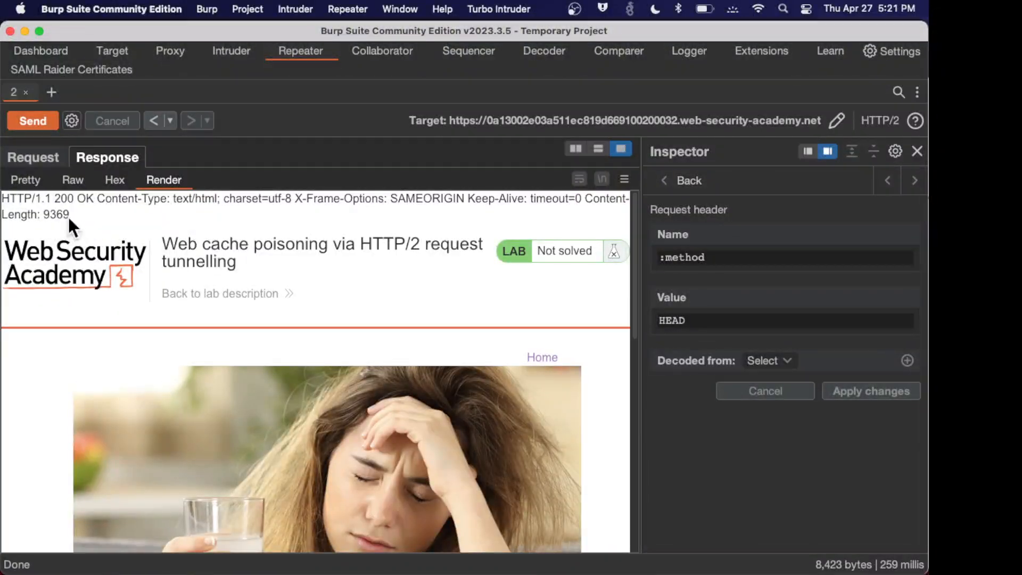
{"action": "mouse_move", "coordinate": [442, 259]}
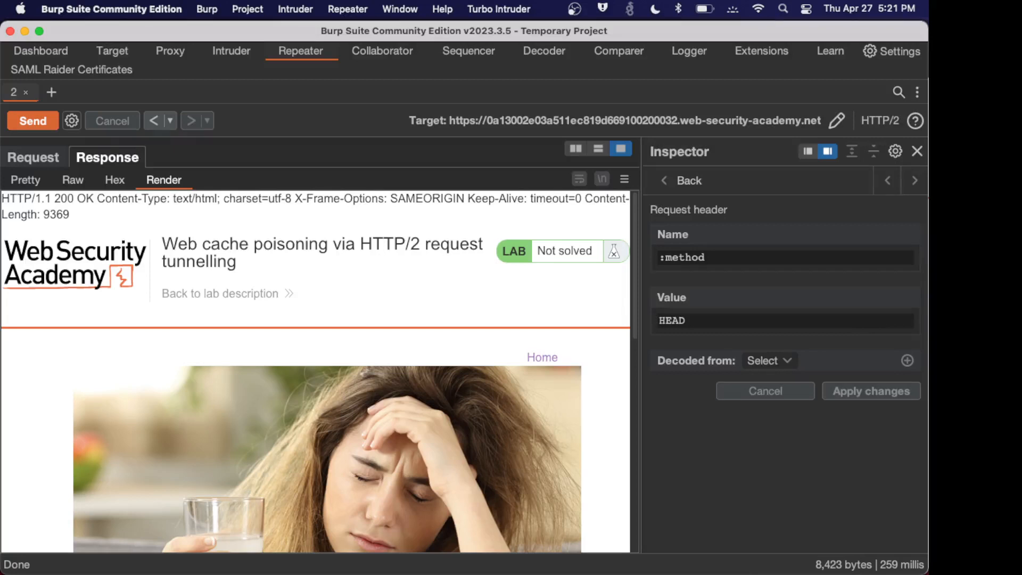
{"action": "mouse_move", "coordinate": [383, 298]}
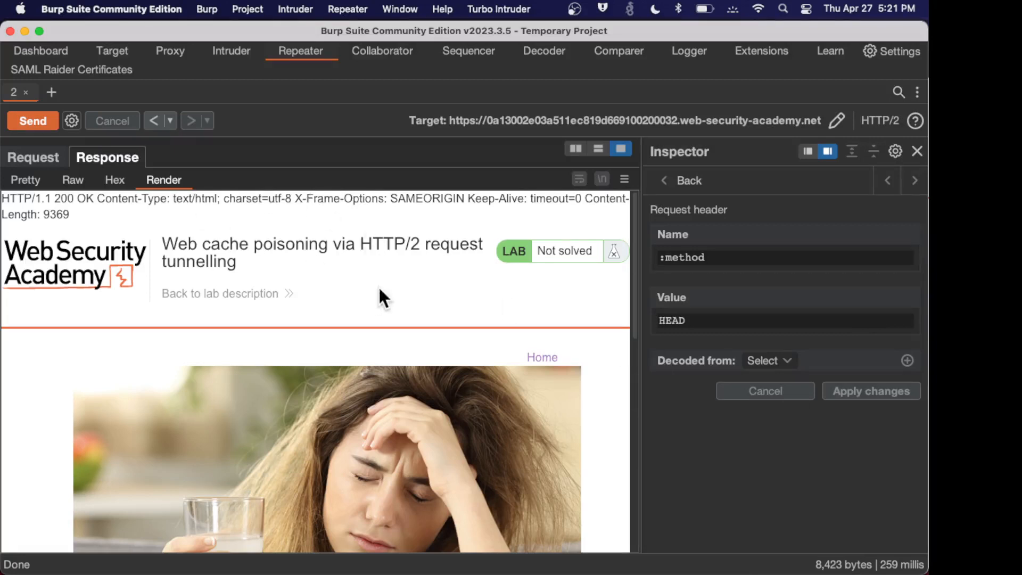
{"action": "left_click", "coordinate": [33, 158]}
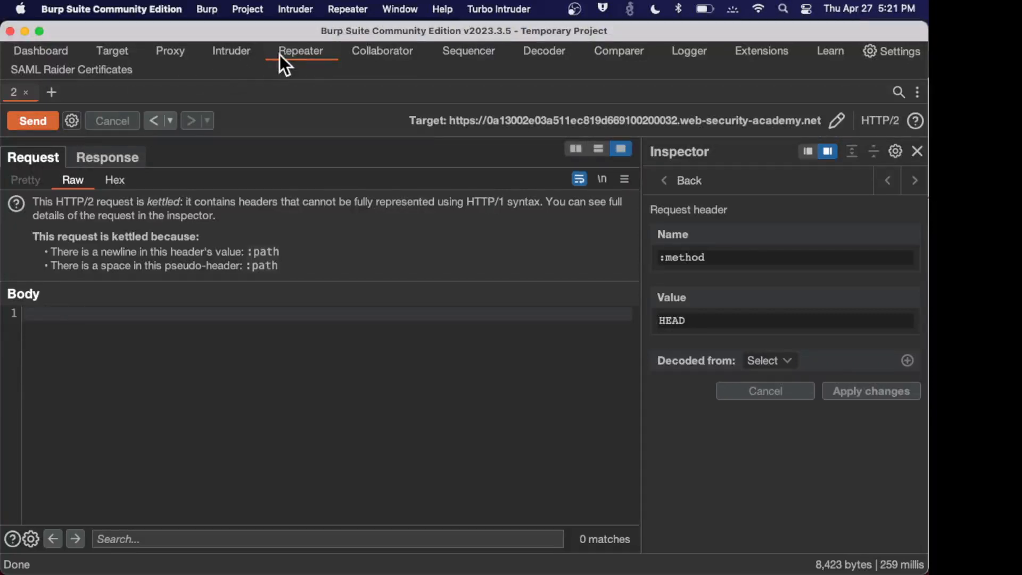
Send the homepage GET from HTTP history to Repeater and request /resources instead.
{"action": "left_click", "coordinate": [170, 51]}
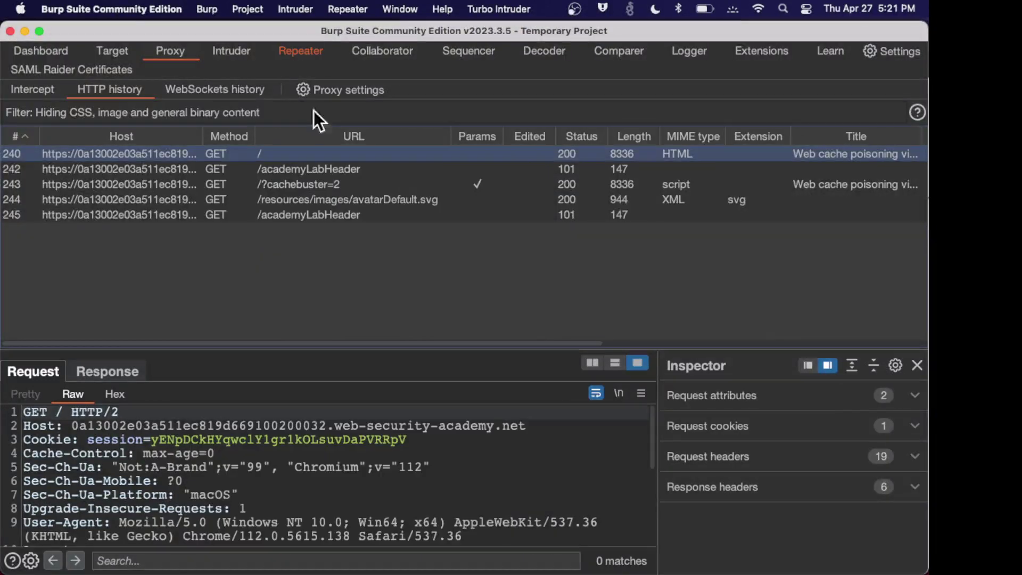
{"action": "left_click", "coordinate": [301, 51]}
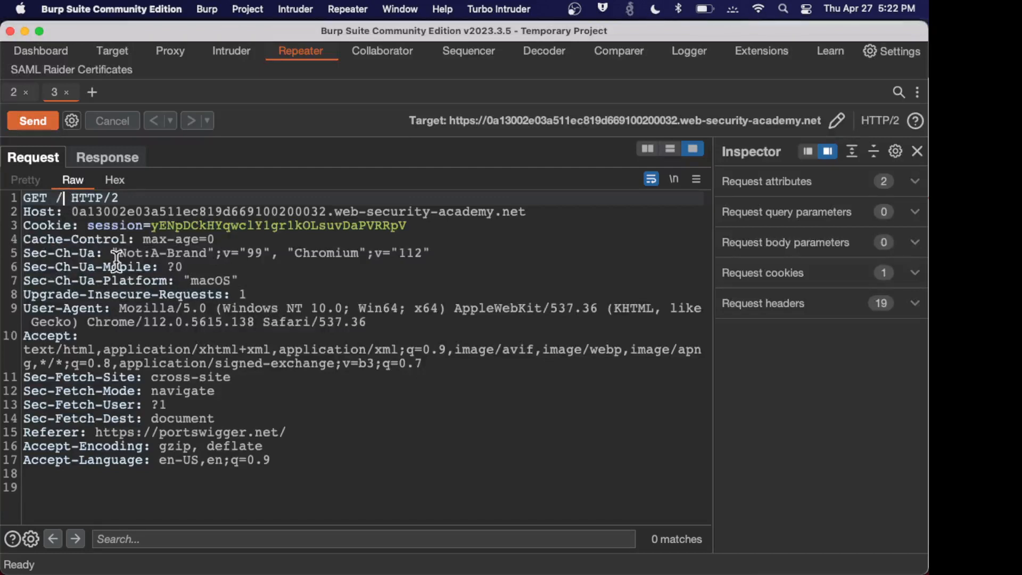
{"action": "type", "text": "resource"}
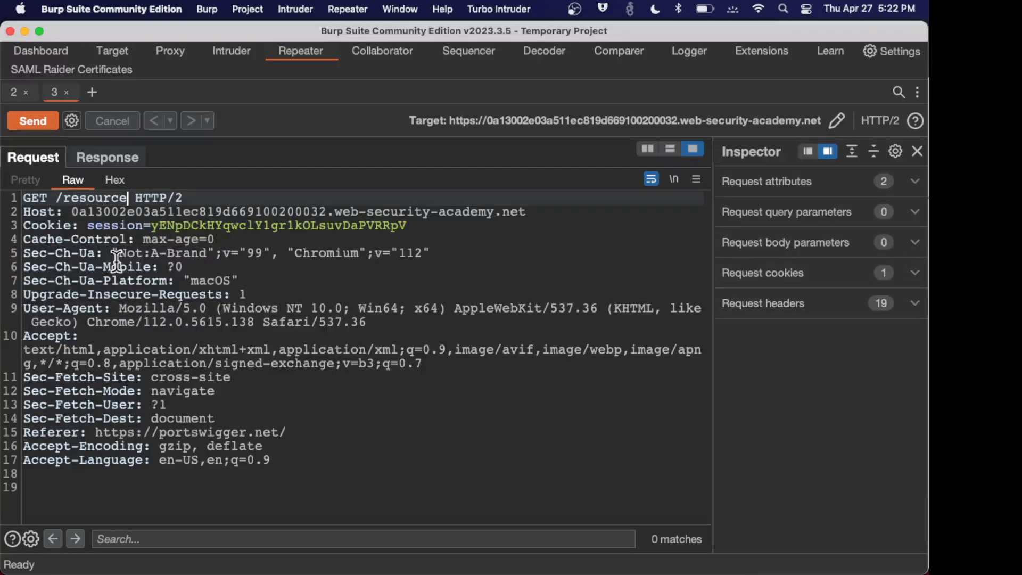
{"action": "type", "text": "s"}
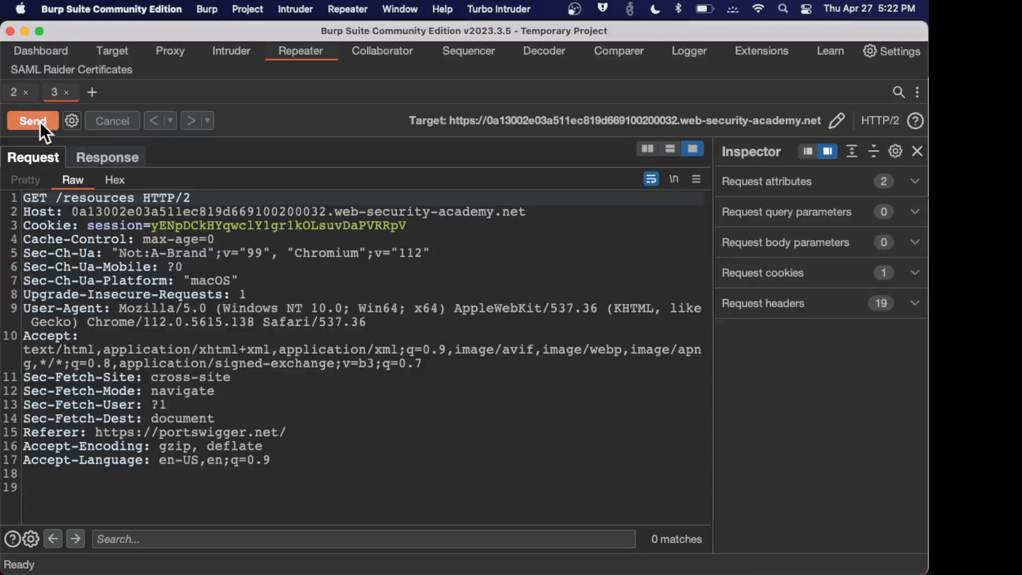
{"action": "left_click", "coordinate": [33, 120]}
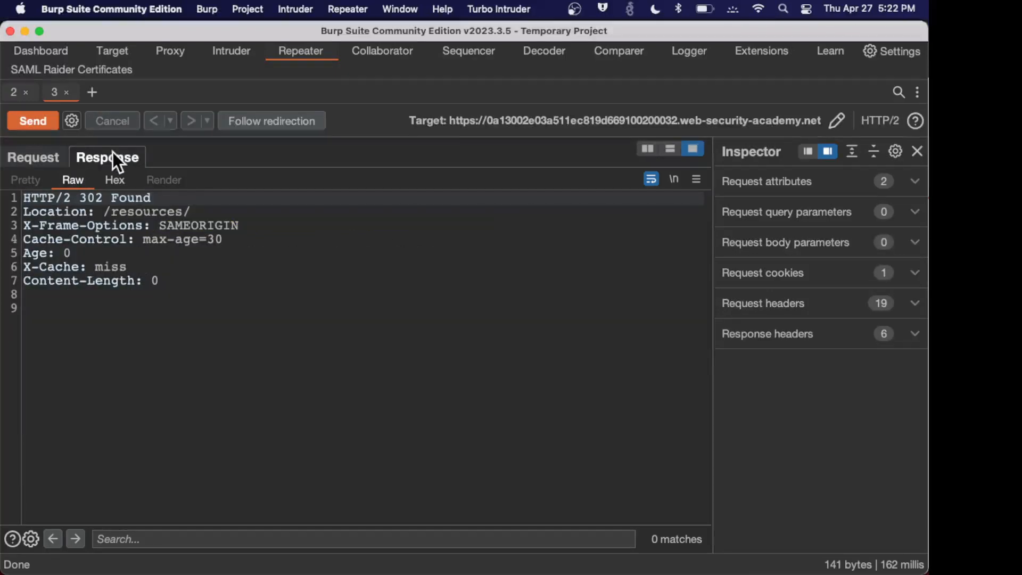
{"action": "mouse_move", "coordinate": [157, 228]}
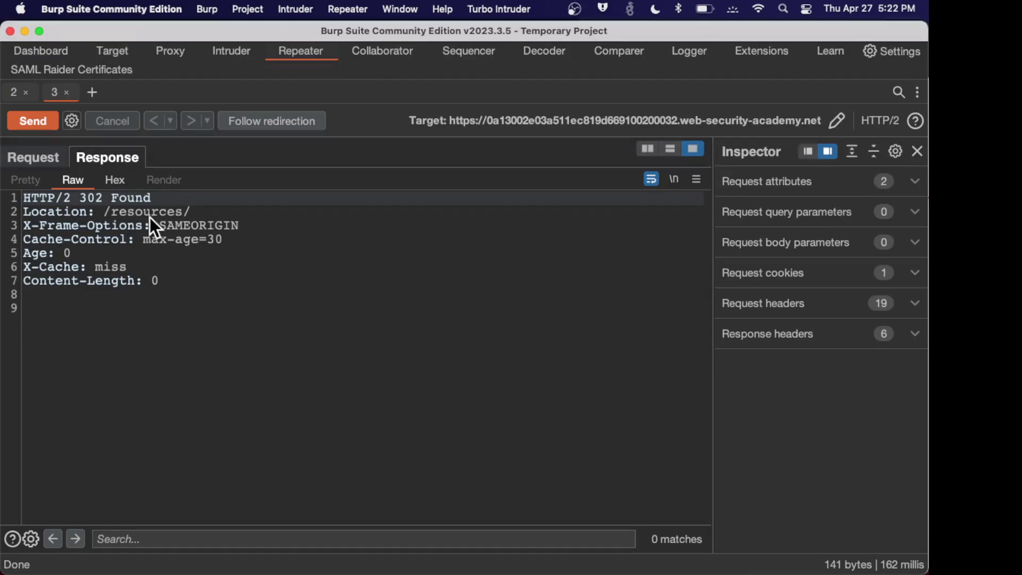
{"action": "mouse_move", "coordinate": [193, 225]}
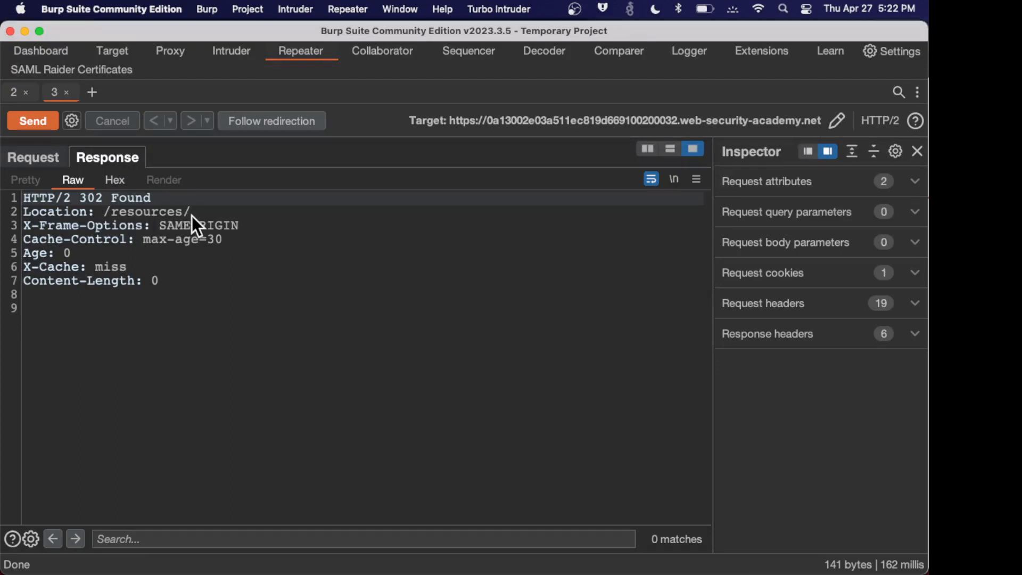
{"action": "mouse_move", "coordinate": [120, 230]}
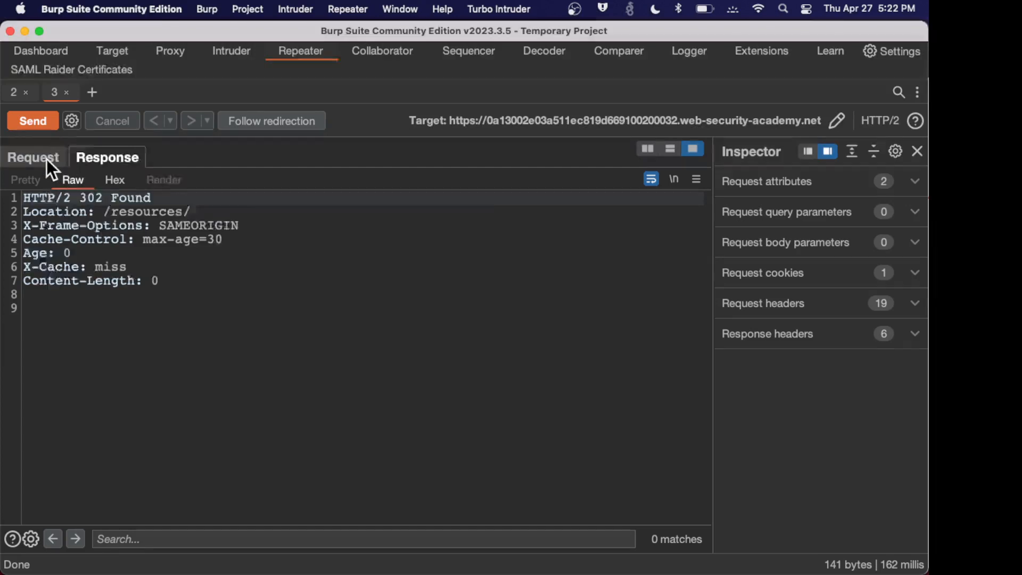
Request /resources?<script>alert(1)</script> and get a 302 whose Location echoes the script unencoded.
{"action": "left_click", "coordinate": [33, 158]}
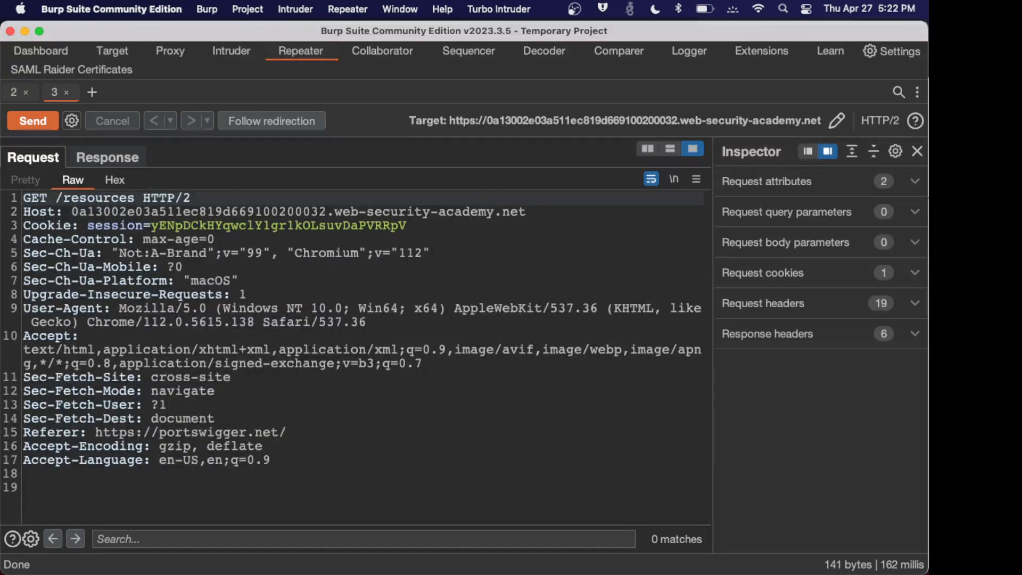
{"action": "mouse_move", "coordinate": [239, 244]}
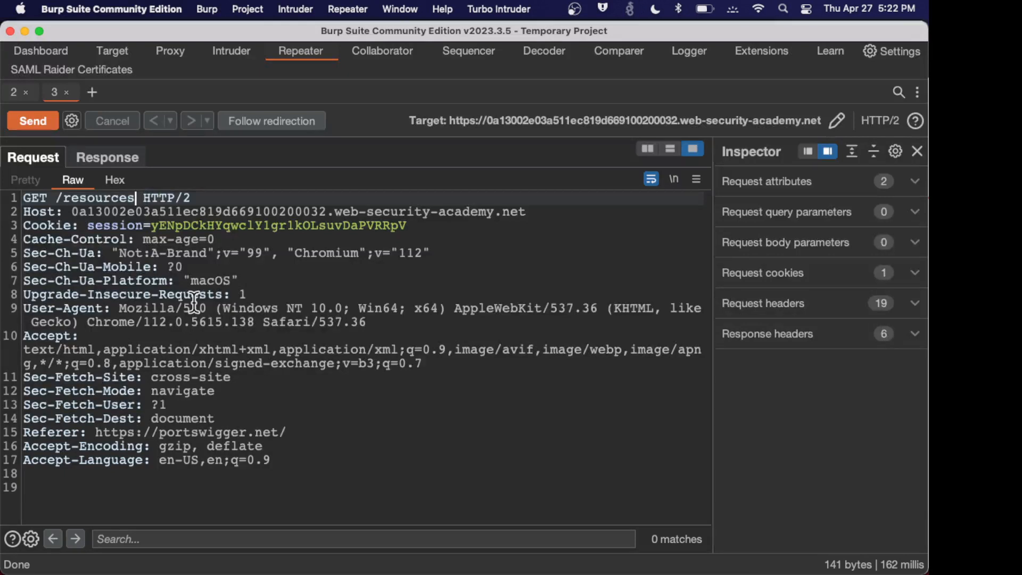
{"action": "type", "text": "?<s"}
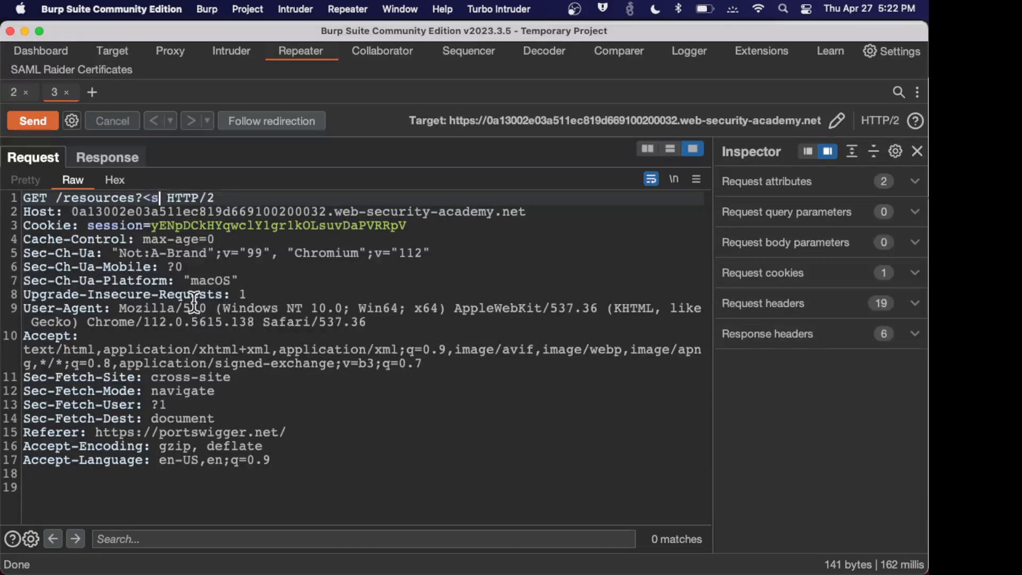
{"action": "type", "text": "cript>alert"}
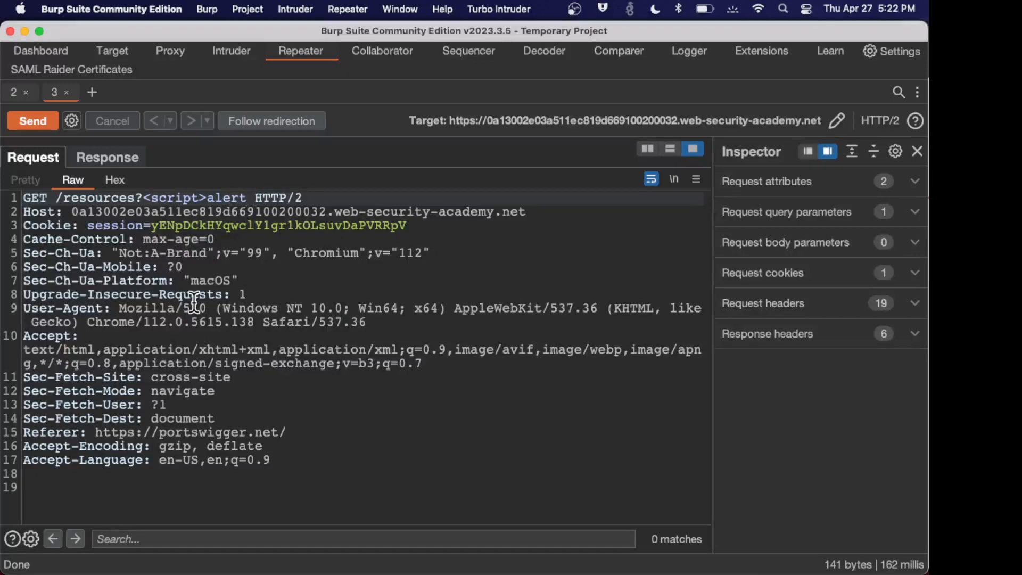
{"action": "type", "text": "(1)</"}
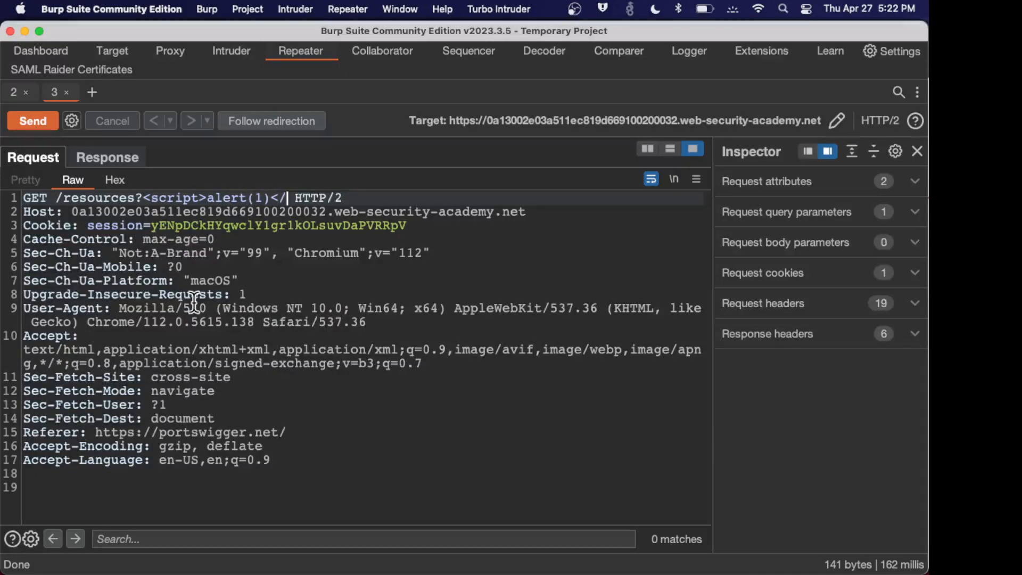
{"action": "type", "text": "script>"}
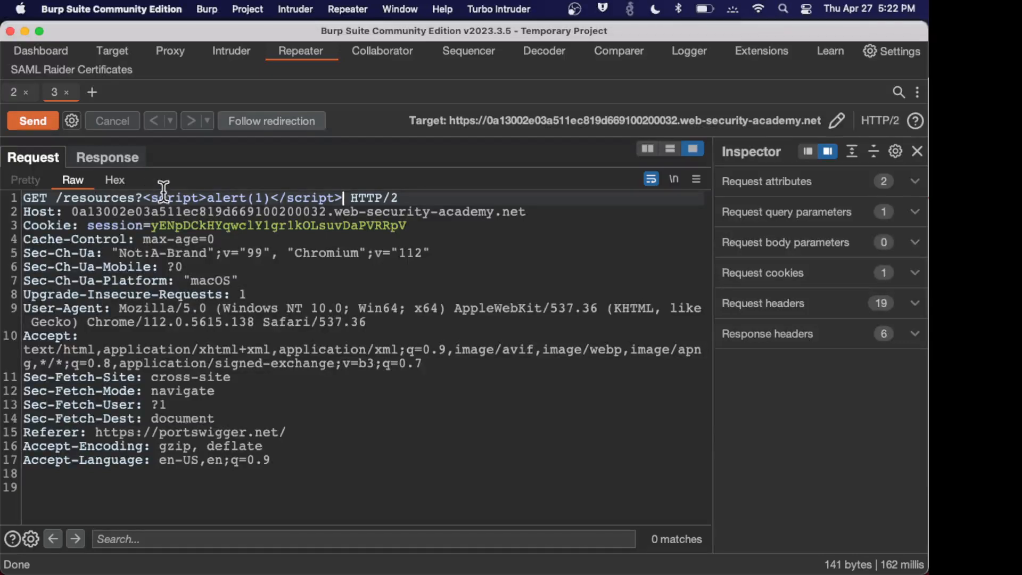
{"action": "left_click", "coordinate": [33, 120]}
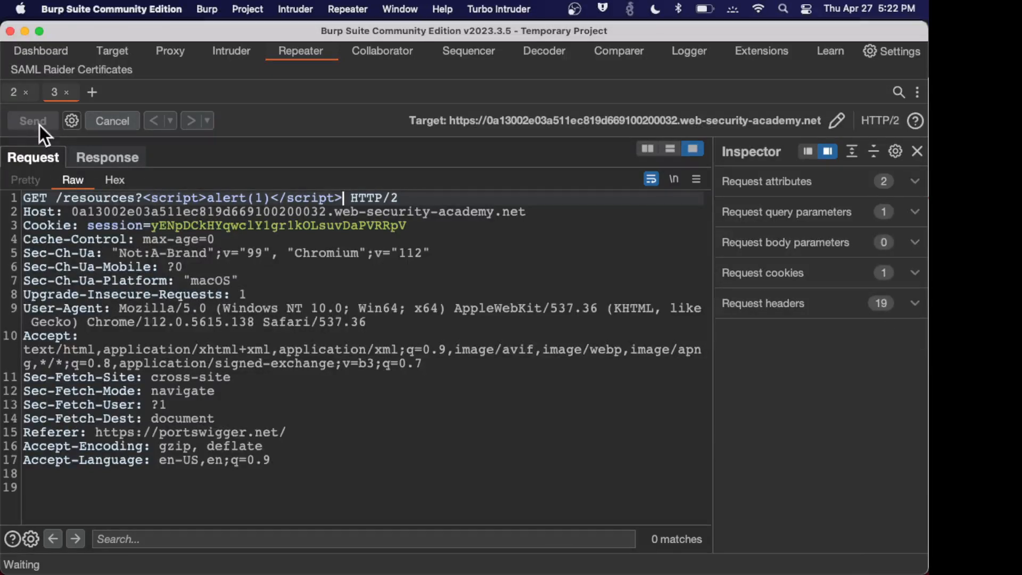
{"action": "left_click", "coordinate": [33, 120]}
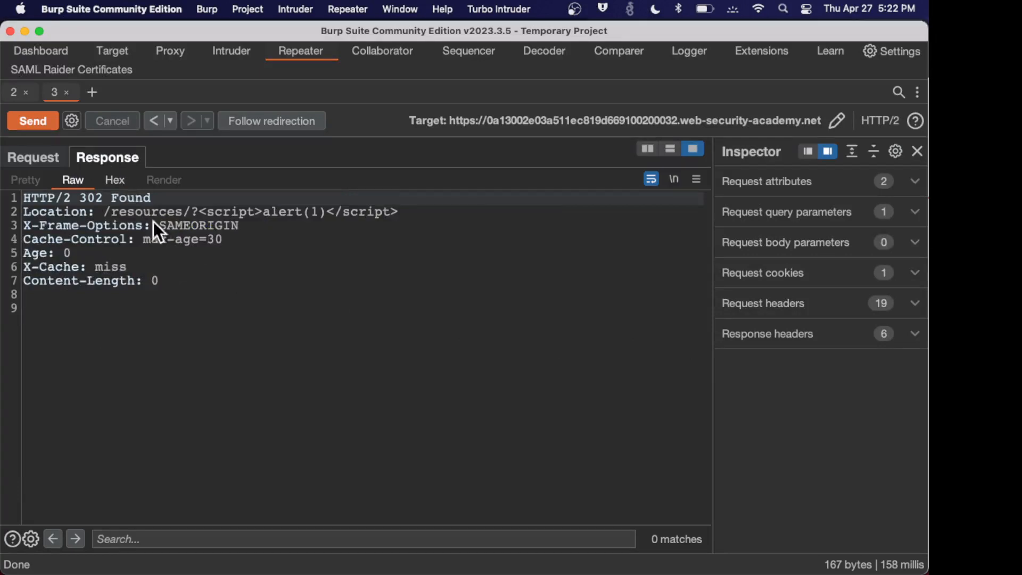
{"action": "mouse_move", "coordinate": [404, 217]}
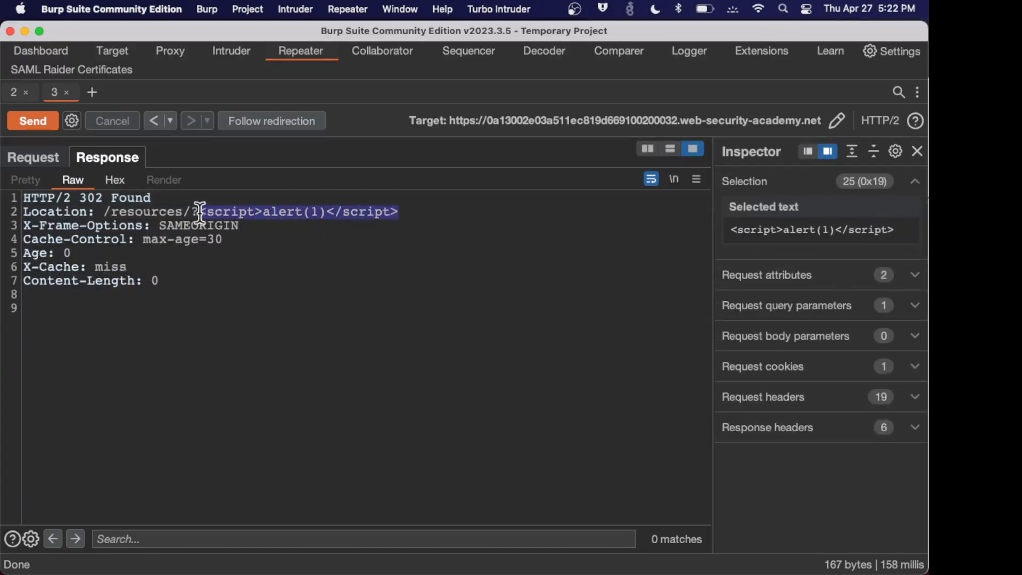
{"action": "mouse_move", "coordinate": [239, 267]}
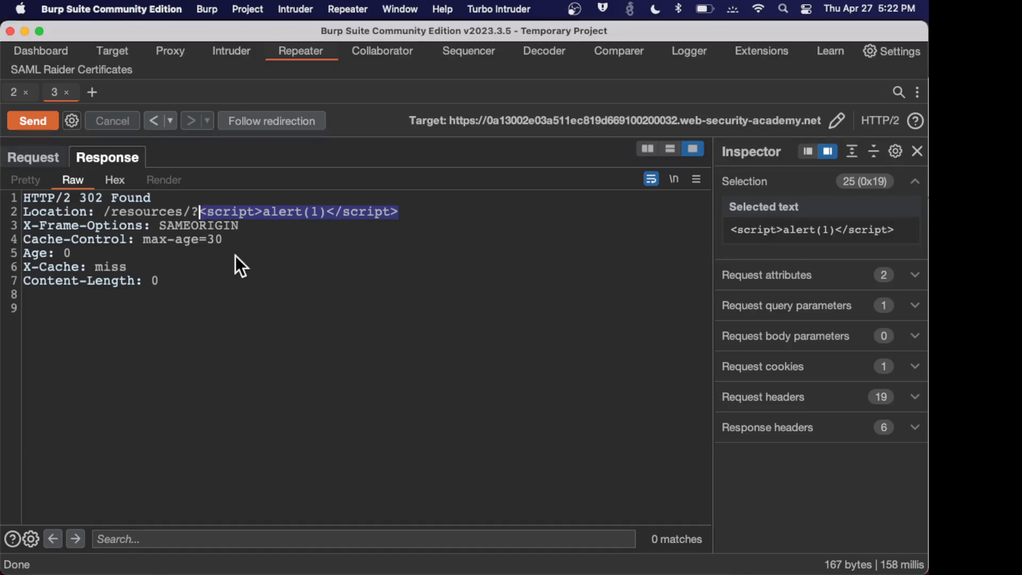
{"action": "mouse_move", "coordinate": [195, 248]}
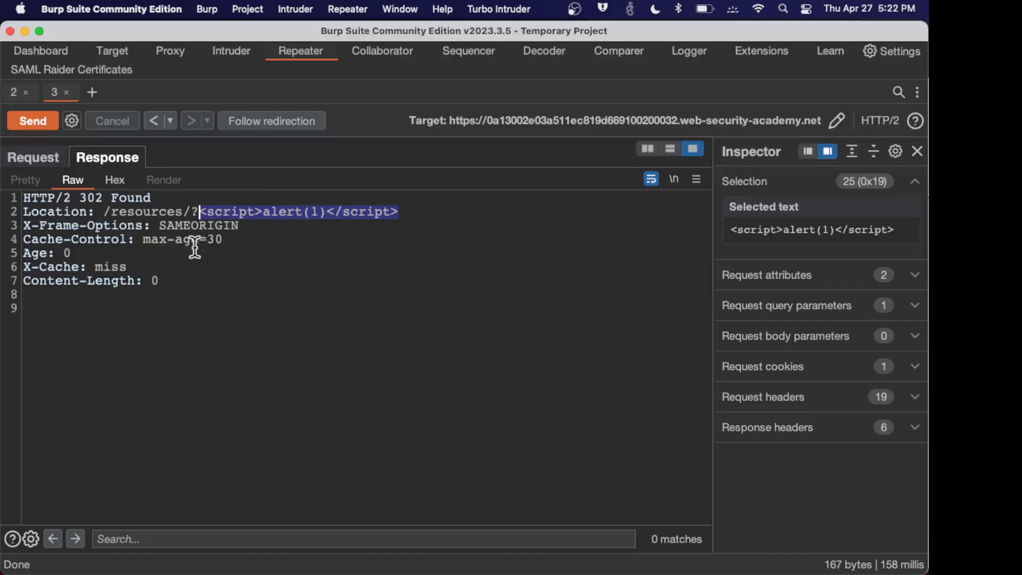
{"action": "mouse_move", "coordinate": [151, 210]}
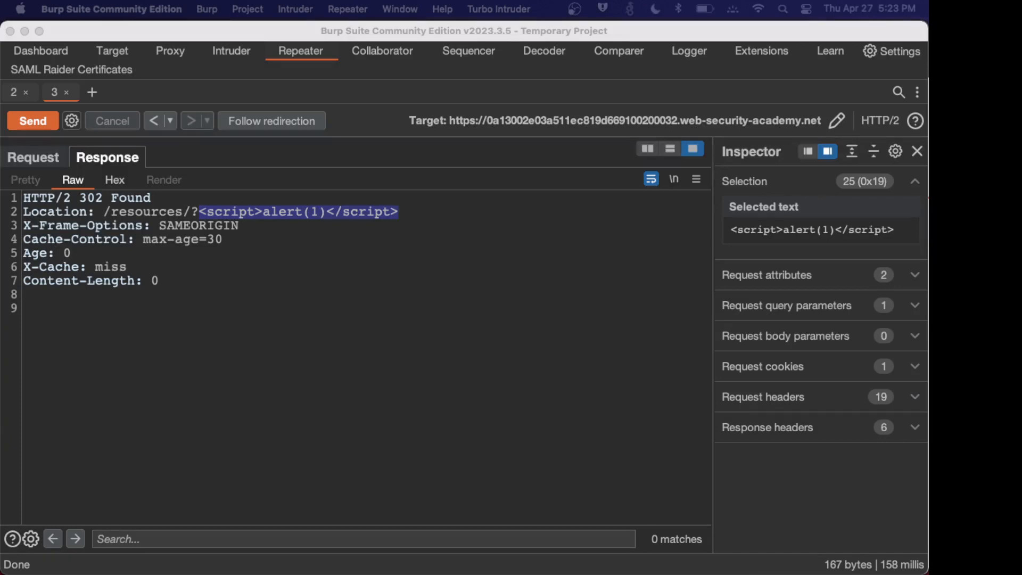
{"action": "mouse_move", "coordinate": [630, 417]}
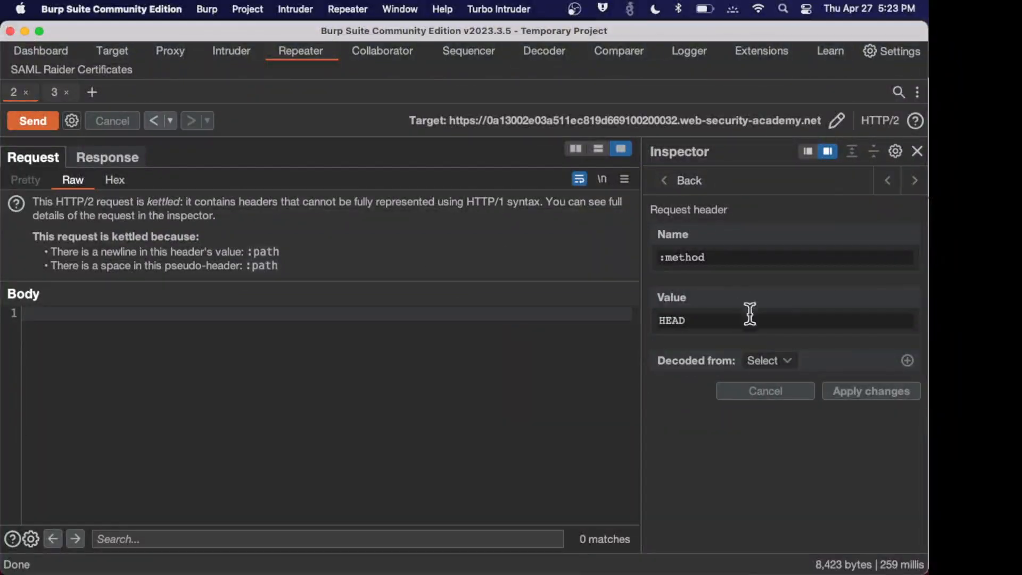
{"action": "mouse_move", "coordinate": [687, 189]}
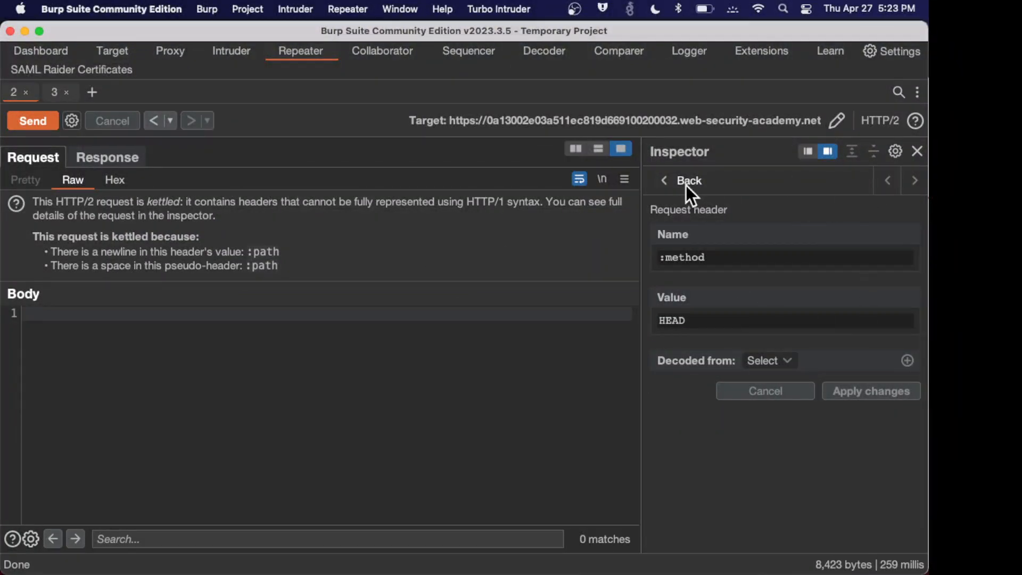
Rewrite :path to tunnel GET /resources?<script>alert(1)</script> with cachebuster=3 and send it.
{"action": "left_click", "coordinate": [689, 181]}
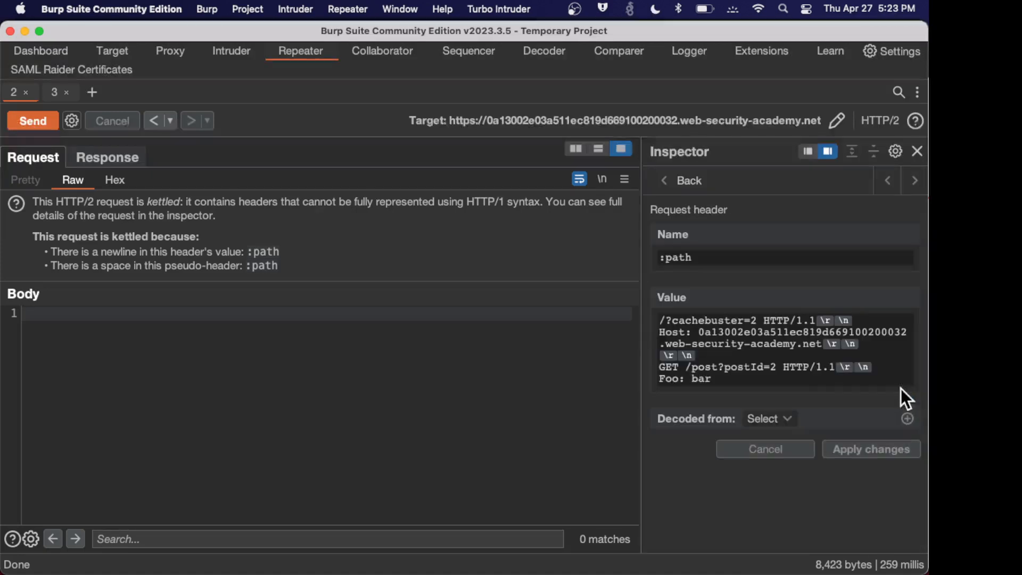
{"action": "triple_click", "coordinate": [782, 349]}
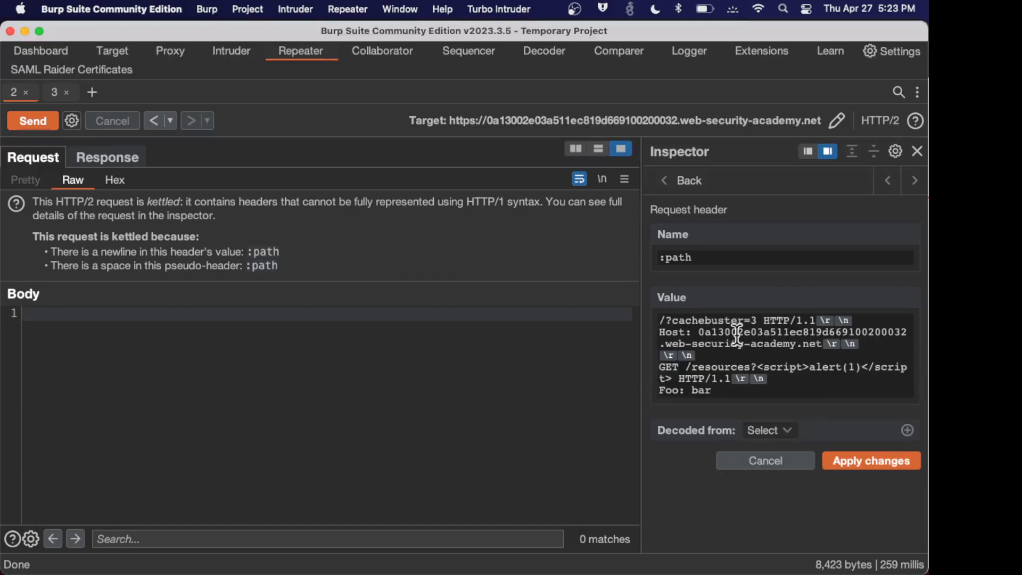
{"action": "mouse_move", "coordinate": [828, 320]}
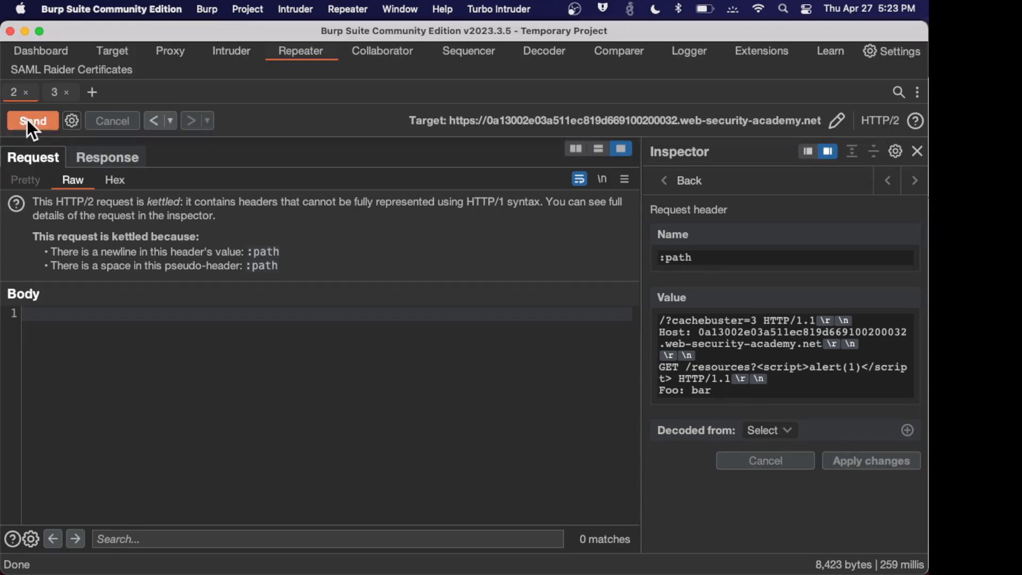
{"action": "left_click", "coordinate": [33, 121]}
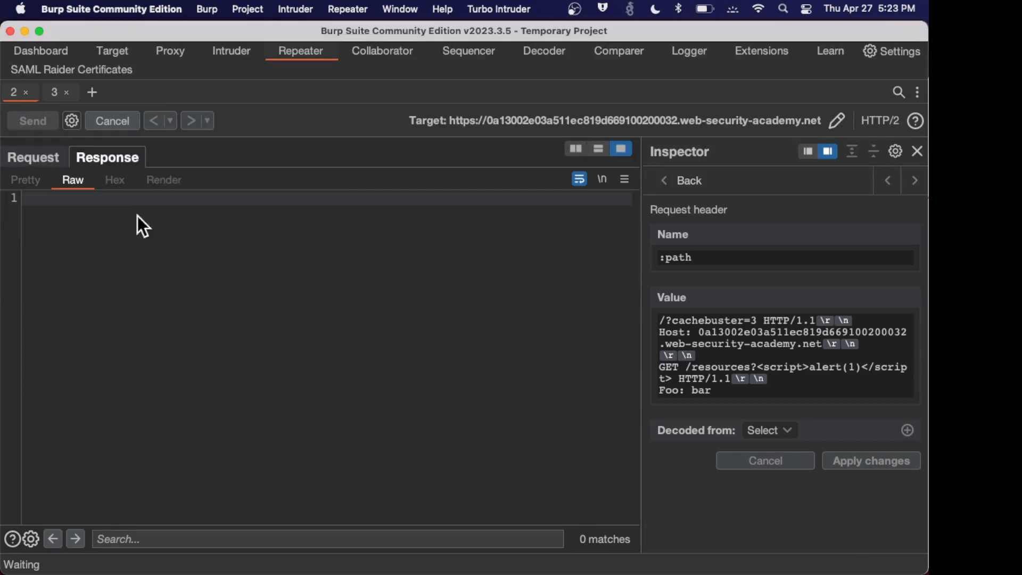
{"action": "mouse_move", "coordinate": [194, 285]}
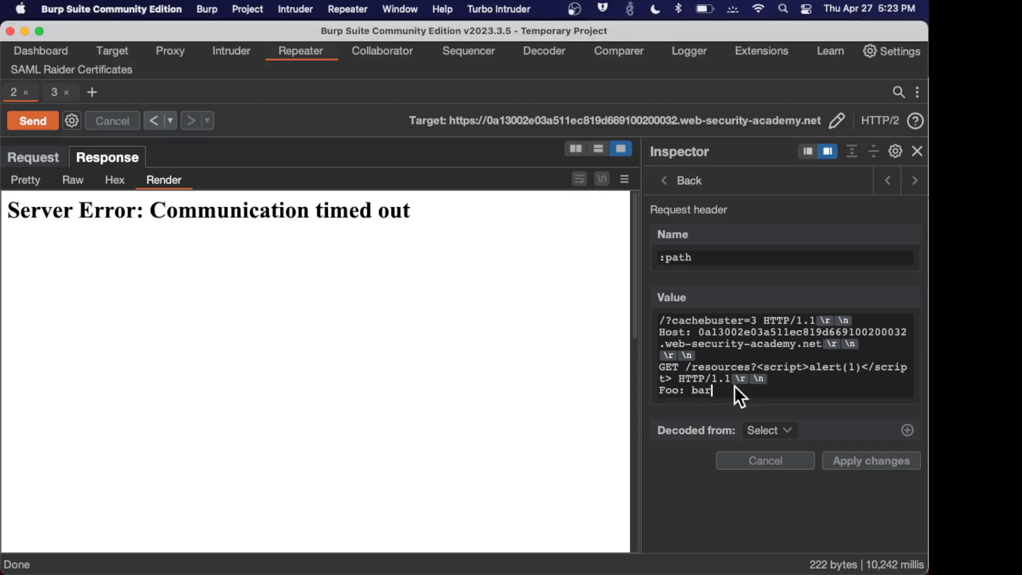
{"action": "mouse_move", "coordinate": [672, 394]}
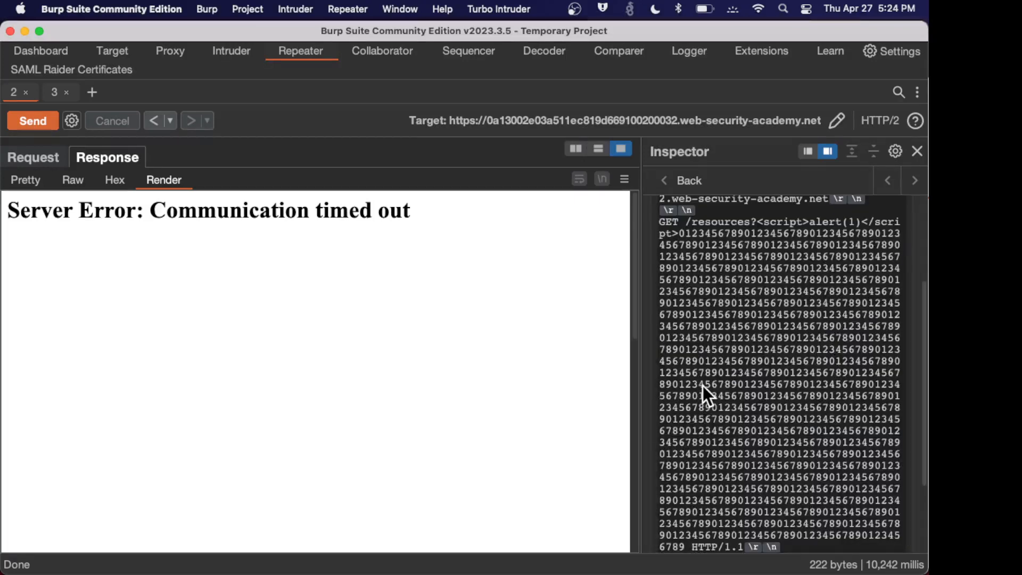
Send the tunnelled alert(1) request with long digit padding, then resend with the short payload.
{"action": "scroll", "scroll_direction": "down", "scroll_amount": 3}
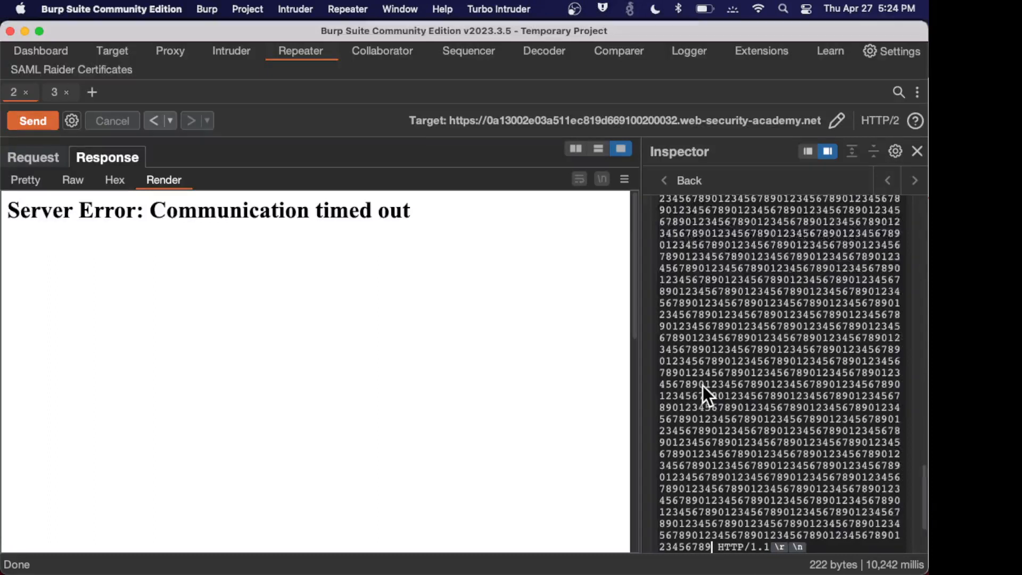
{"action": "scroll", "scroll_direction": "down", "scroll_amount": 3}
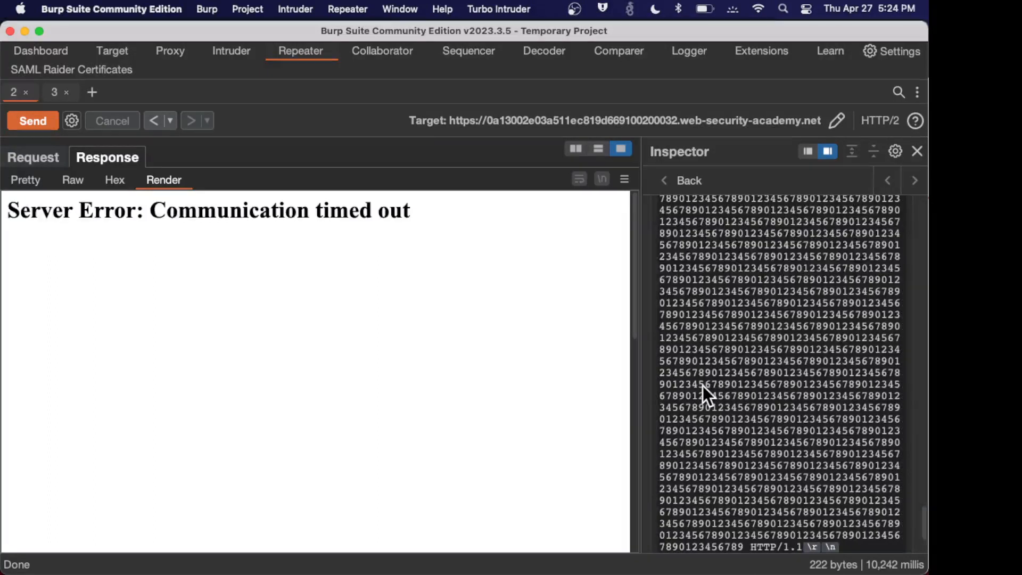
{"action": "mouse_move", "coordinate": [73, 292]}
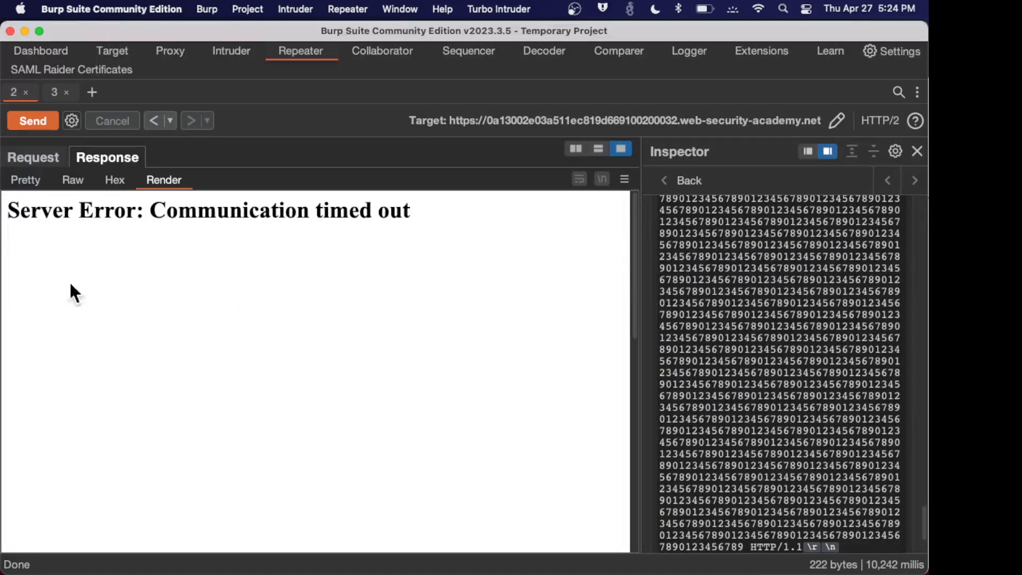
{"action": "left_click", "coordinate": [33, 120]}
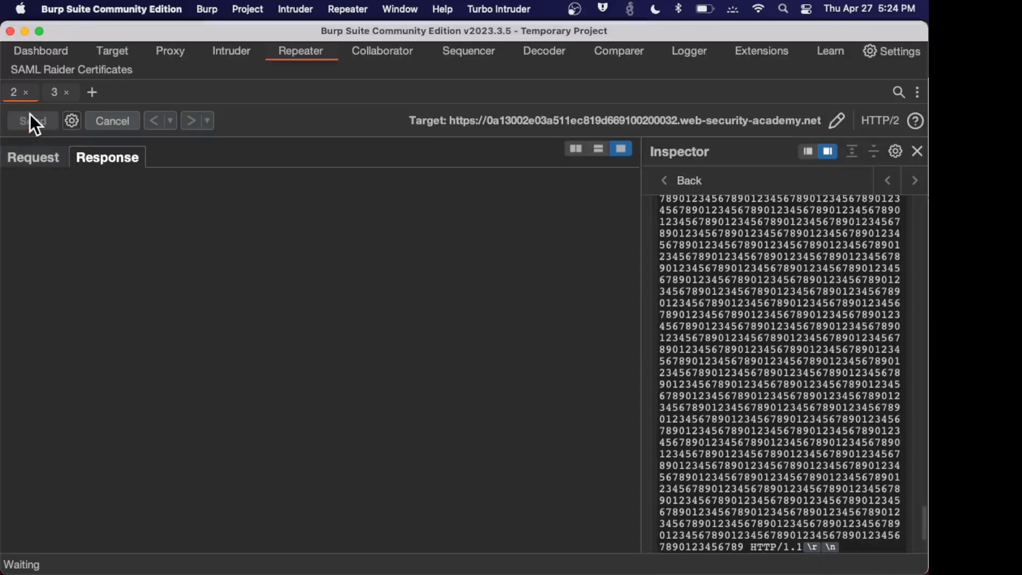
{"action": "mouse_move", "coordinate": [134, 209]}
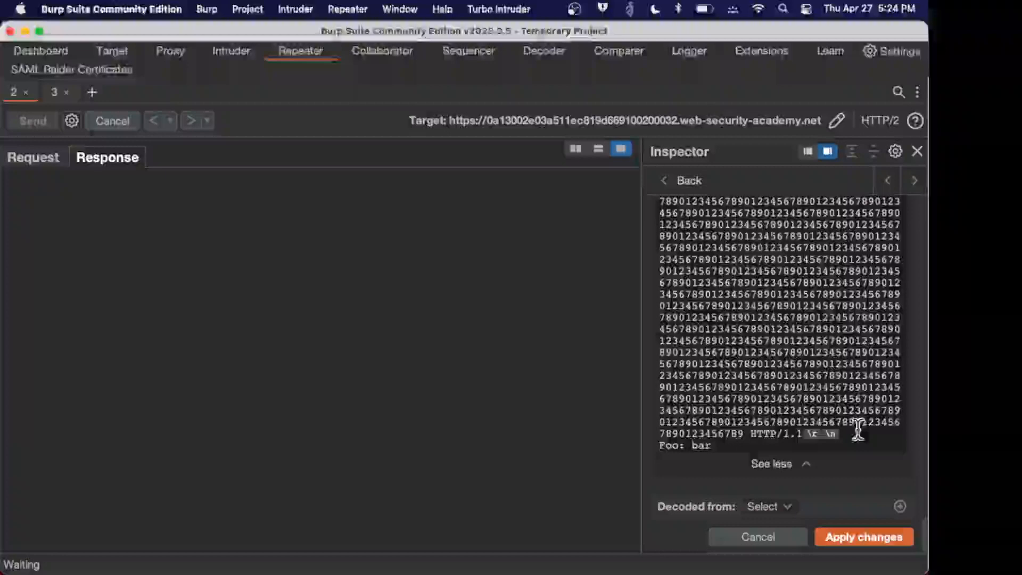
{"action": "left_click", "coordinate": [770, 462]}
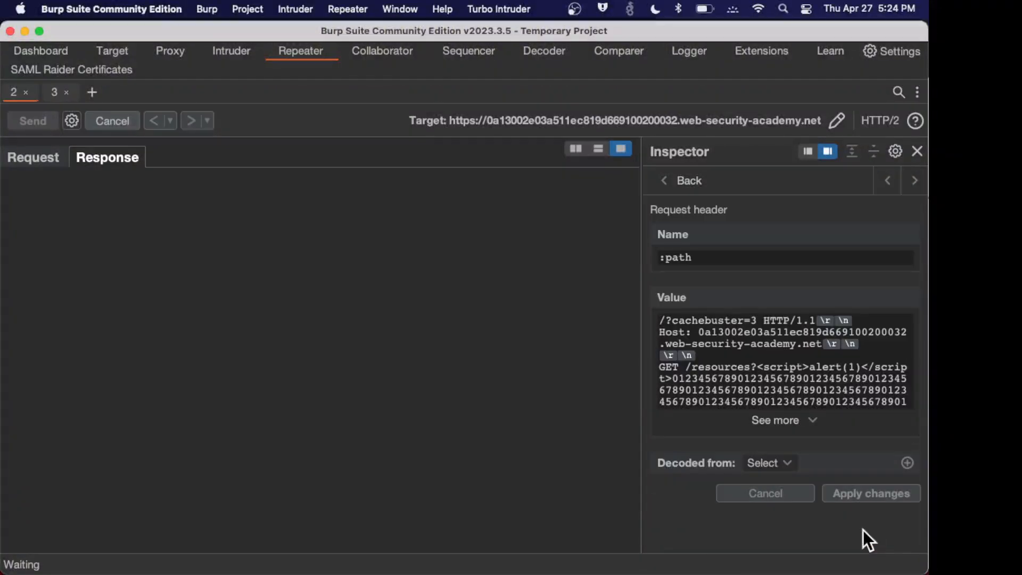
{"action": "mouse_move", "coordinate": [169, 168]}
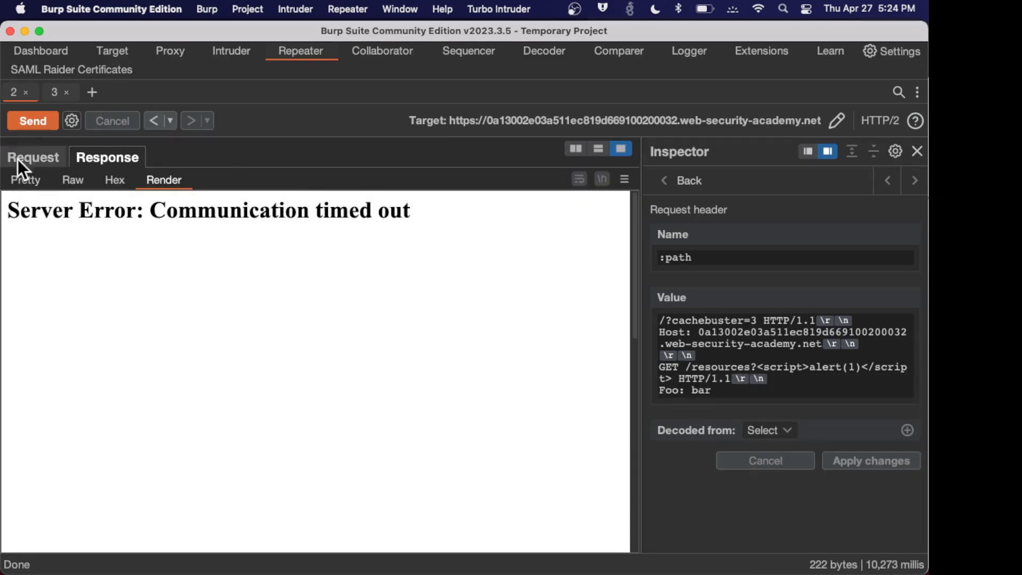
{"action": "left_click", "coordinate": [33, 120]}
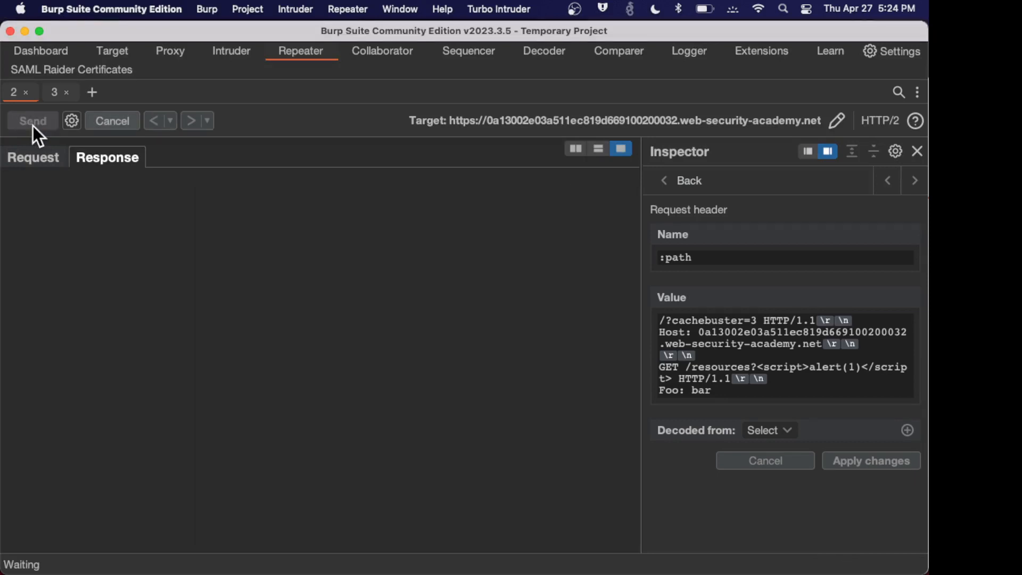
{"action": "mouse_move", "coordinate": [234, 280]}
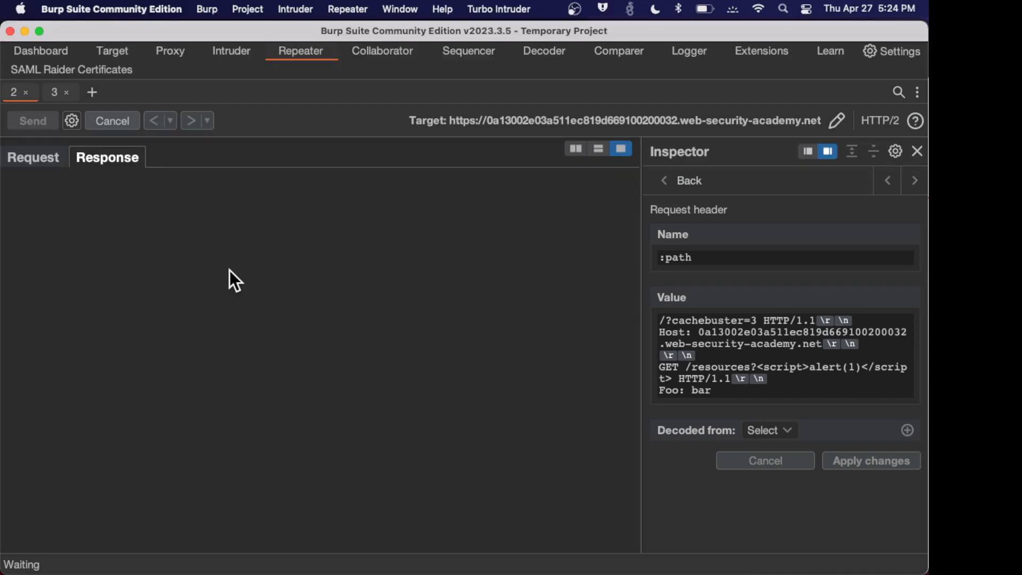
{"action": "mouse_move", "coordinate": [71, 512]}
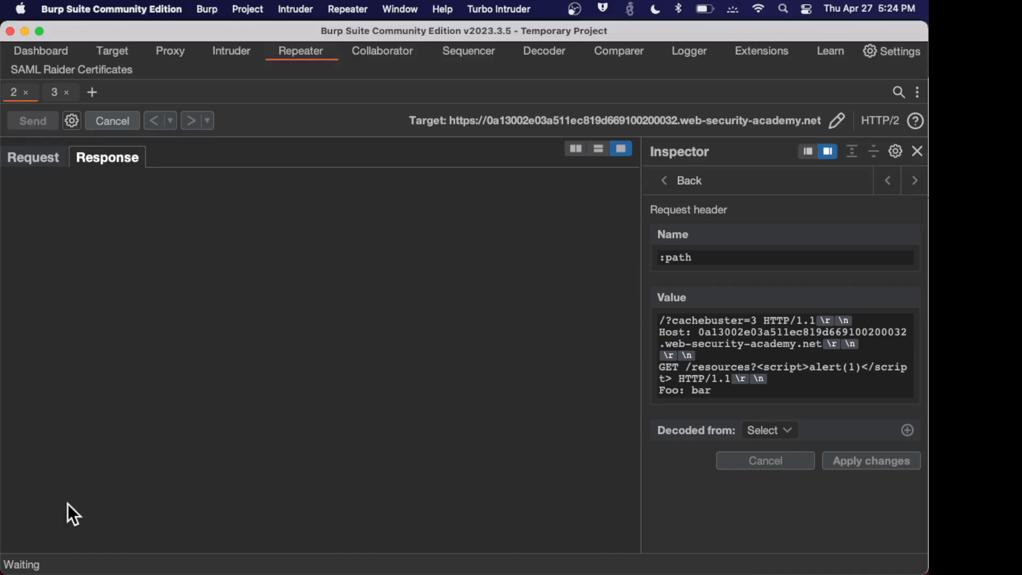
Read the 500 Communication timed out response as raw HTTP and rendered, then resend the tunnelled alert(1) request.
{"action": "left_click", "coordinate": [33, 120]}
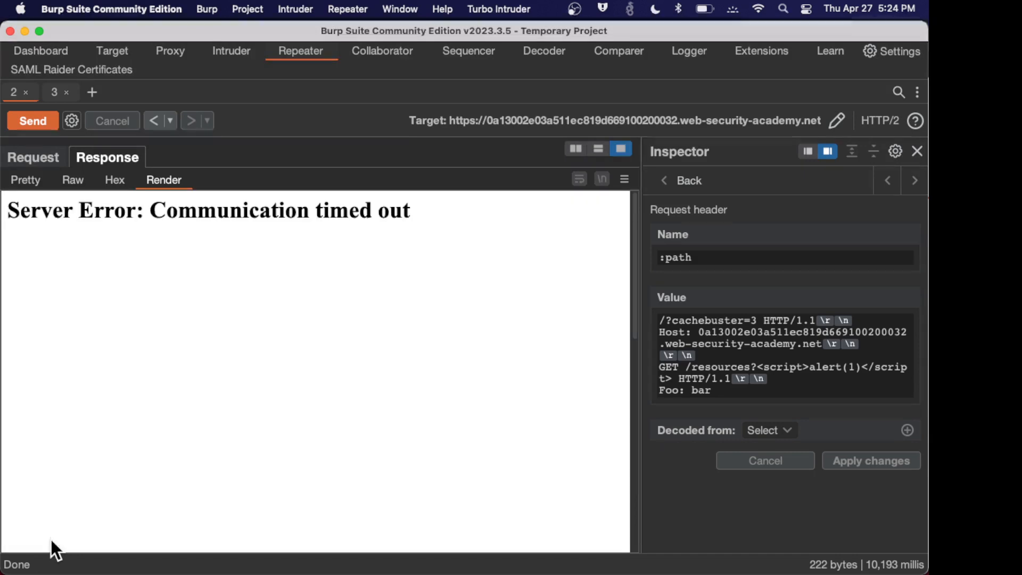
{"action": "mouse_move", "coordinate": [118, 213]}
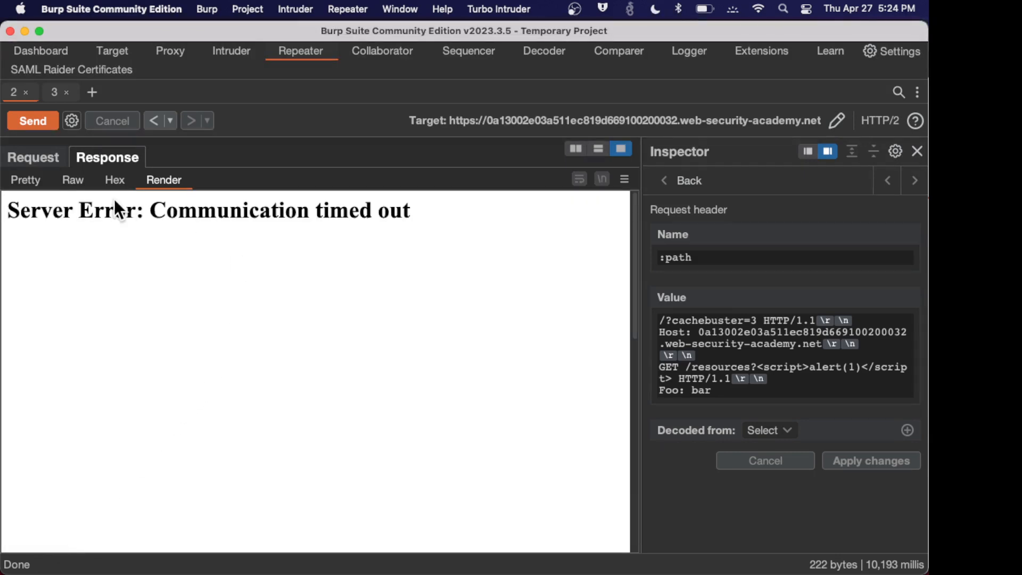
{"action": "mouse_move", "coordinate": [115, 180]}
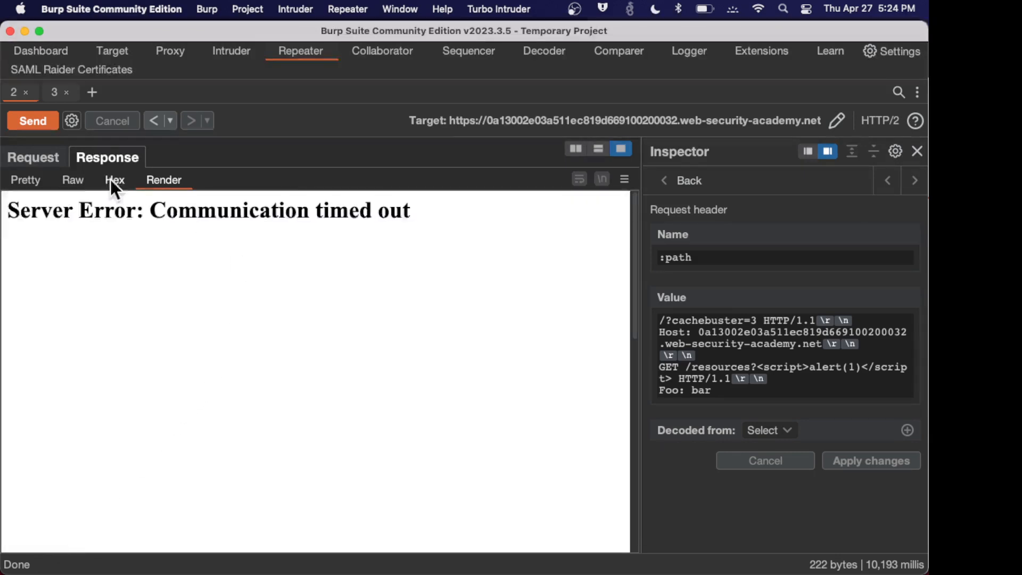
{"action": "left_click", "coordinate": [73, 180]}
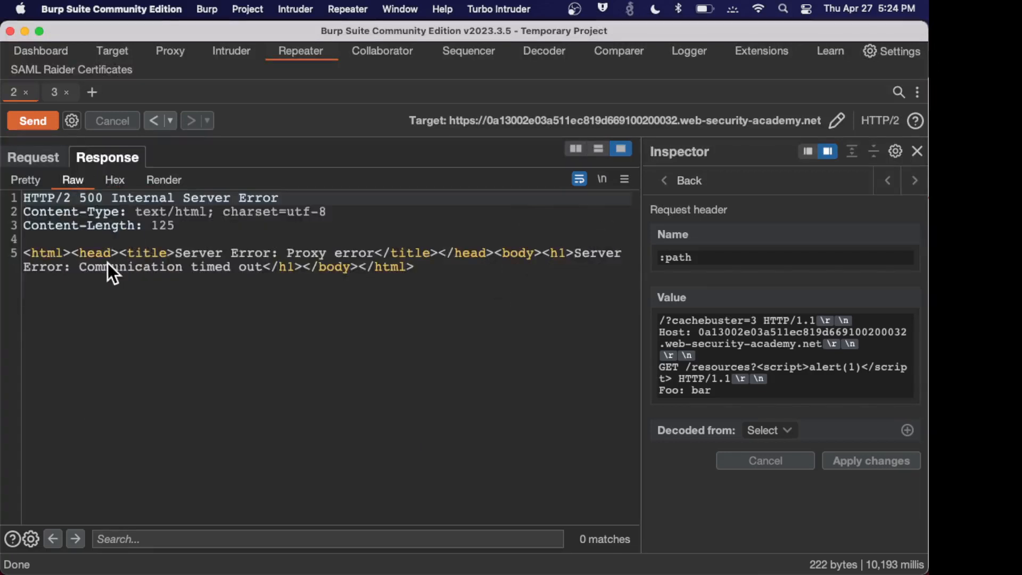
{"action": "mouse_move", "coordinate": [187, 271]}
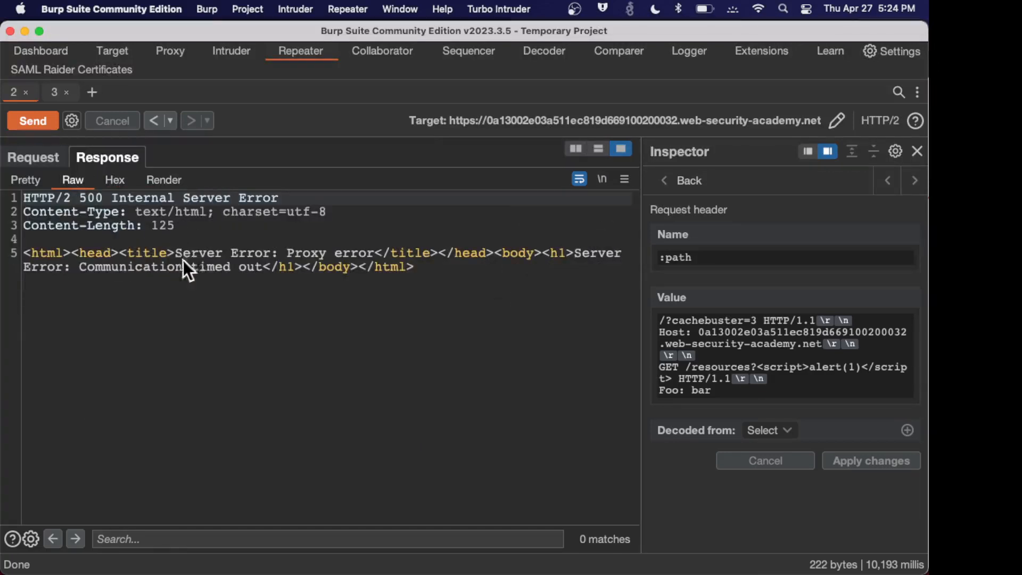
{"action": "mouse_move", "coordinate": [149, 179]}
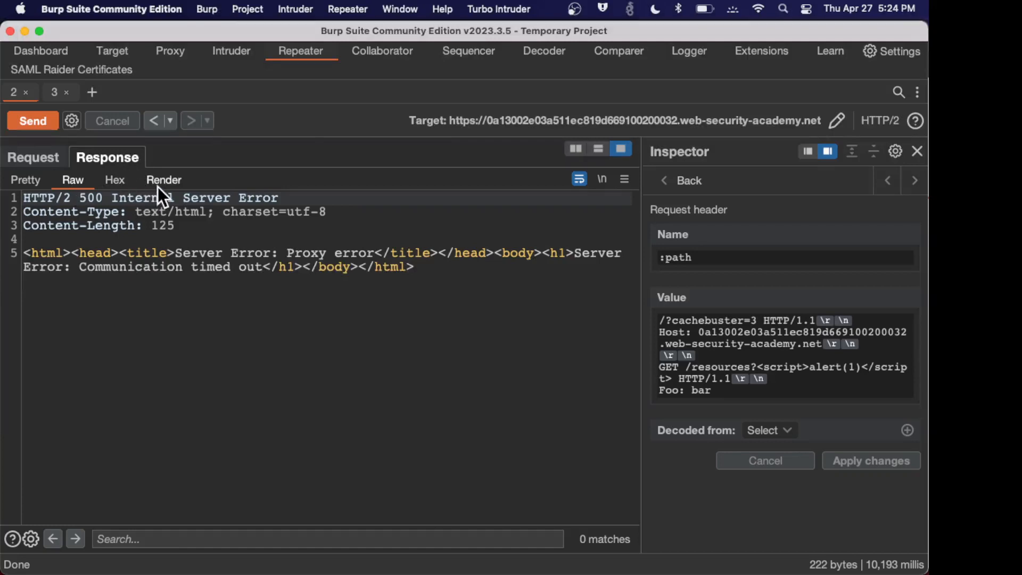
{"action": "mouse_move", "coordinate": [164, 180]}
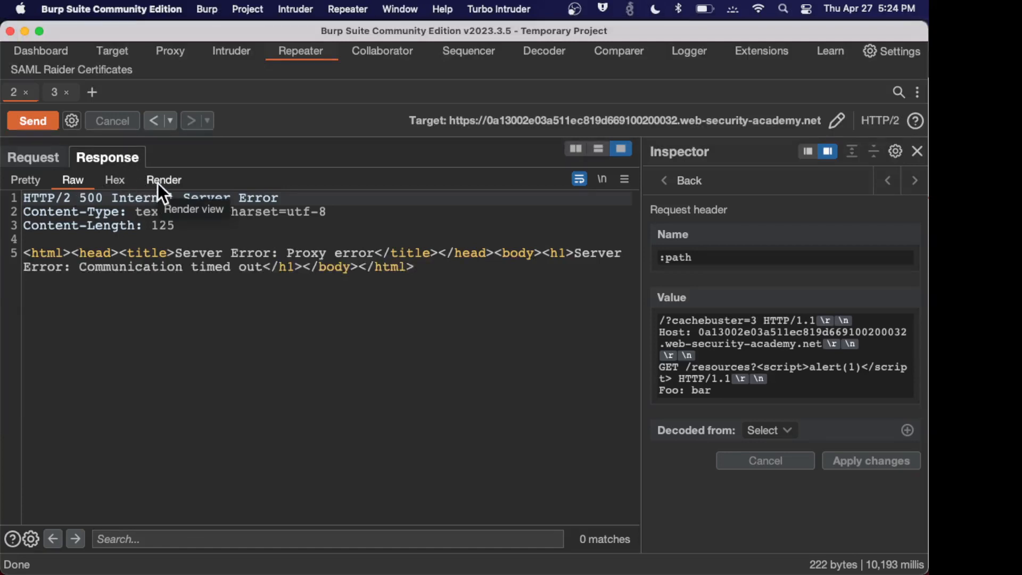
{"action": "left_click", "coordinate": [164, 180]}
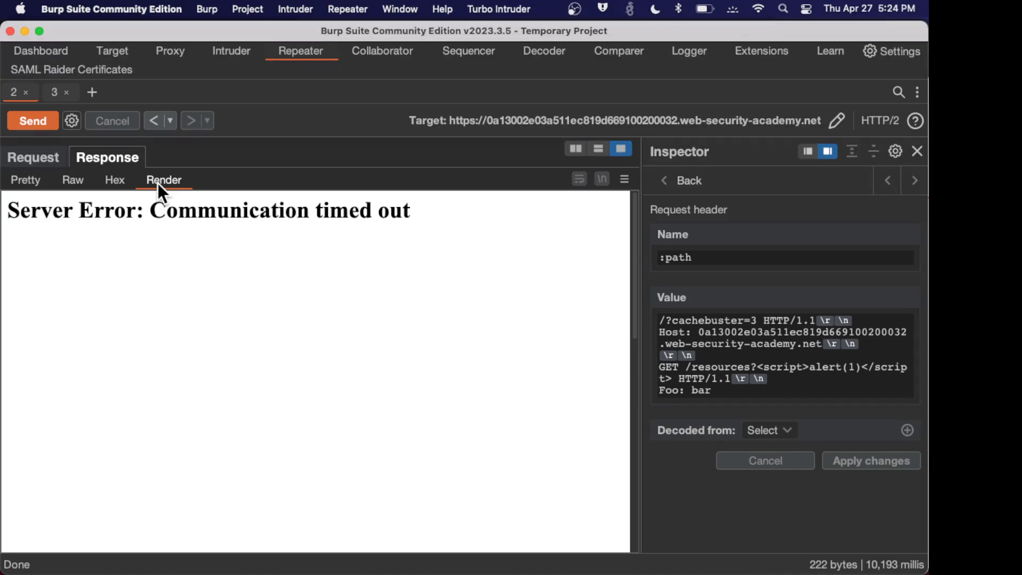
{"action": "mouse_move", "coordinate": [33, 120]}
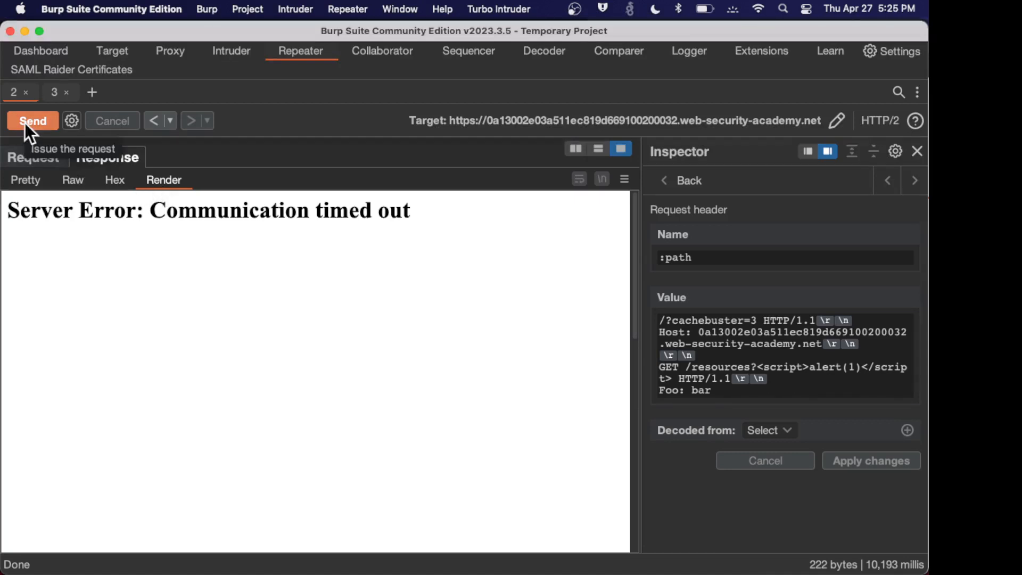
{"action": "left_click", "coordinate": [33, 120]}
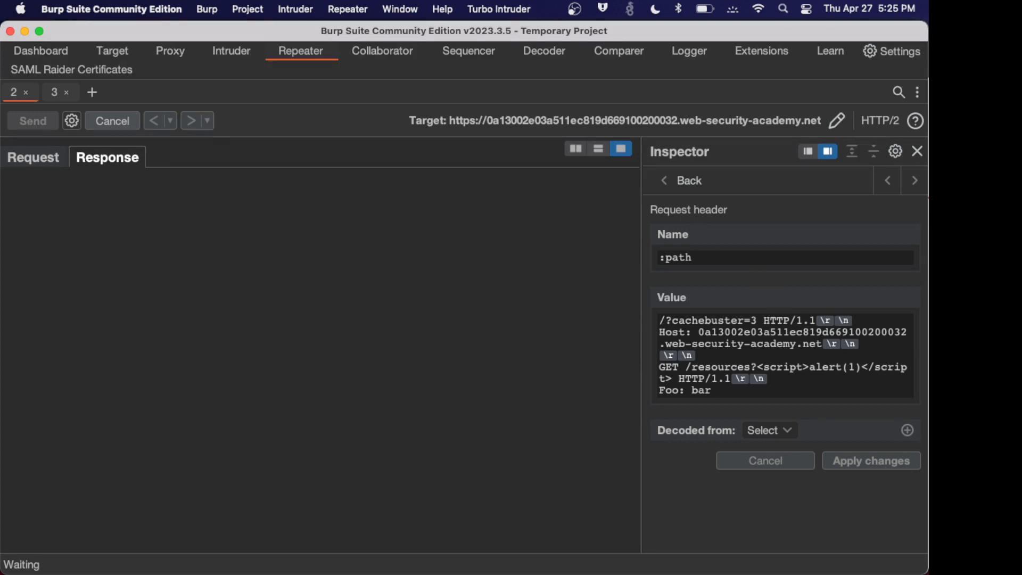
{"action": "left_click", "coordinate": [33, 120]}
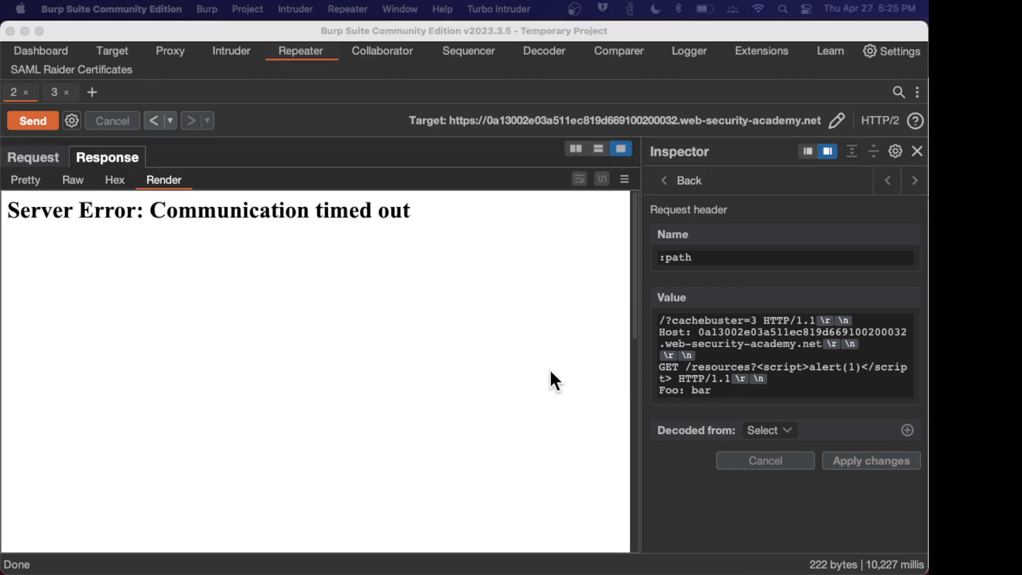
{"action": "mouse_move", "coordinate": [470, 381]}
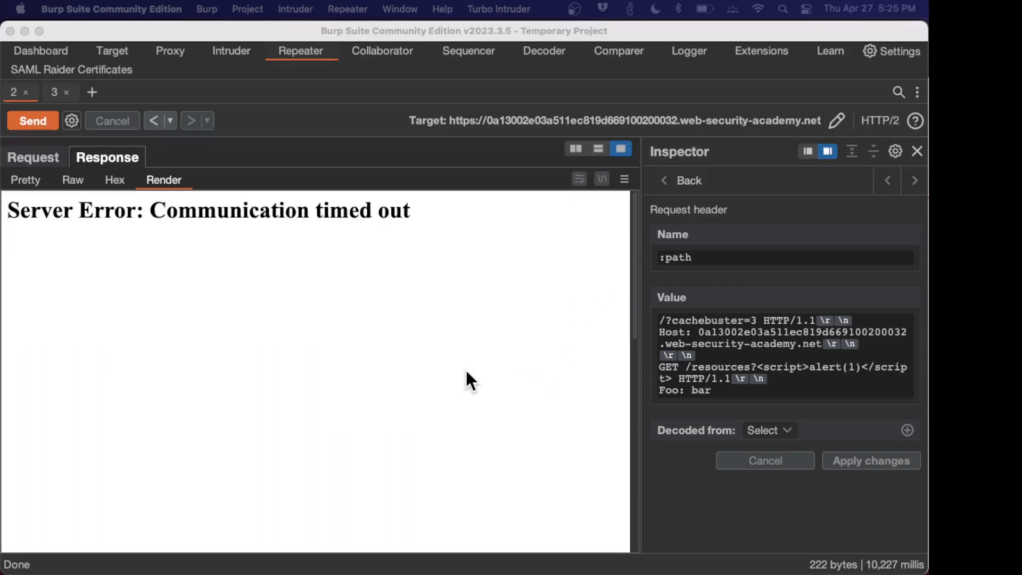
{"action": "mouse_move", "coordinate": [759, 329]}
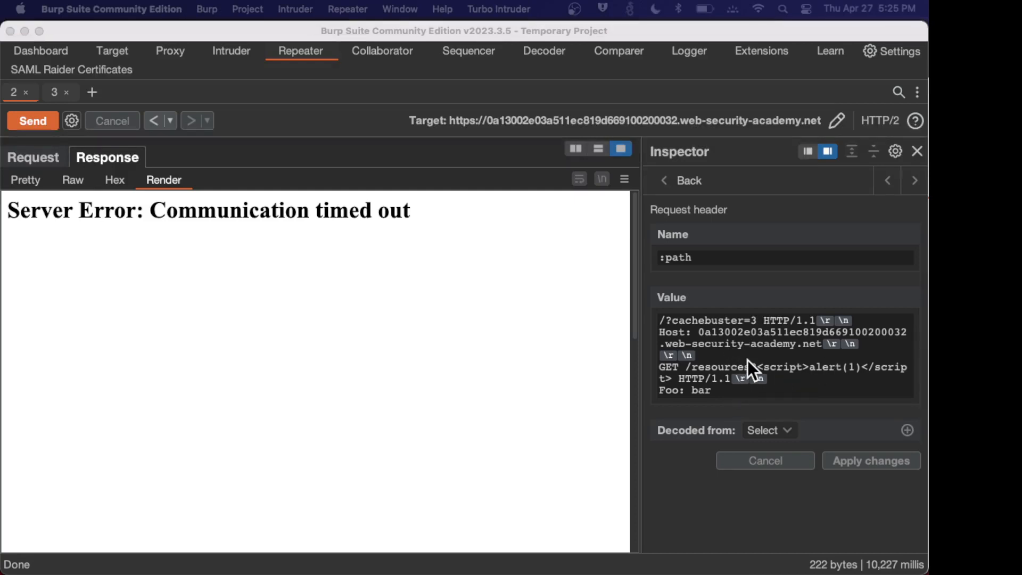
{"action": "mouse_move", "coordinate": [759, 362]}
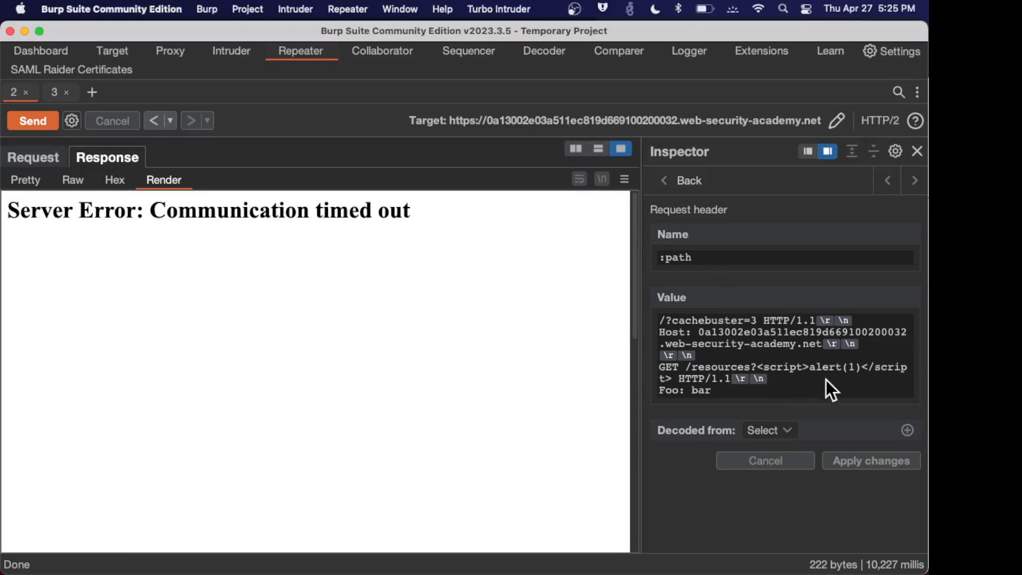
{"action": "mouse_move", "coordinate": [710, 417]}
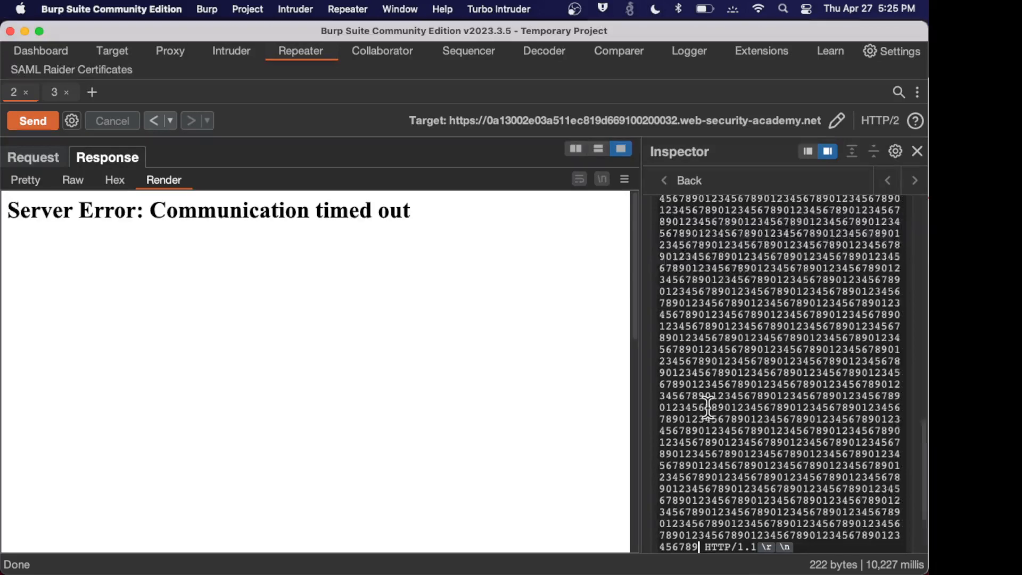
Resend the digit-padded tunnelled /resources?<script>alert(1)</script> request after the timeout.
{"action": "scroll", "scroll_direction": "down", "scroll_amount": 3}
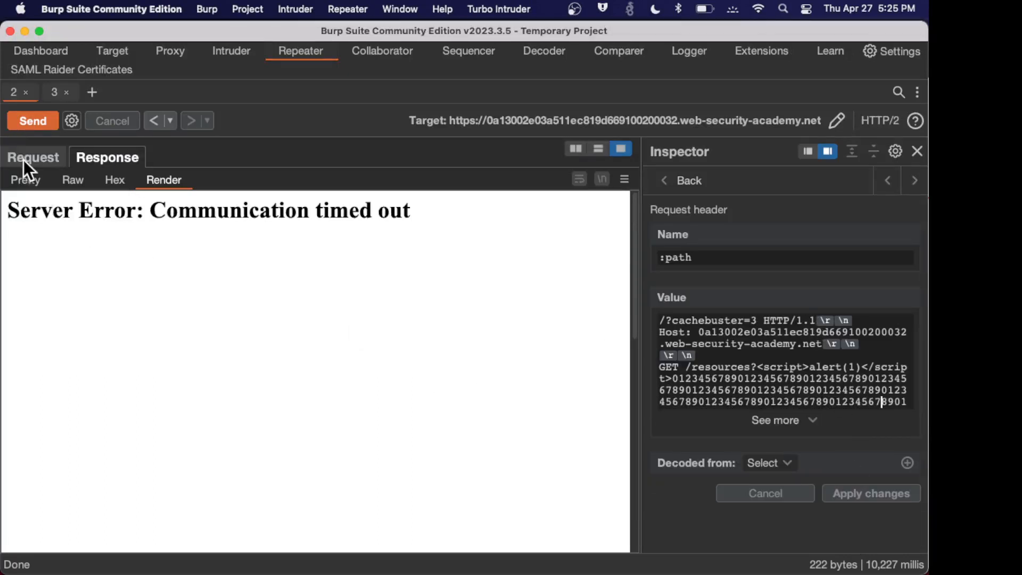
{"action": "left_click", "coordinate": [33, 120]}
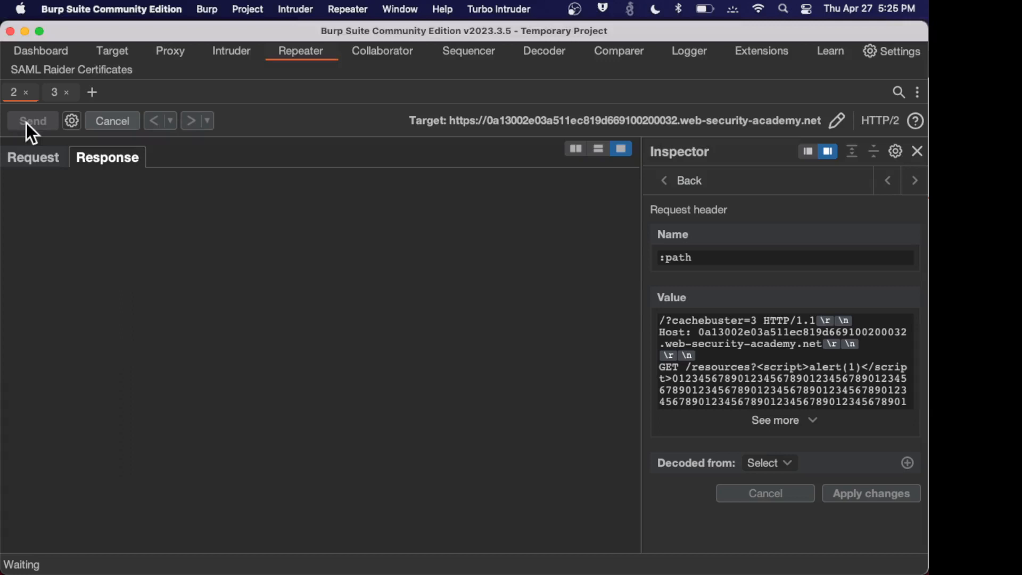
Send again and receive the tunnelled 302 Found redirect to /resources/ with the padding.
{"action": "left_click", "coordinate": [33, 120]}
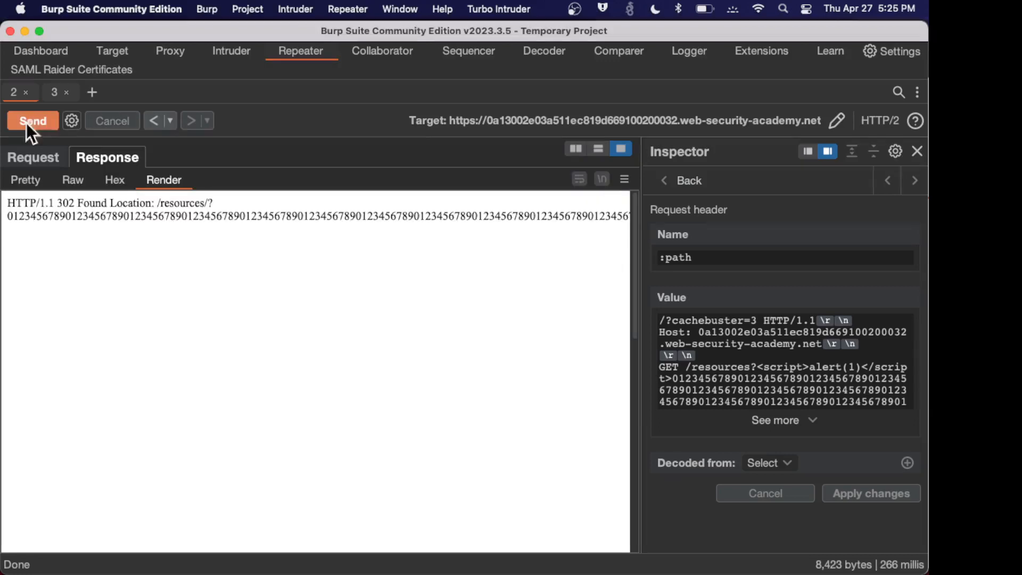
{"action": "mouse_move", "coordinate": [170, 221]}
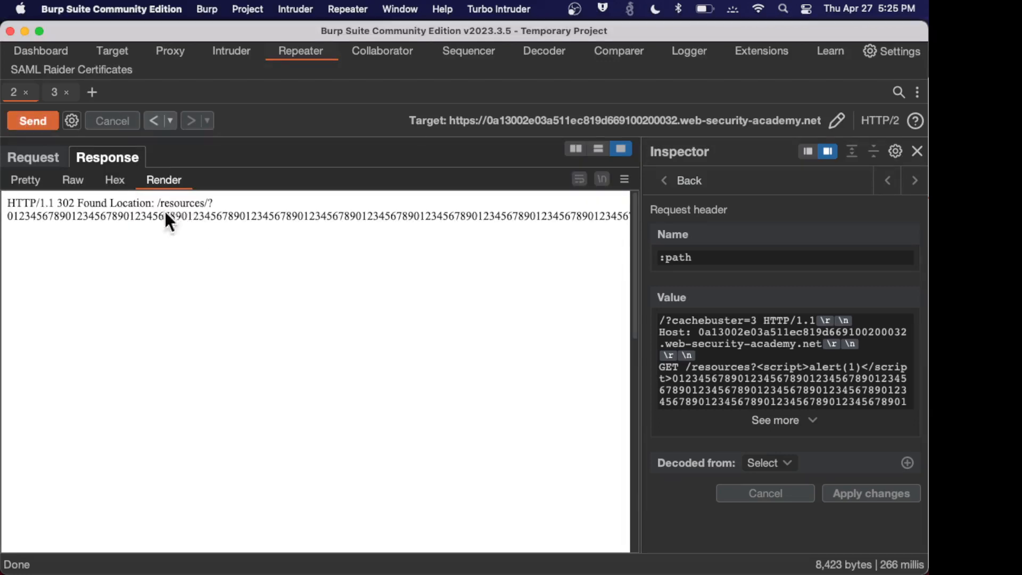
{"action": "mouse_move", "coordinate": [254, 231]}
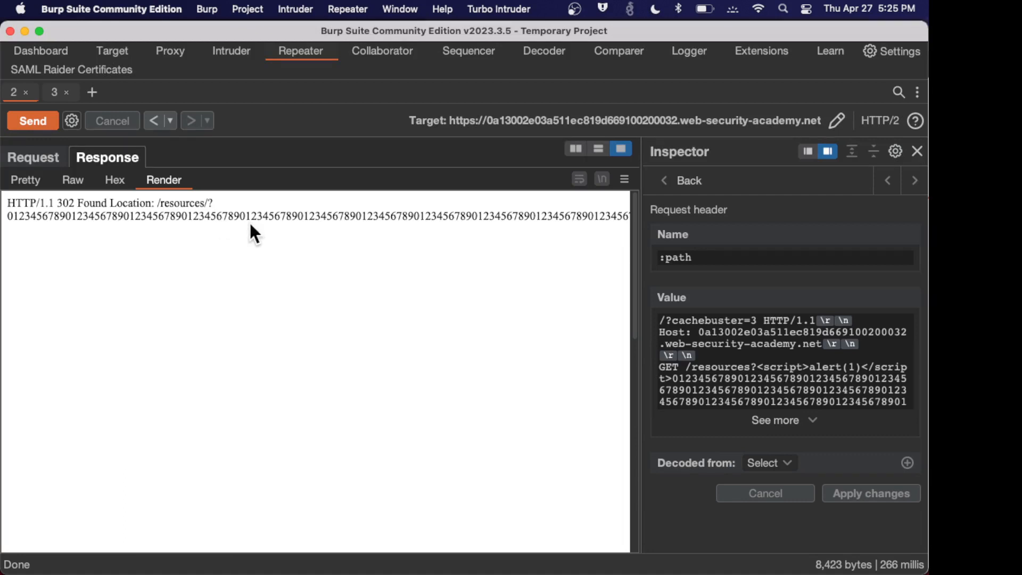
{"action": "mouse_move", "coordinate": [253, 234]}
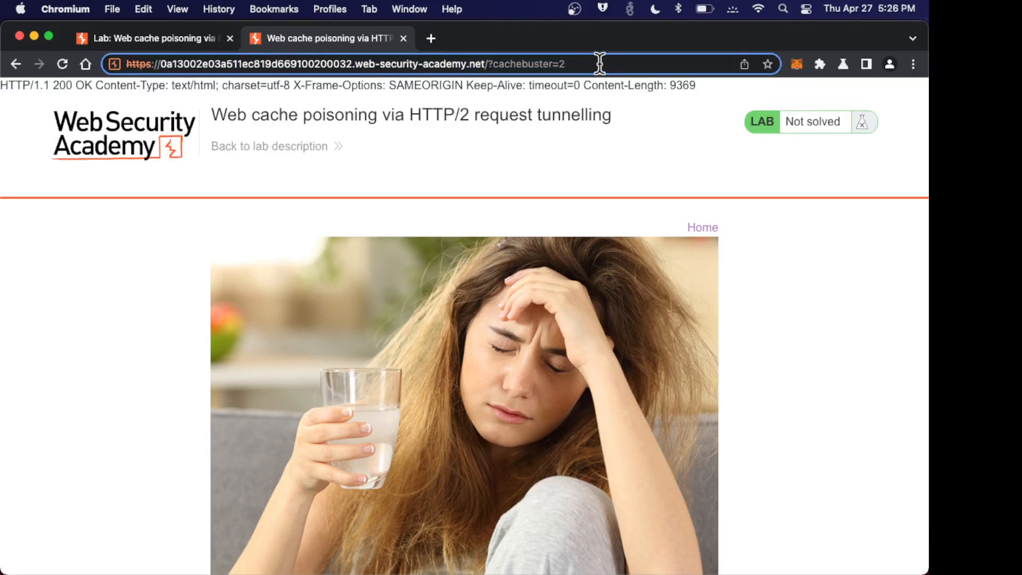
Load the cachebuster=3 homepage in Chromium, see the alert(1) popup, and return to the lab description.
{"action": "type", "text": "3"}
{"action": "key", "text": "Return"}
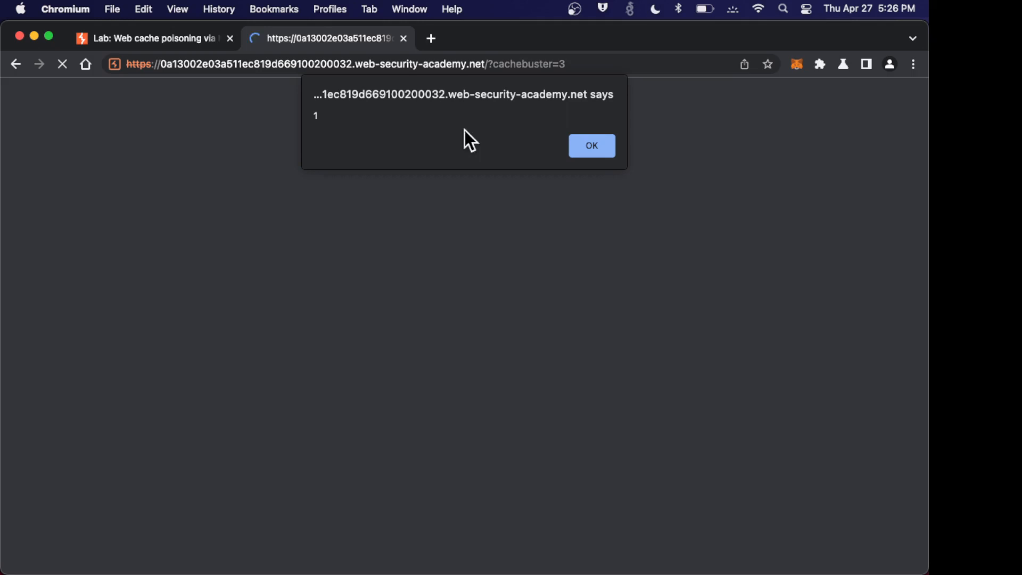
{"action": "mouse_move", "coordinate": [480, 120]}
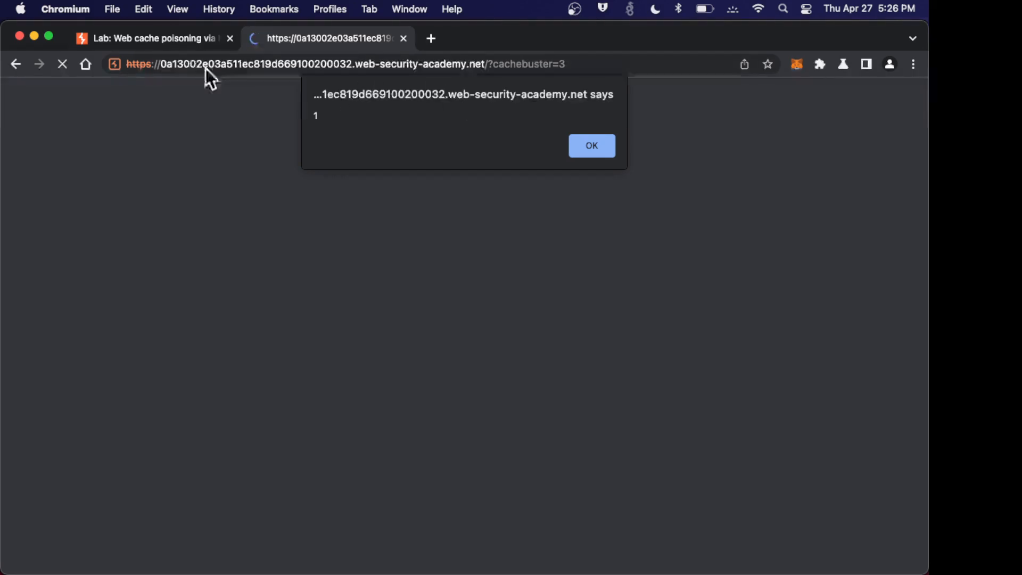
{"action": "left_click", "coordinate": [591, 146]}
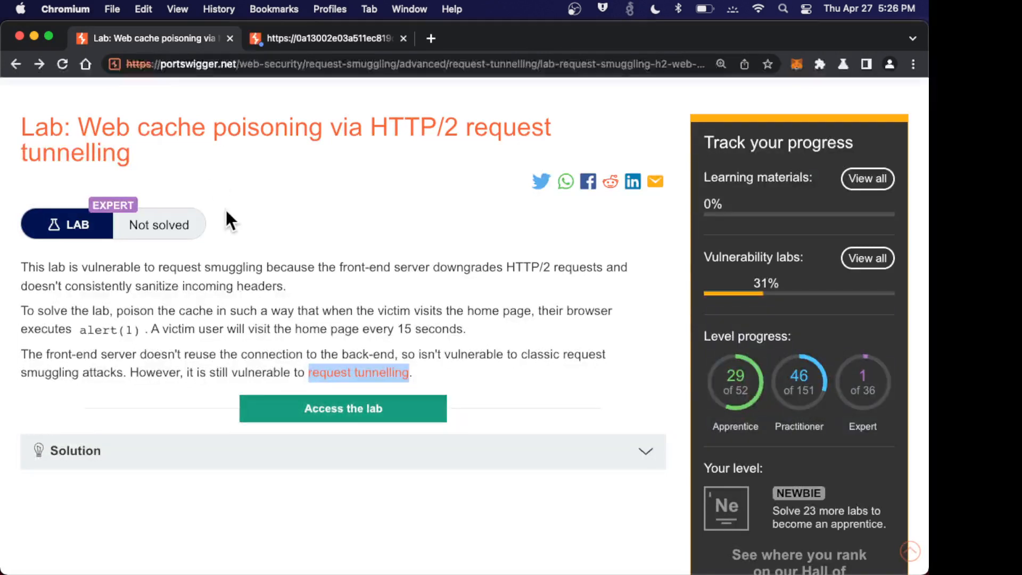
{"action": "mouse_move", "coordinate": [230, 222]}
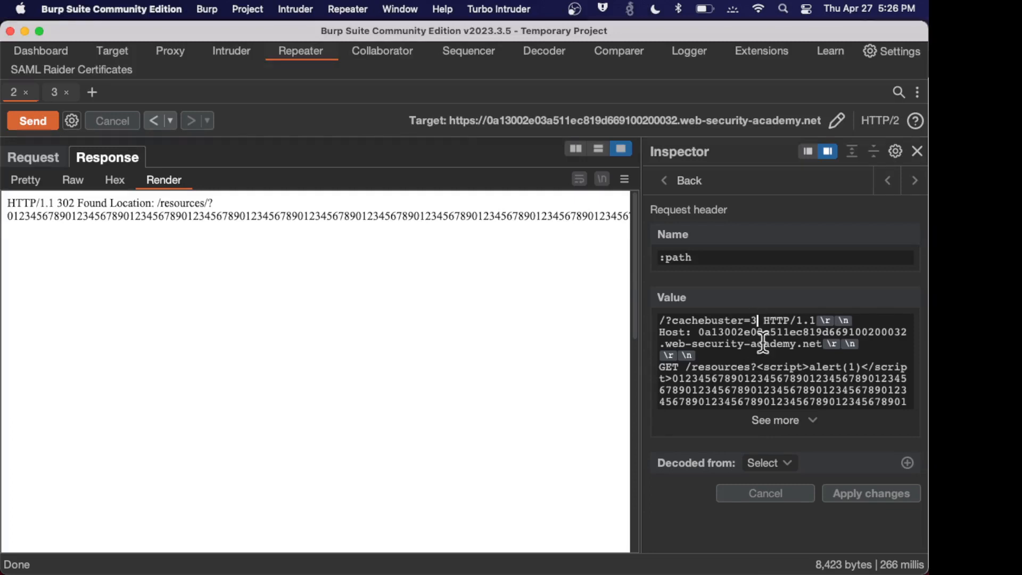
{"action": "mouse_move", "coordinate": [834, 449]}
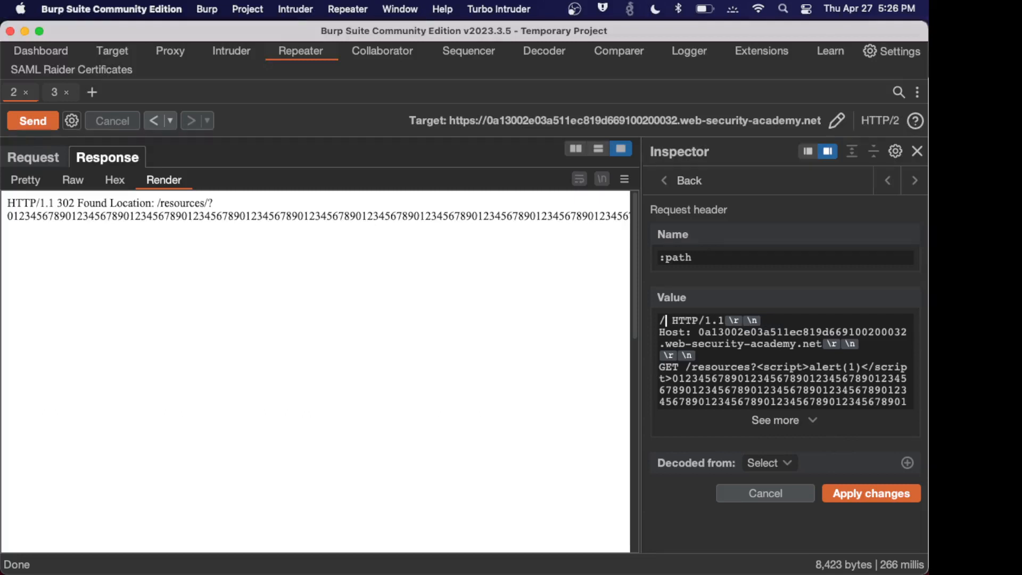
{"action": "mouse_move", "coordinate": [390, 178]}
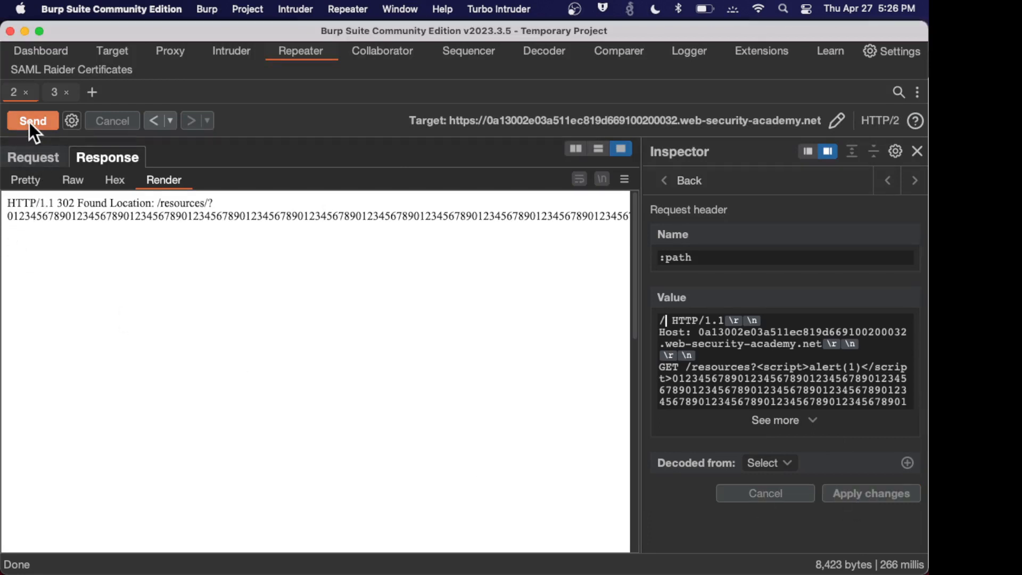
Send the tunnelled alert(1) request targeting plain / twice to poison the homepage cache.
{"action": "left_click", "coordinate": [33, 120]}
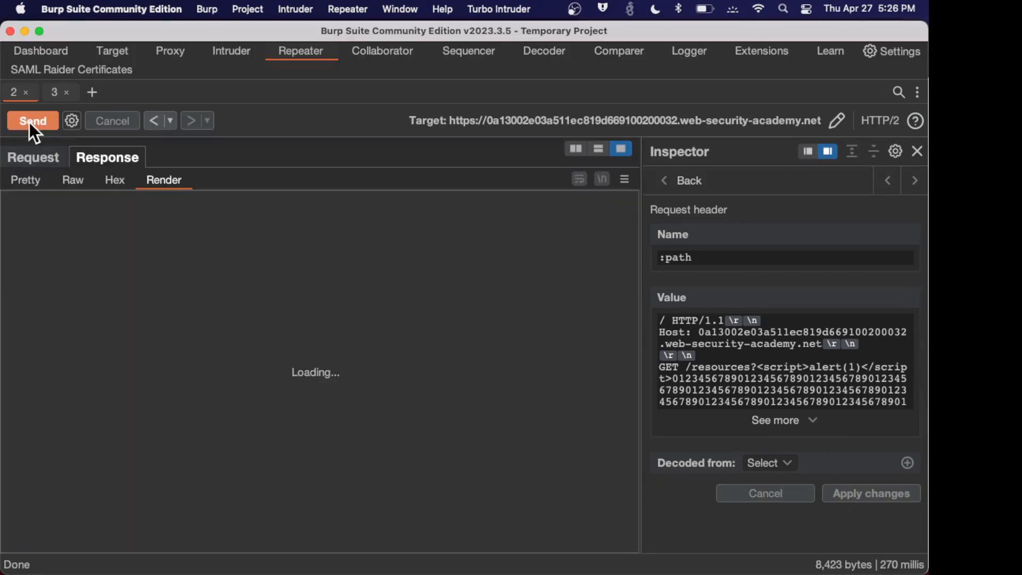
{"action": "left_click", "coordinate": [33, 121]}
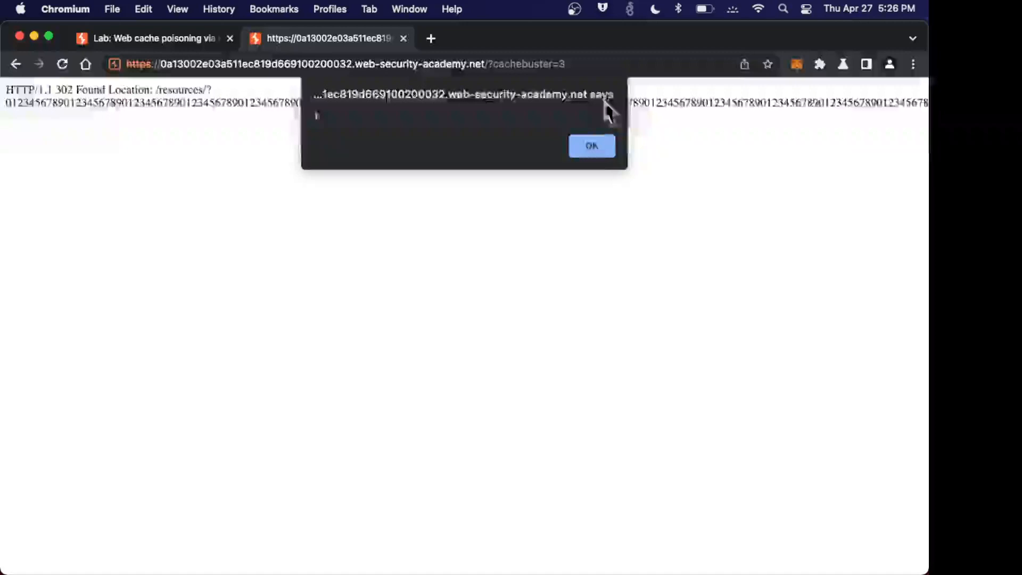
Reload the plain homepage in Chromium and confirm the poisoned 302 fires alert(1), dismissing the popups.
{"action": "left_click", "coordinate": [590, 146]}
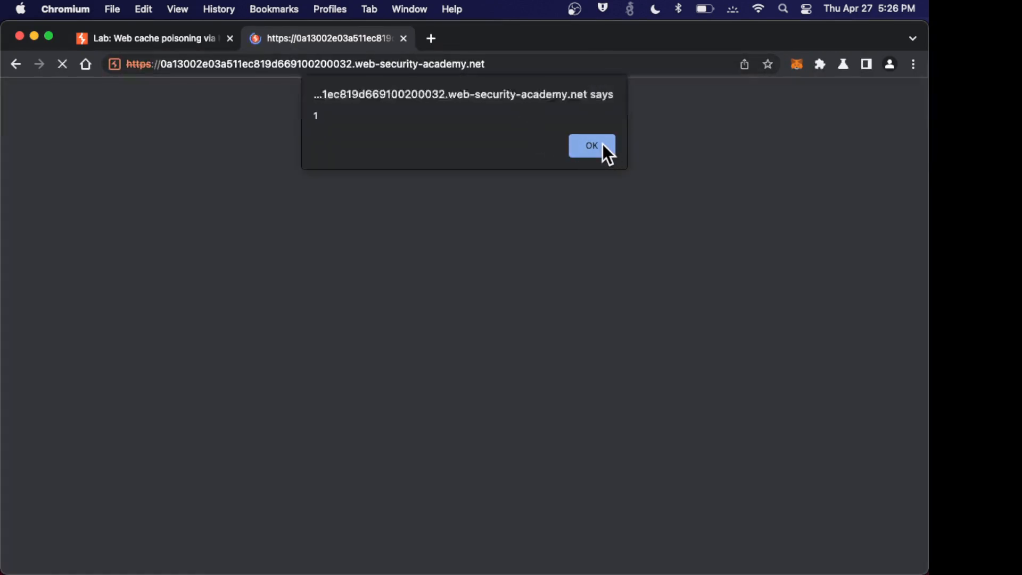
{"action": "left_click", "coordinate": [590, 145]}
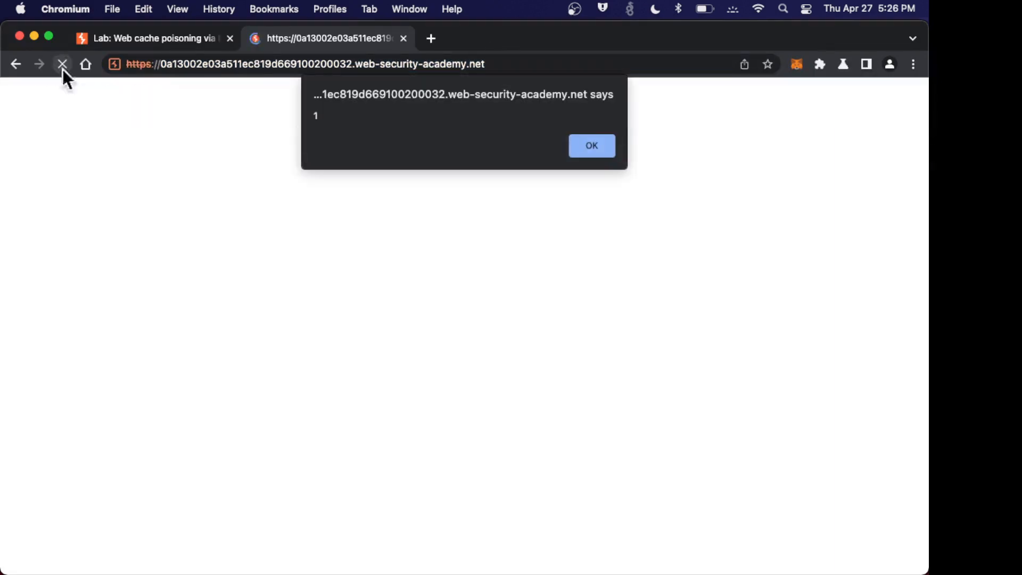
{"action": "left_click", "coordinate": [591, 146]}
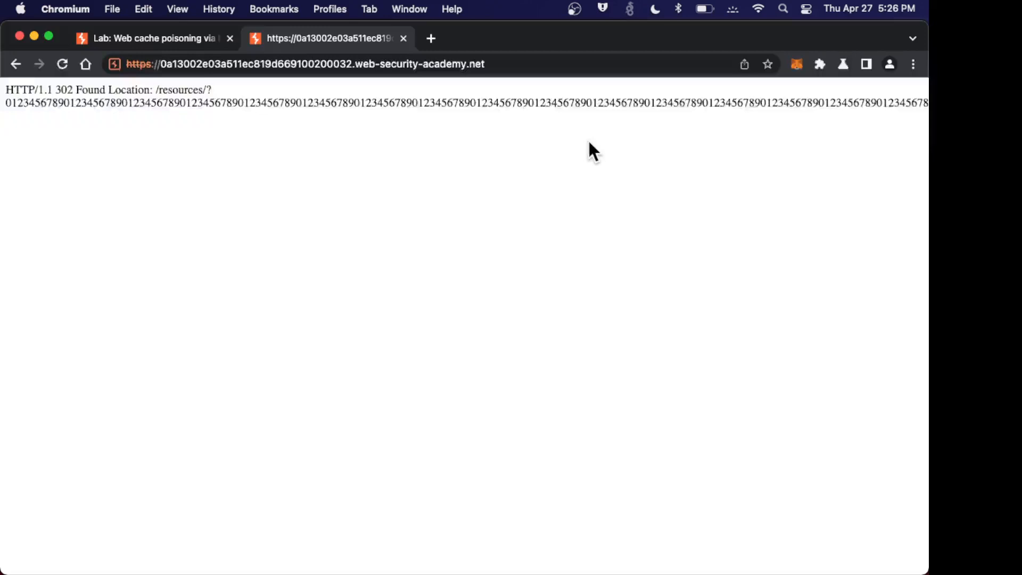
{"action": "mouse_move", "coordinate": [472, 85]}
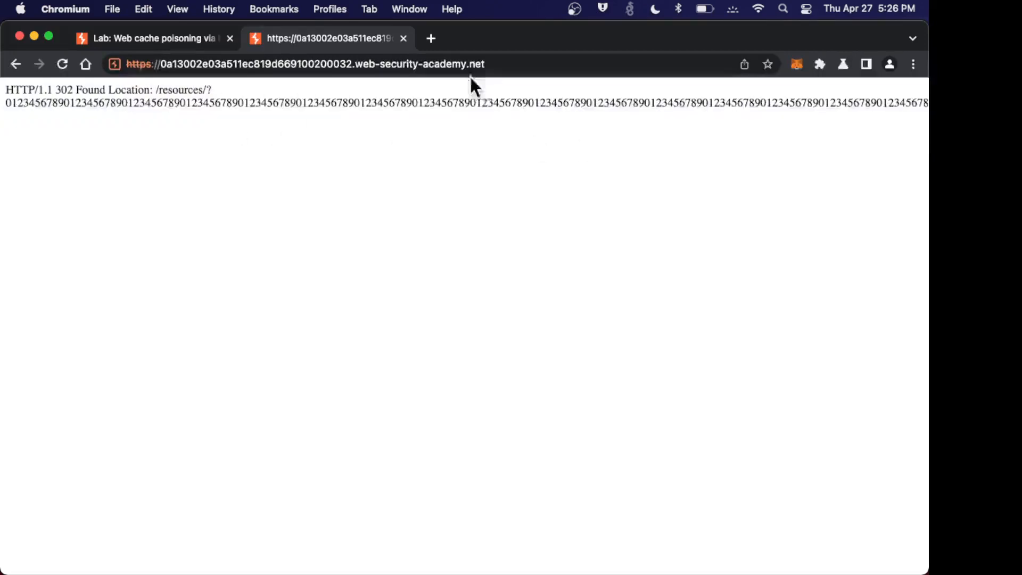
{"action": "mouse_move", "coordinate": [492, 89]}
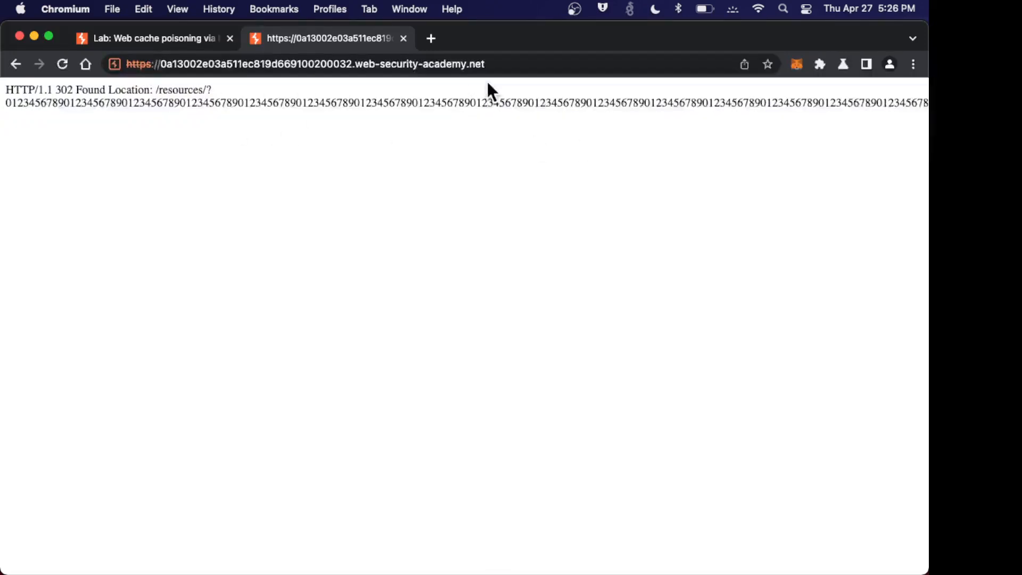
{"action": "left_click", "coordinate": [326, 63]}
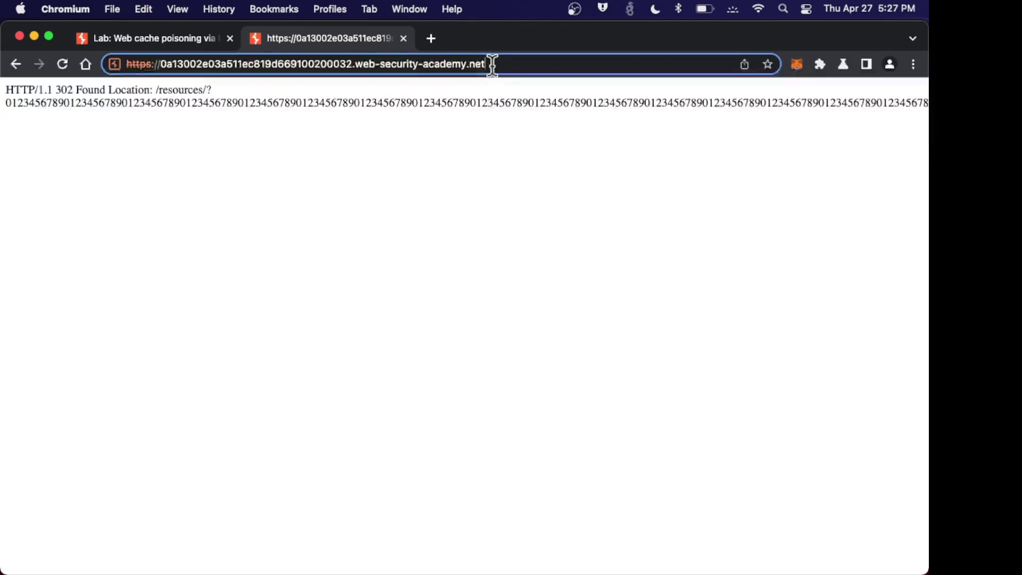
{"action": "key", "text": "Return"}
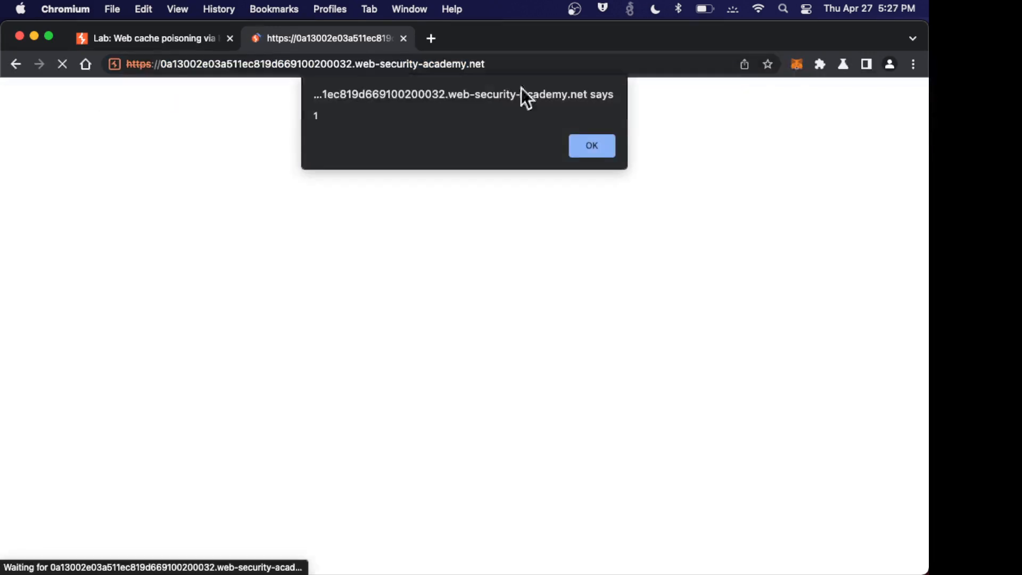
{"action": "left_click", "coordinate": [590, 146]}
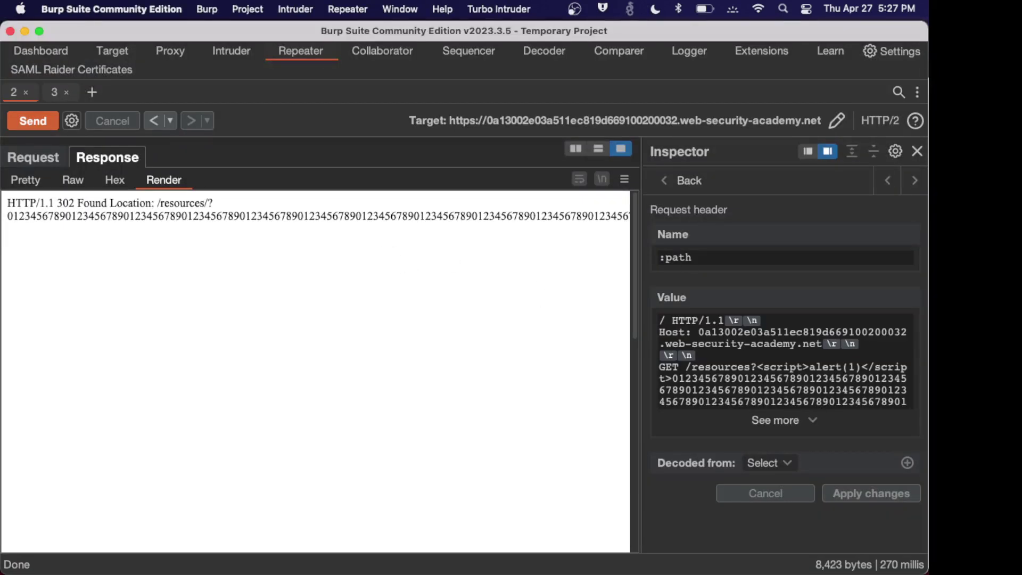
{"action": "mouse_move", "coordinate": [457, 245]}
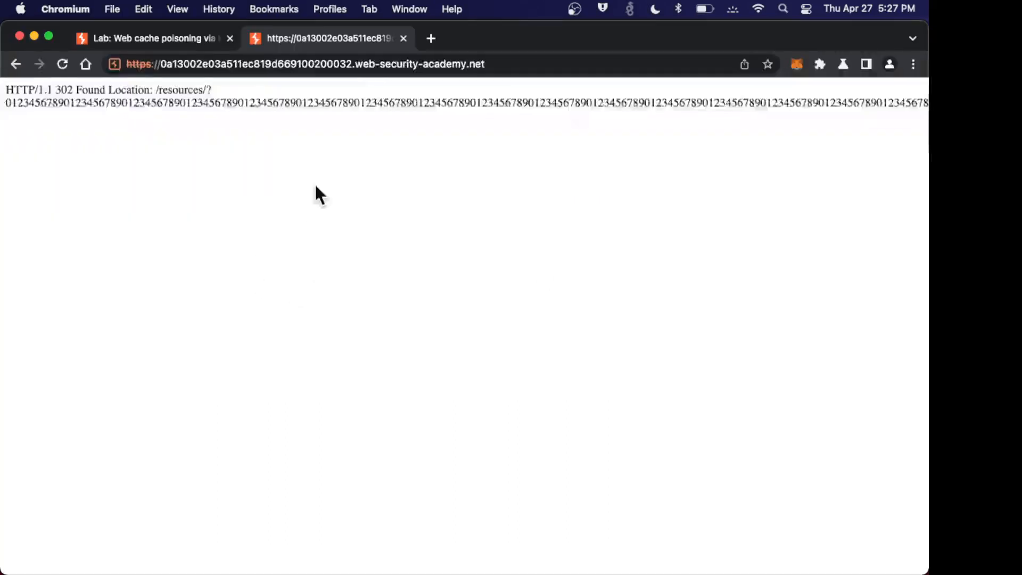
{"action": "mouse_move", "coordinate": [345, 110]}
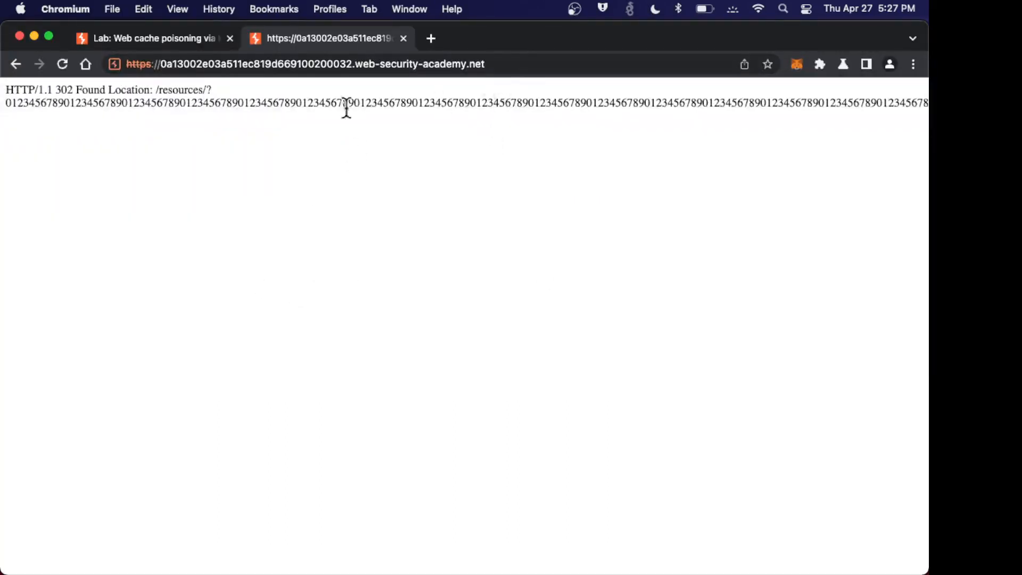
{"action": "mouse_move", "coordinate": [283, 123]}
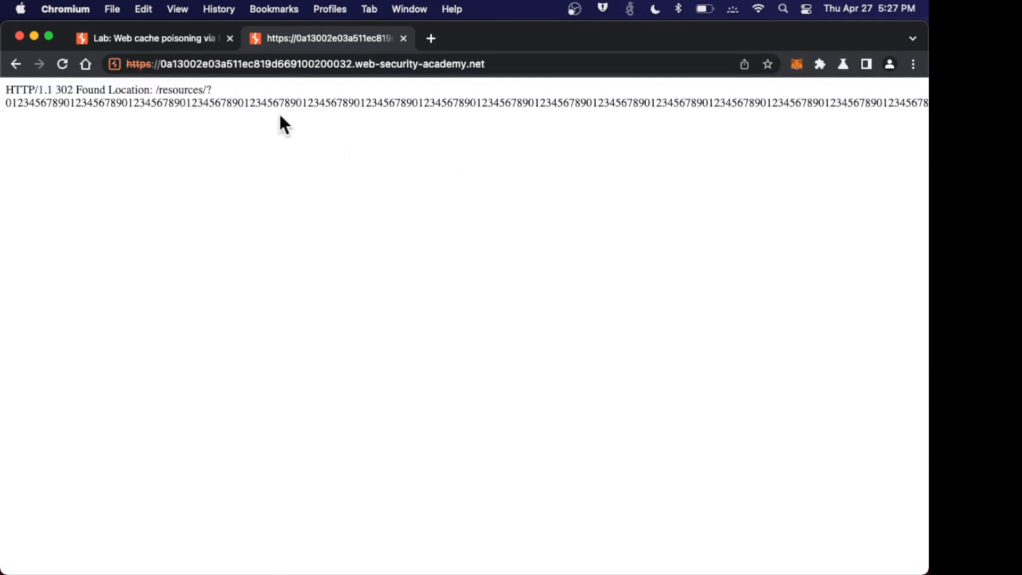
{"action": "mouse_move", "coordinate": [368, 91]}
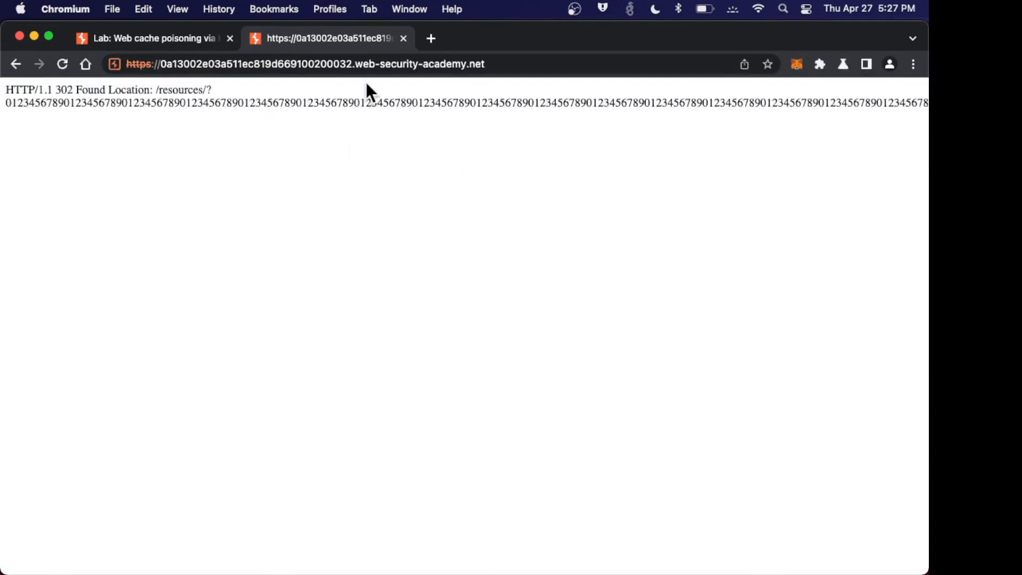
Reload the lab homepage until the 'Congratulations, you solved the lab!' banner appears.
{"action": "left_click", "coordinate": [62, 63]}
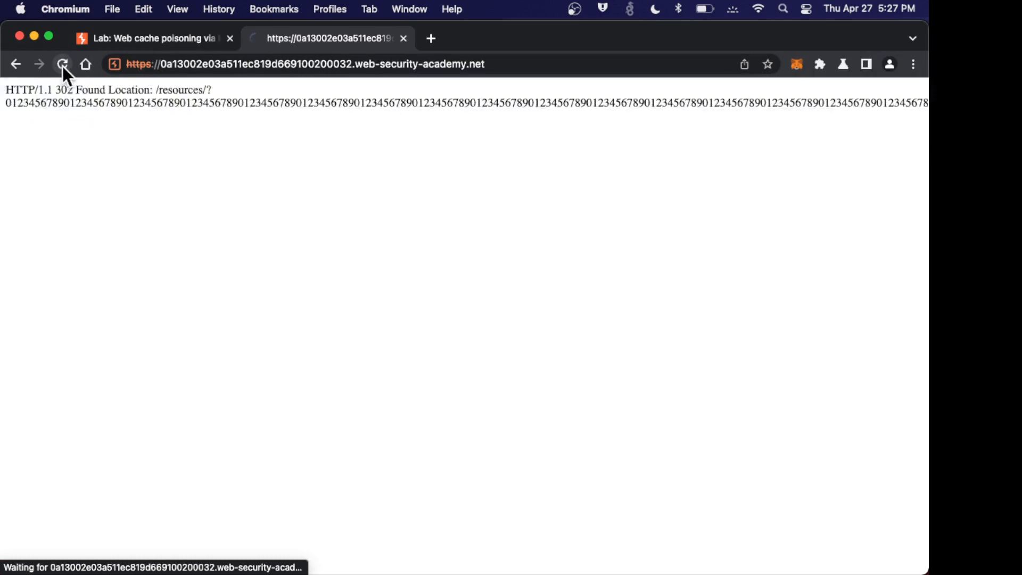
{"action": "left_click", "coordinate": [62, 64]}
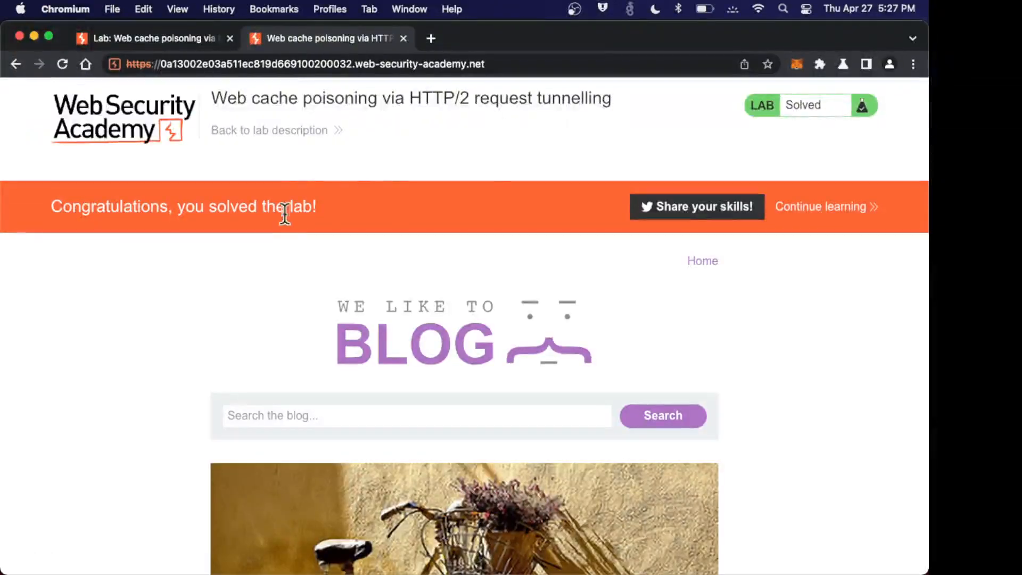
{"action": "mouse_move", "coordinate": [447, 90]}
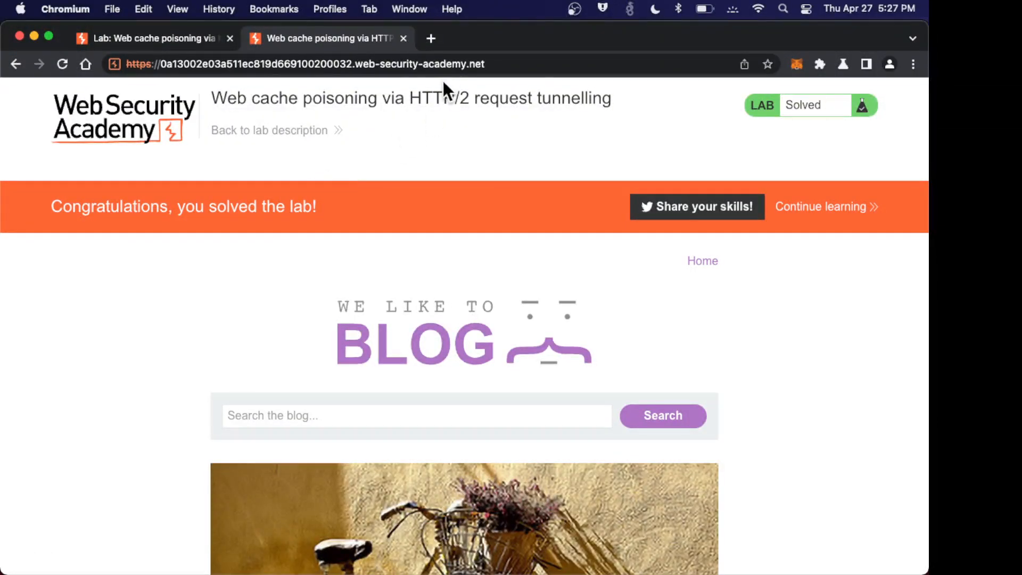
{"action": "mouse_move", "coordinate": [414, 180]}
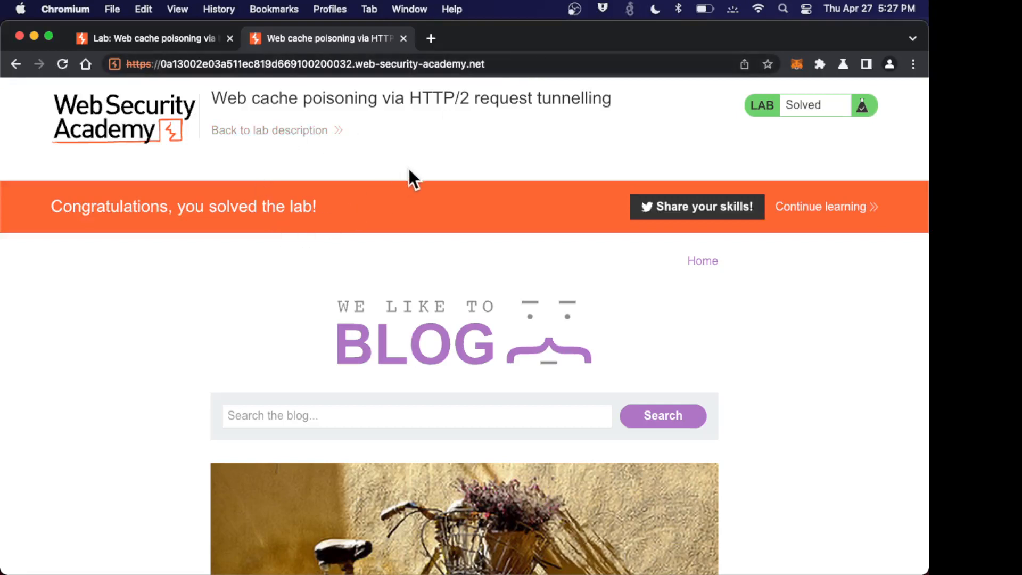
{"action": "mouse_move", "coordinate": [359, 326]}
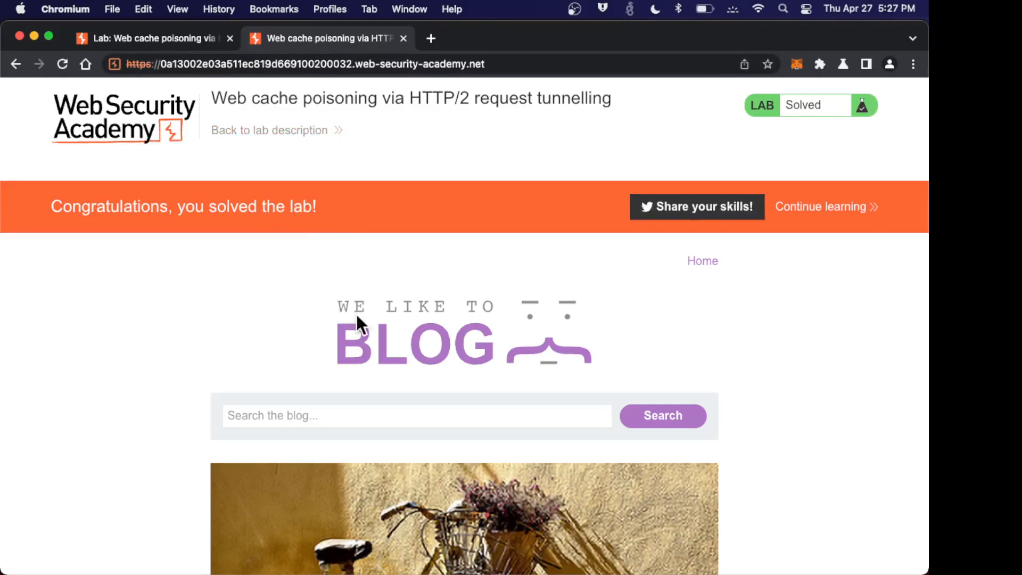
{"action": "mouse_move", "coordinate": [253, 194]}
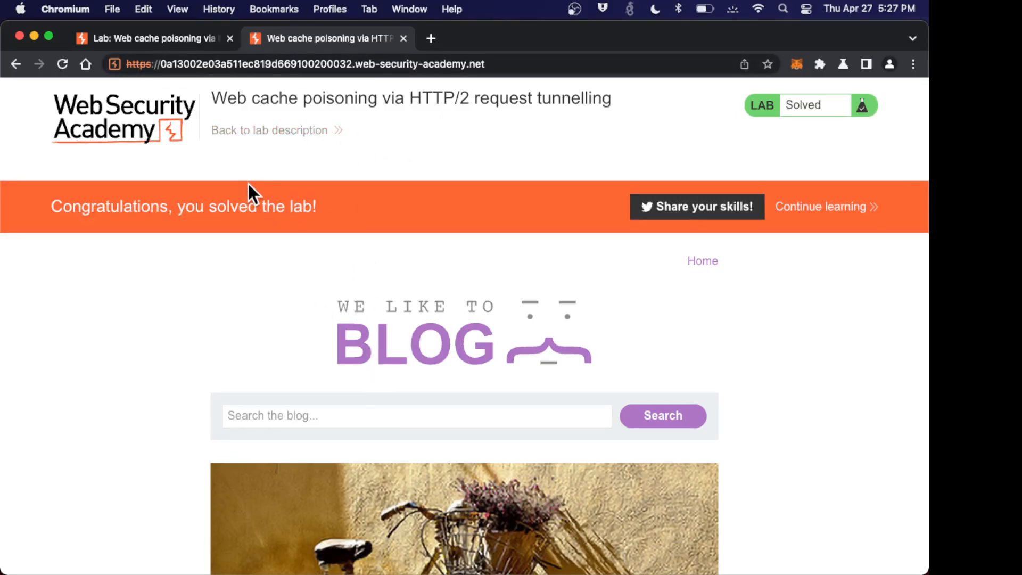